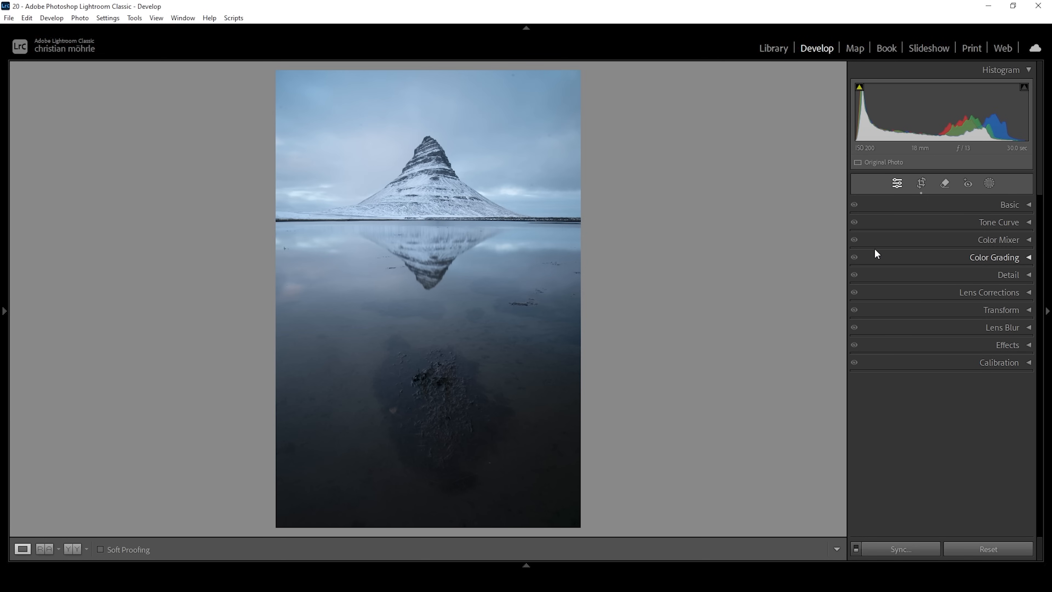
Switch the photo's profile from Adobe Color to Adobe Landscape in the Basic panel.
click(1008, 204)
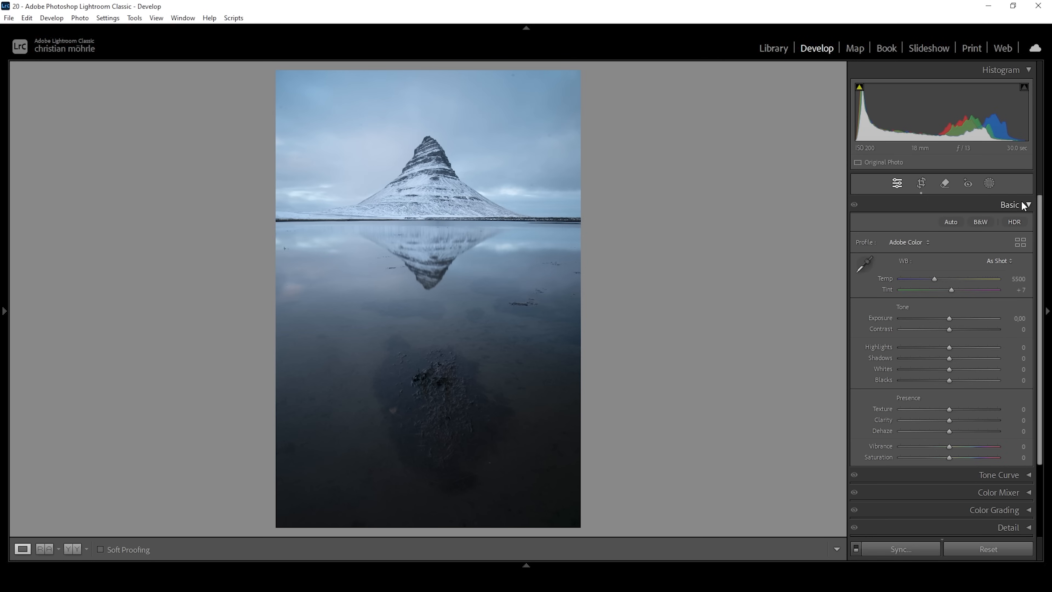
mouse_move(886, 224)
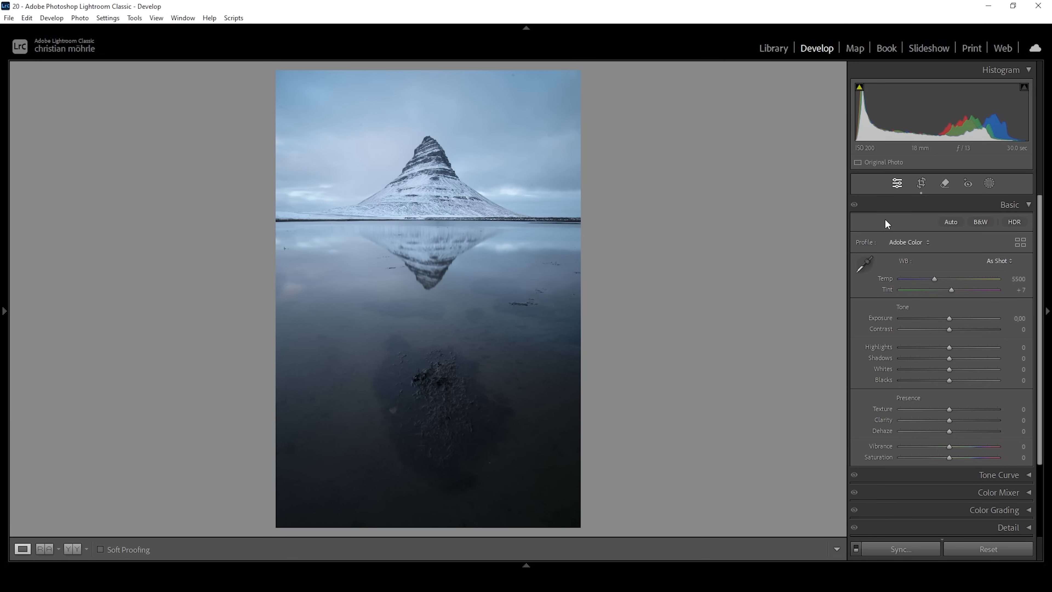
mouse_move(915, 248)
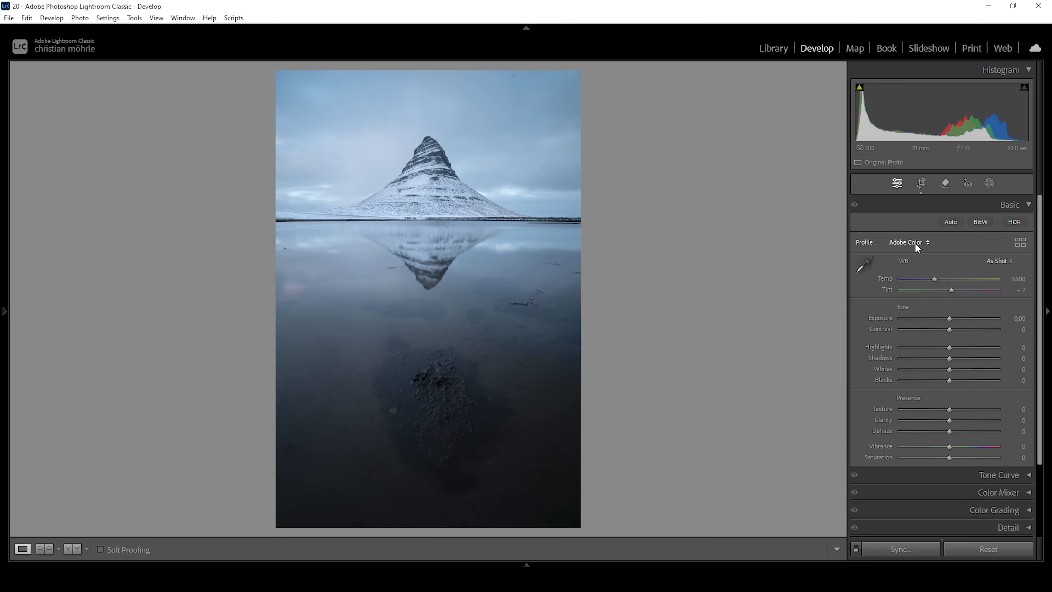
click(908, 242)
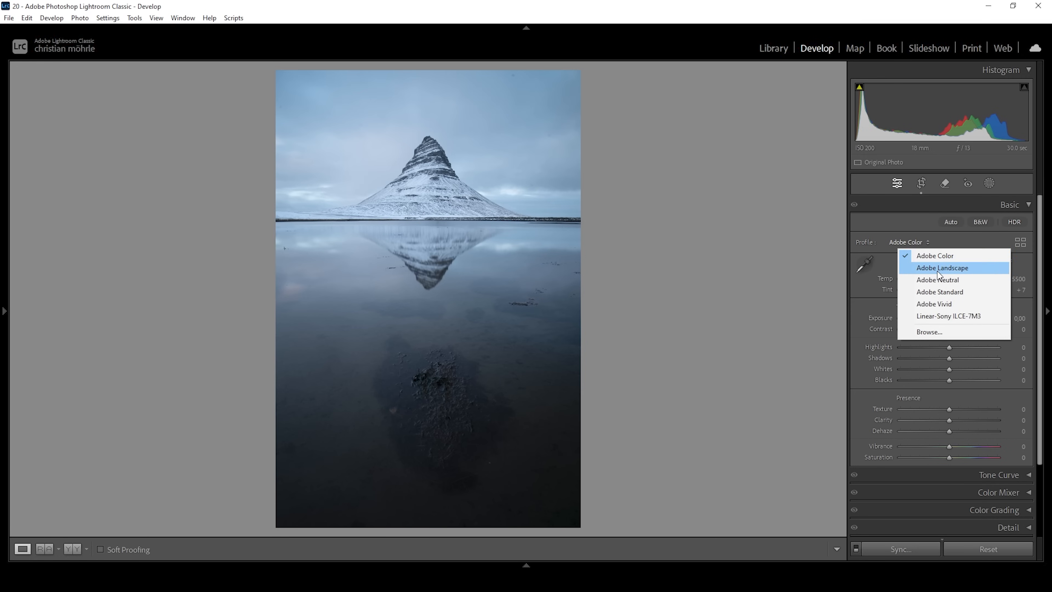
click(942, 267)
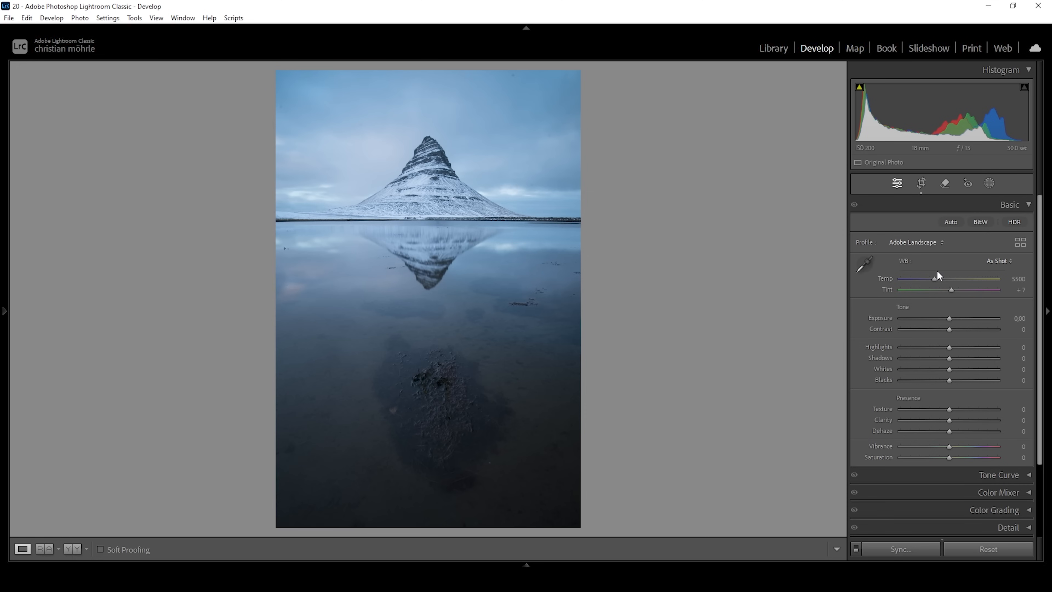
mouse_move(904, 164)
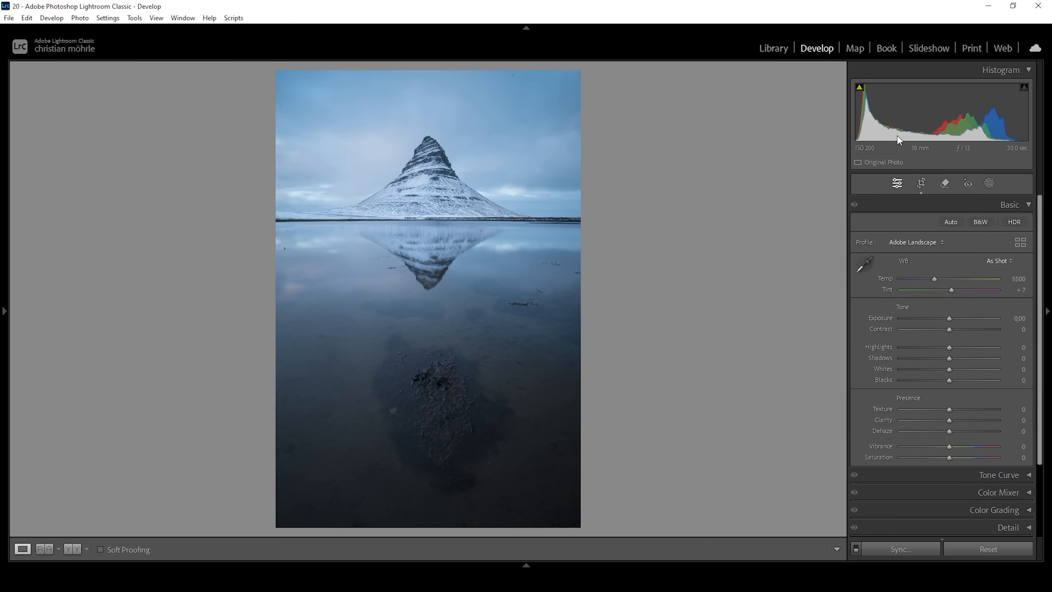
mouse_move(903, 176)
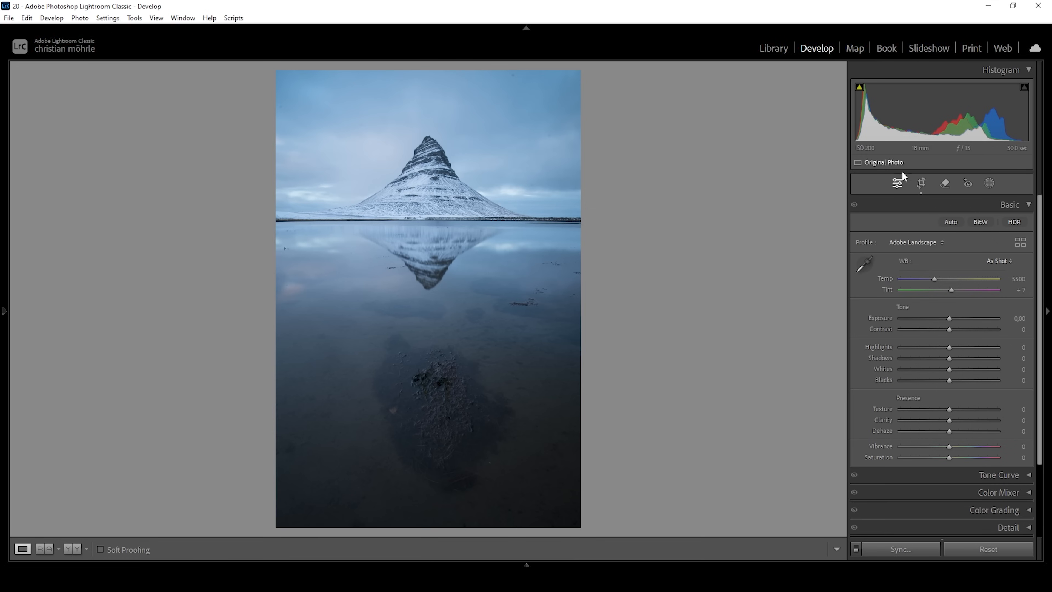
Lower Highlights to -78 to recover detail in the bright sky and snow.
drag(948, 347, 942, 346)
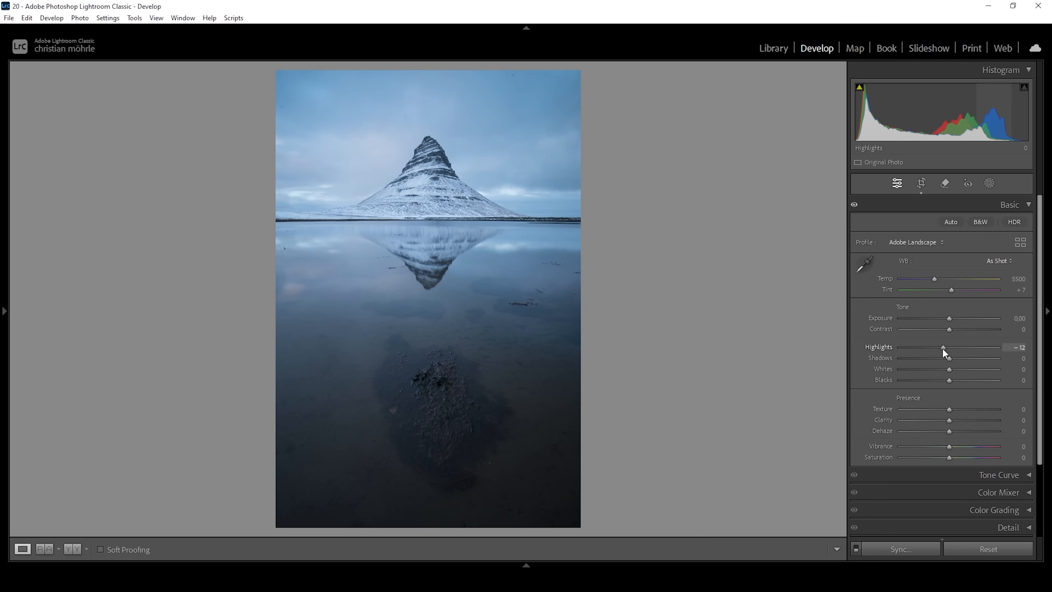
drag(944, 346, 920, 346)
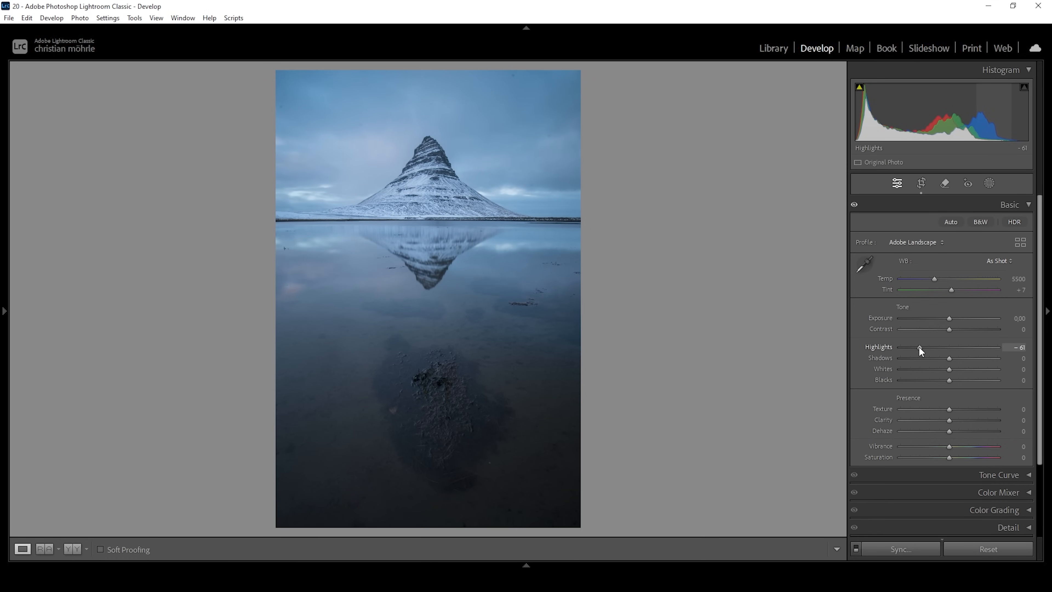
drag(921, 347, 915, 347)
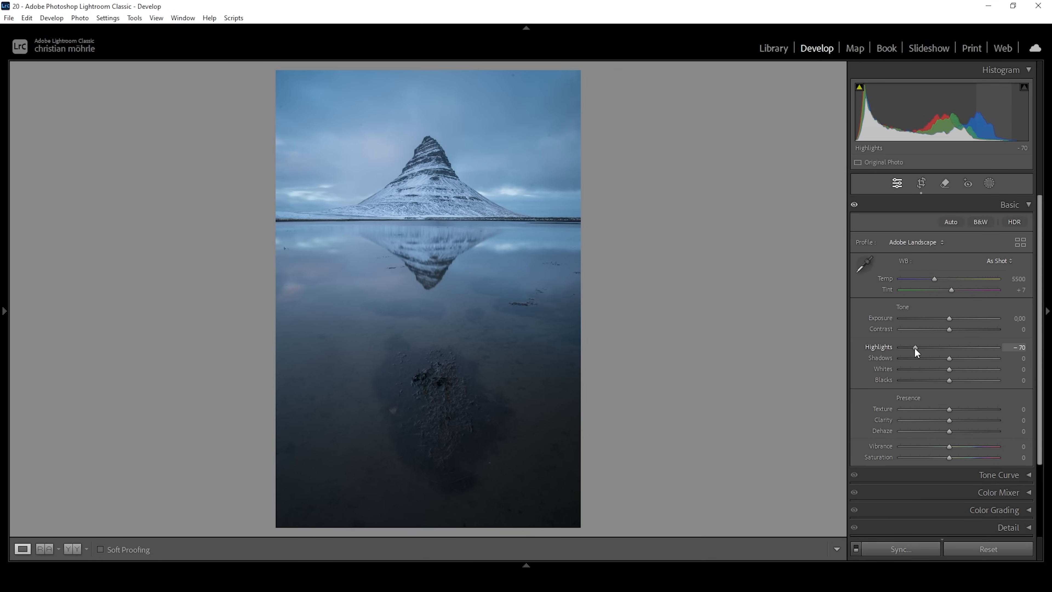
drag(917, 346, 913, 347)
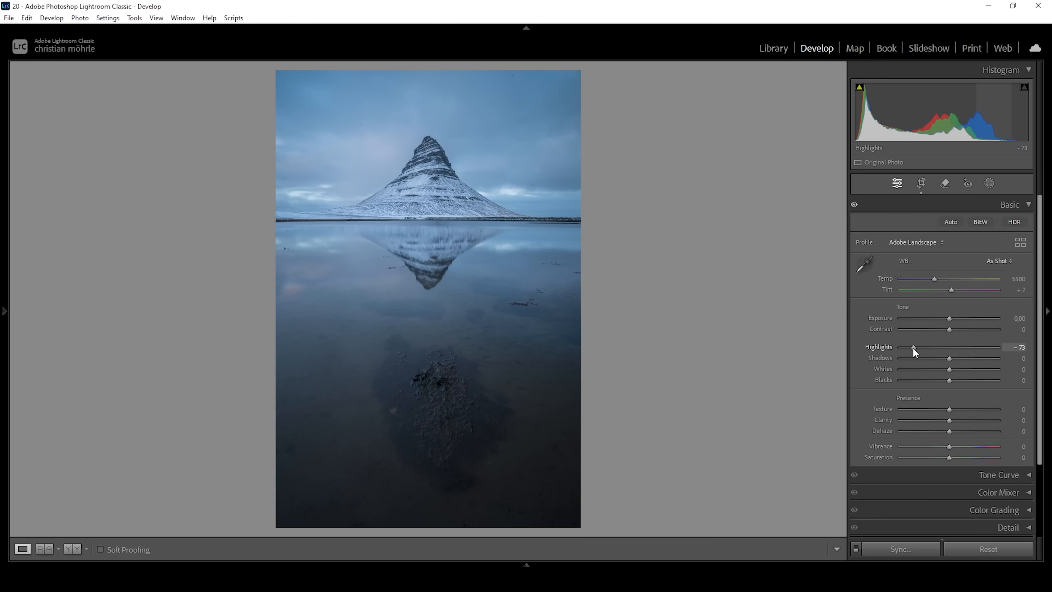
drag(914, 347, 911, 347)
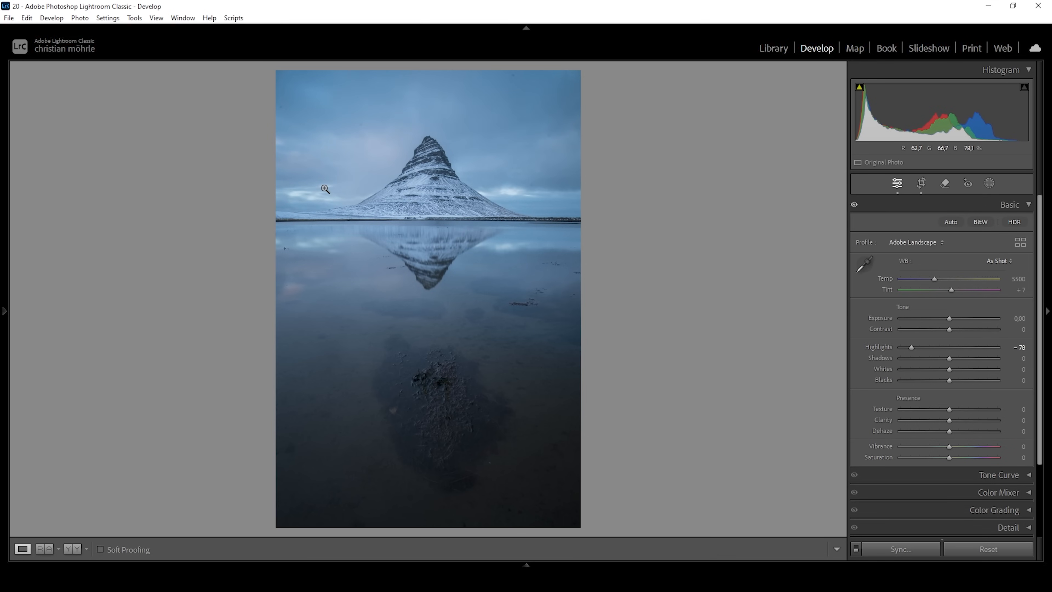
Raise Shadows to +31 and Blacks to +28 to open up the dark water and foreground.
drag(948, 361, 951, 361)
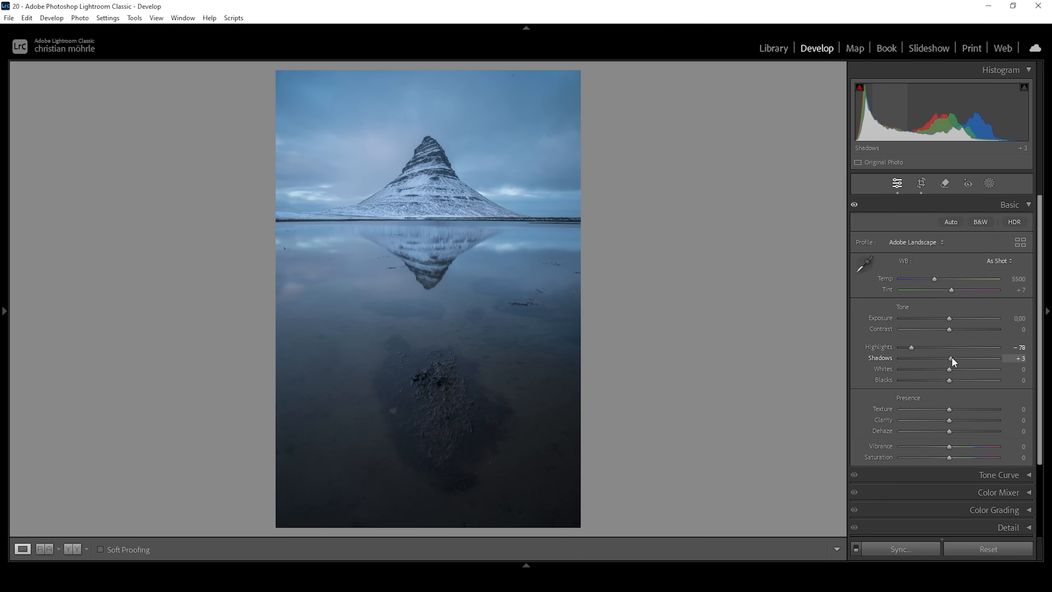
drag(949, 369, 954, 368)
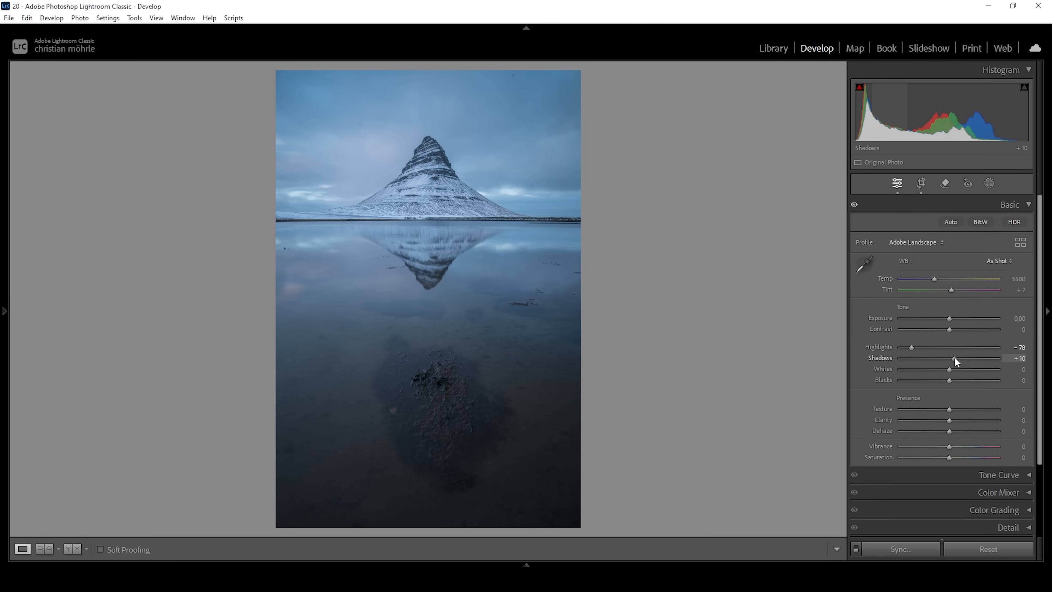
drag(948, 358, 963, 359)
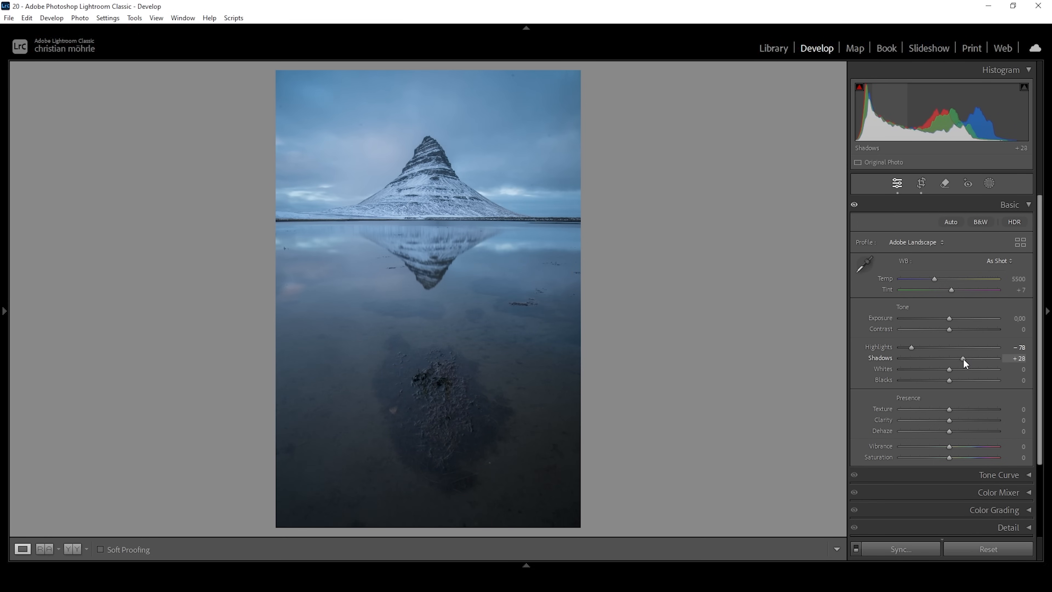
drag(960, 358, 965, 358)
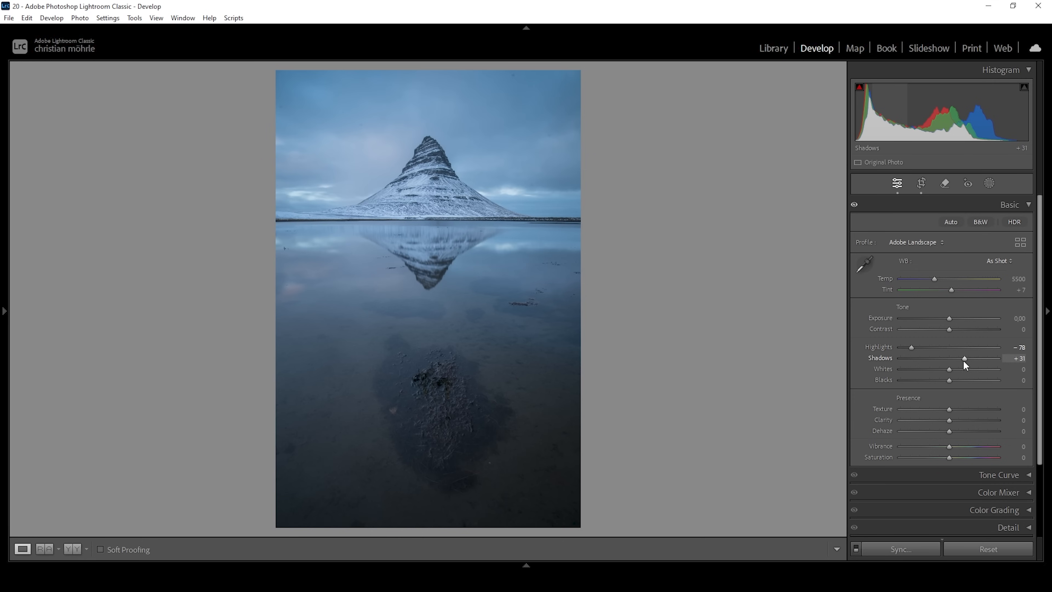
drag(949, 380, 958, 380)
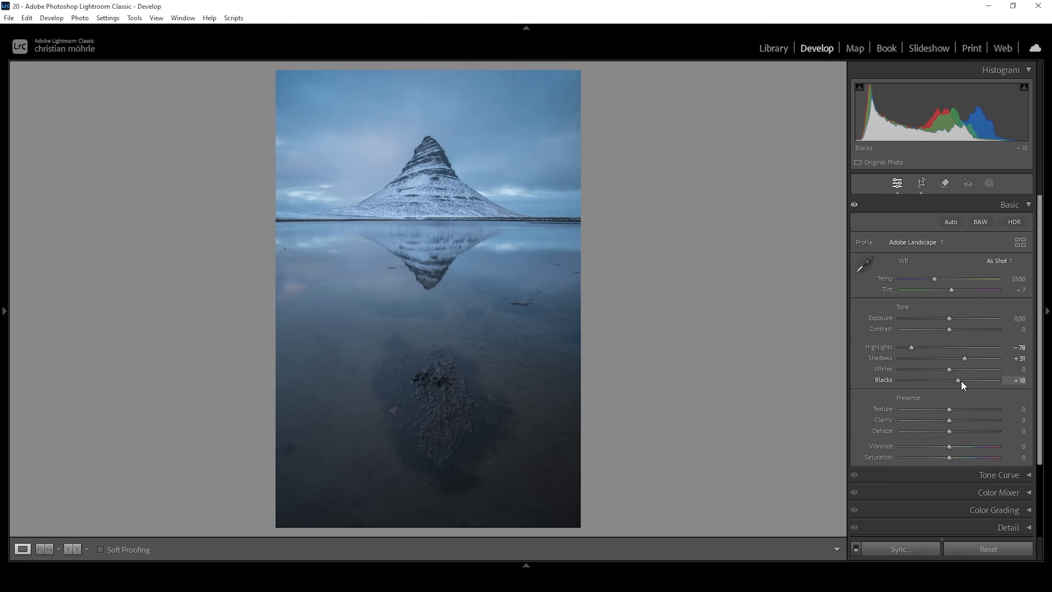
drag(957, 380, 965, 381)
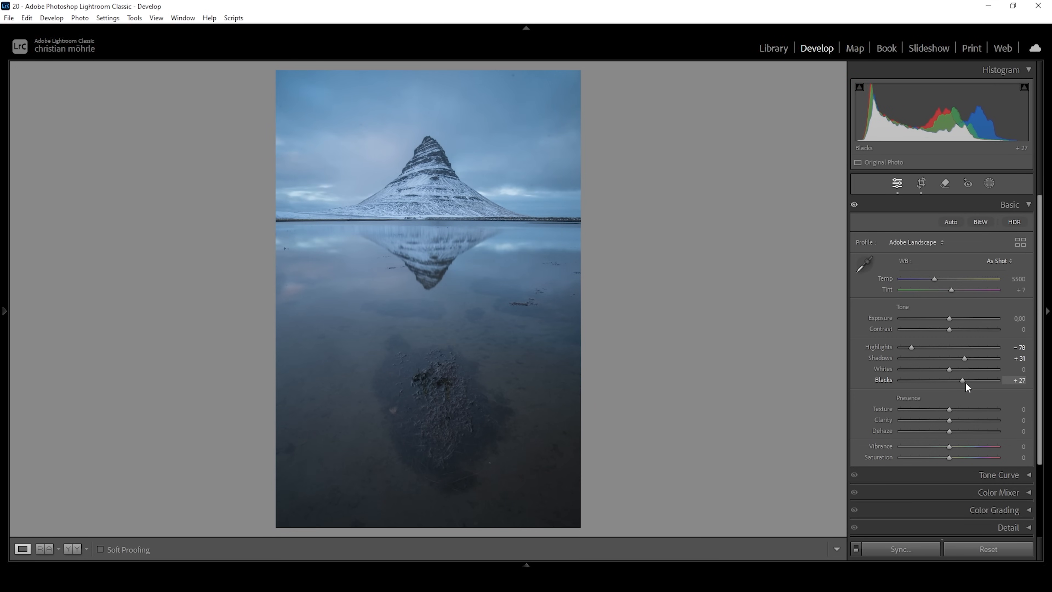
drag(962, 380, 966, 380)
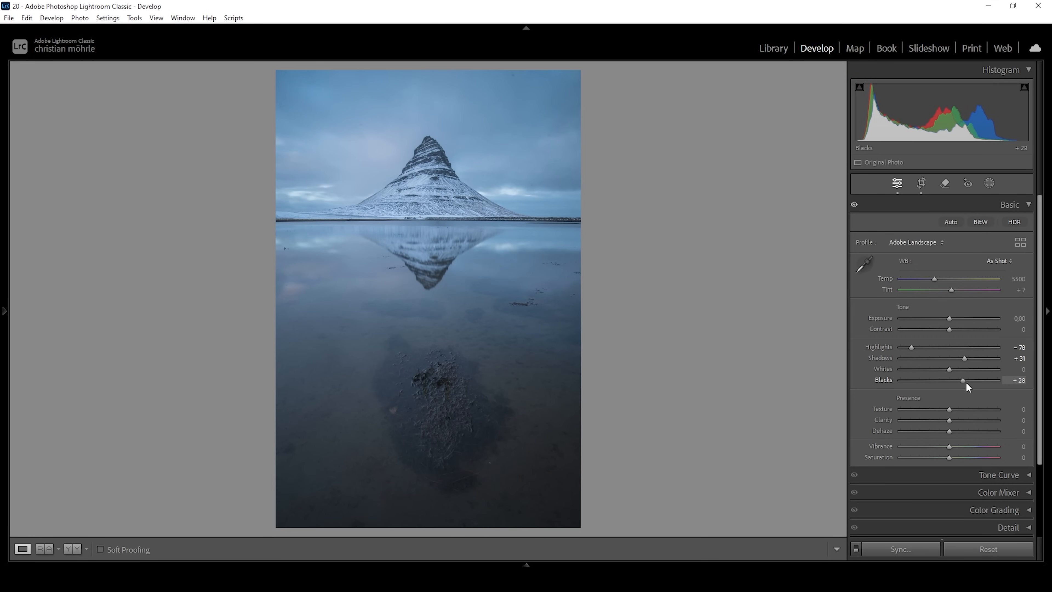
mouse_move(990, 396)
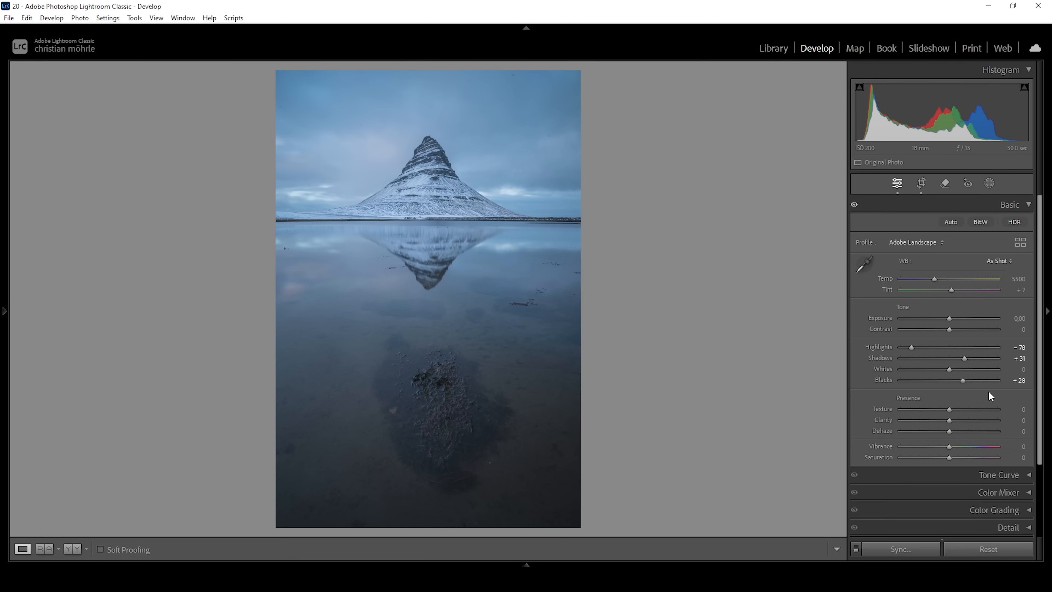
mouse_move(958, 398)
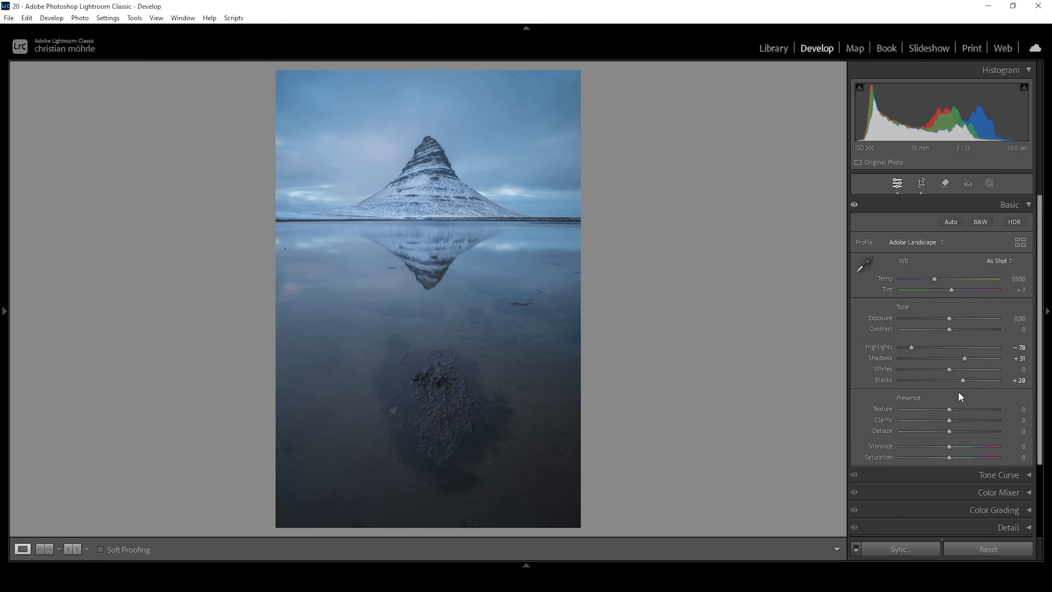
mouse_move(965, 395)
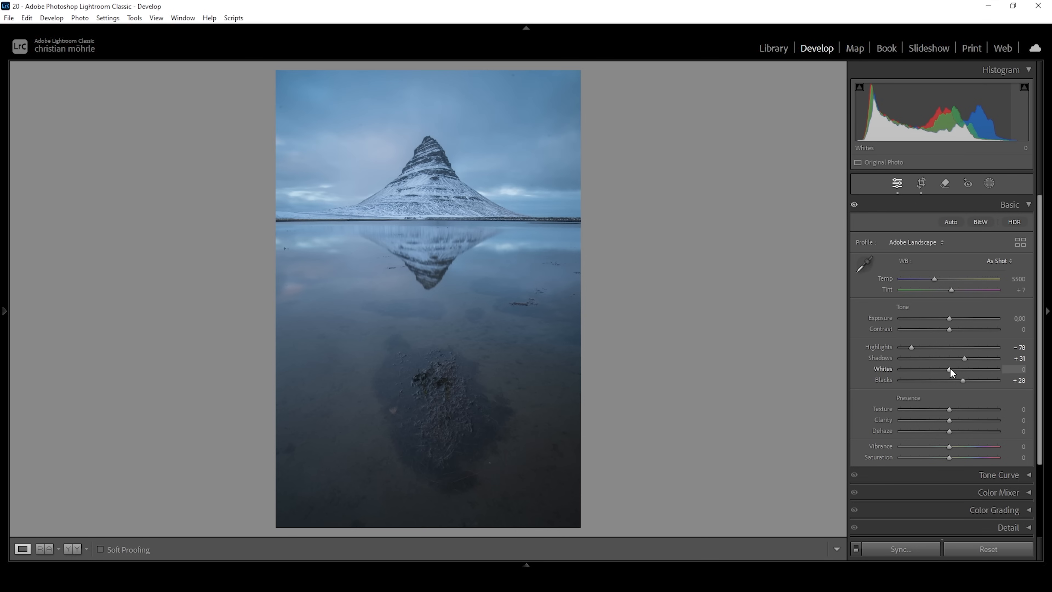
Raise Whites to +48 and nudge Contrast up to about +16.
drag(948, 369, 954, 369)
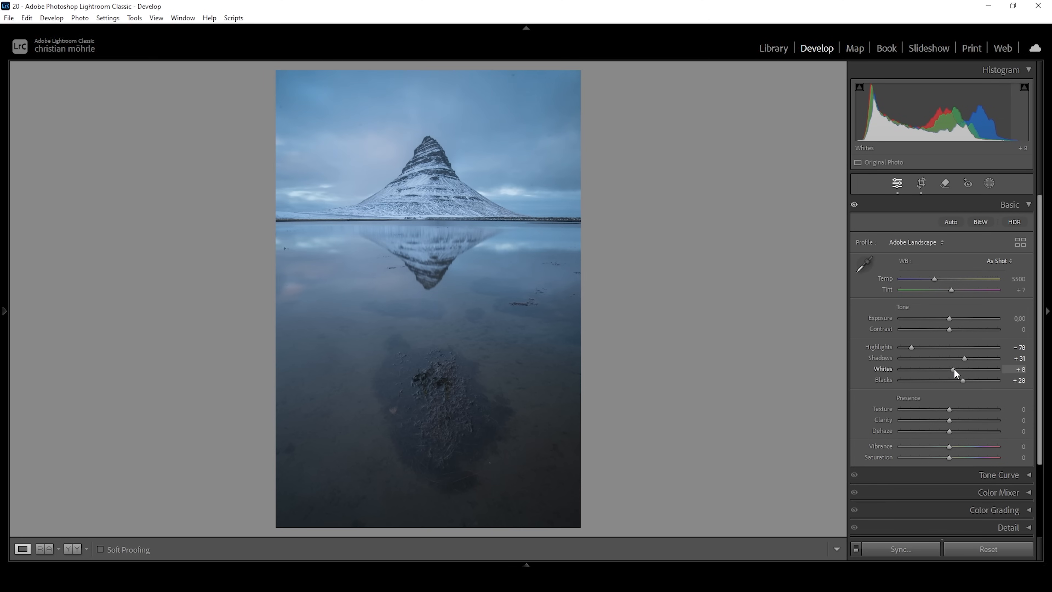
drag(954, 371, 966, 371)
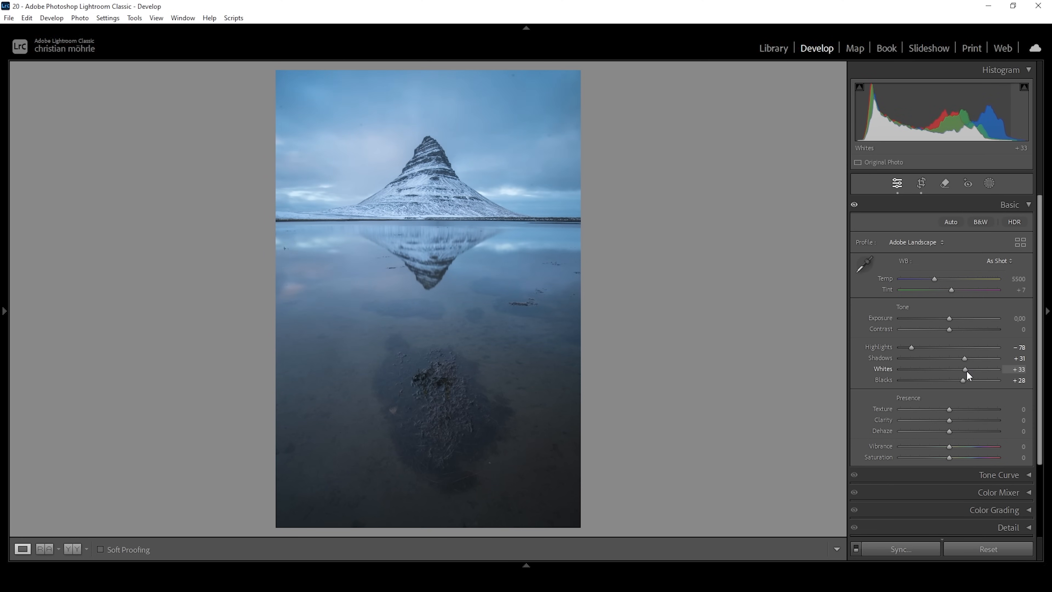
drag(965, 369, 972, 369)
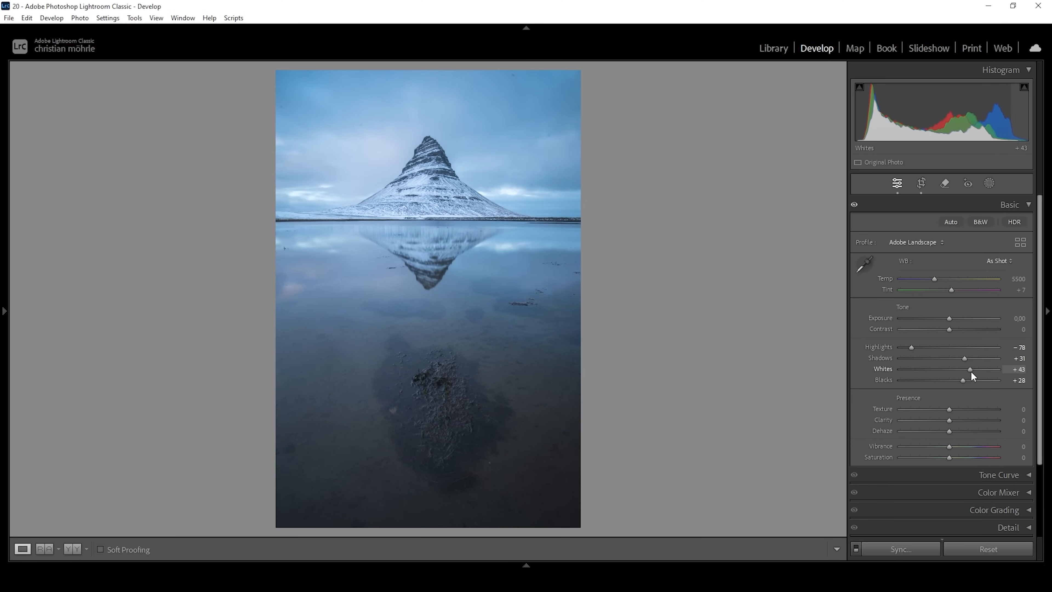
drag(971, 369, 975, 369)
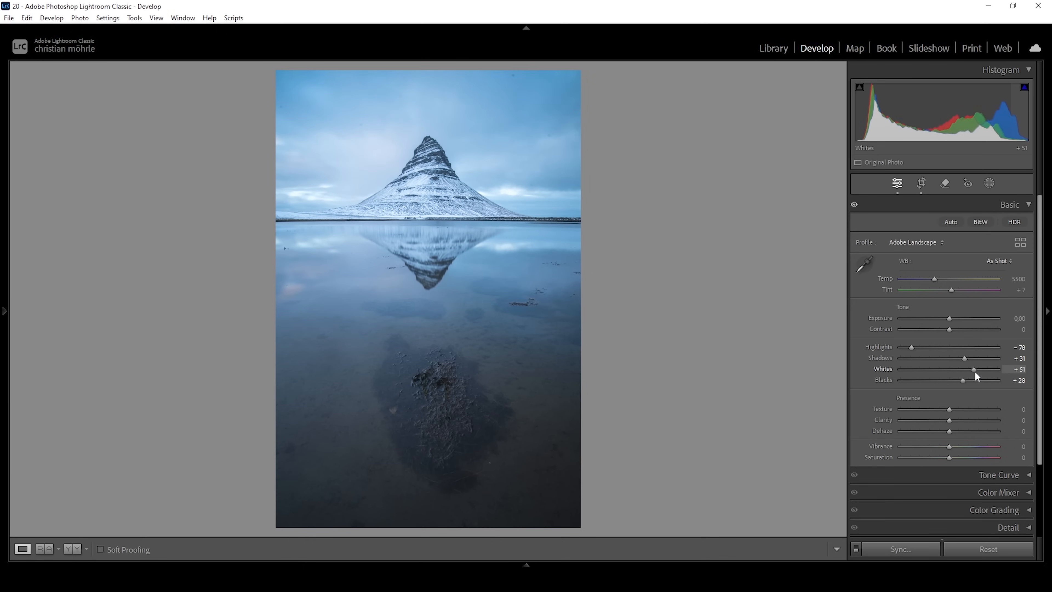
drag(977, 369, 973, 369)
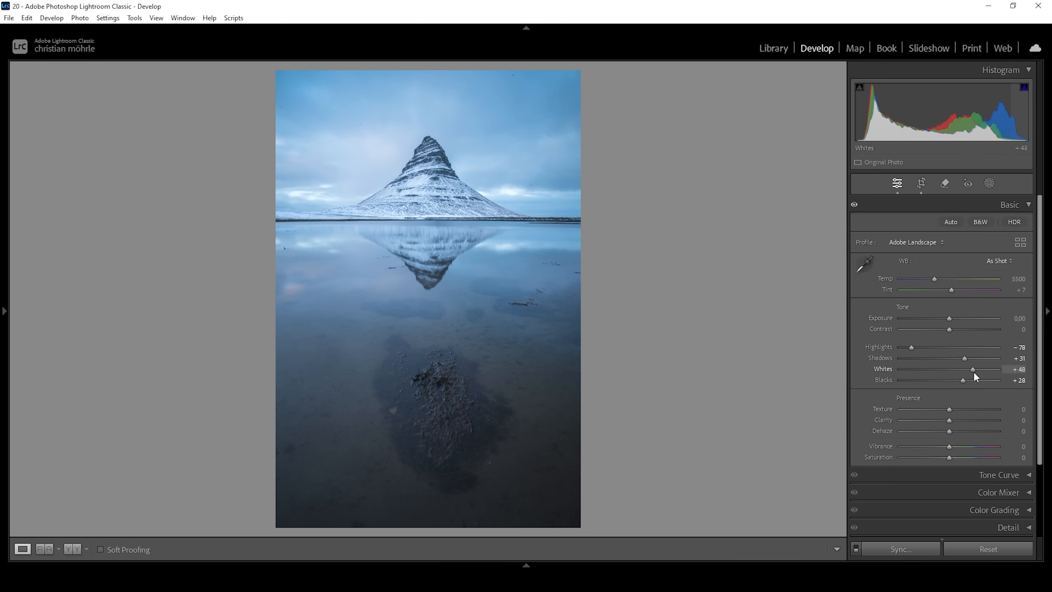
drag(973, 369, 972, 369)
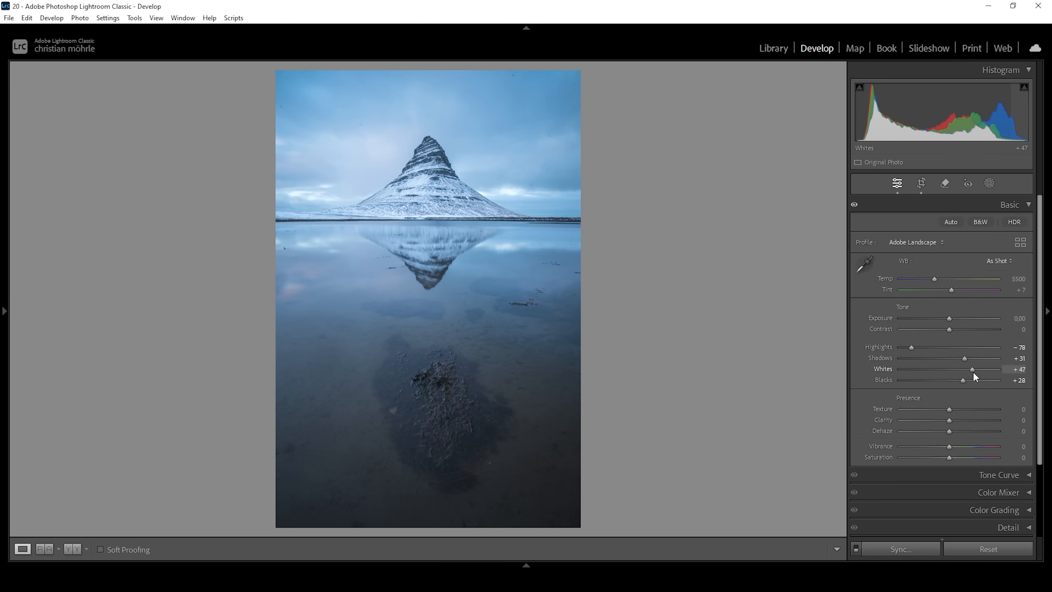
drag(971, 370, 973, 370)
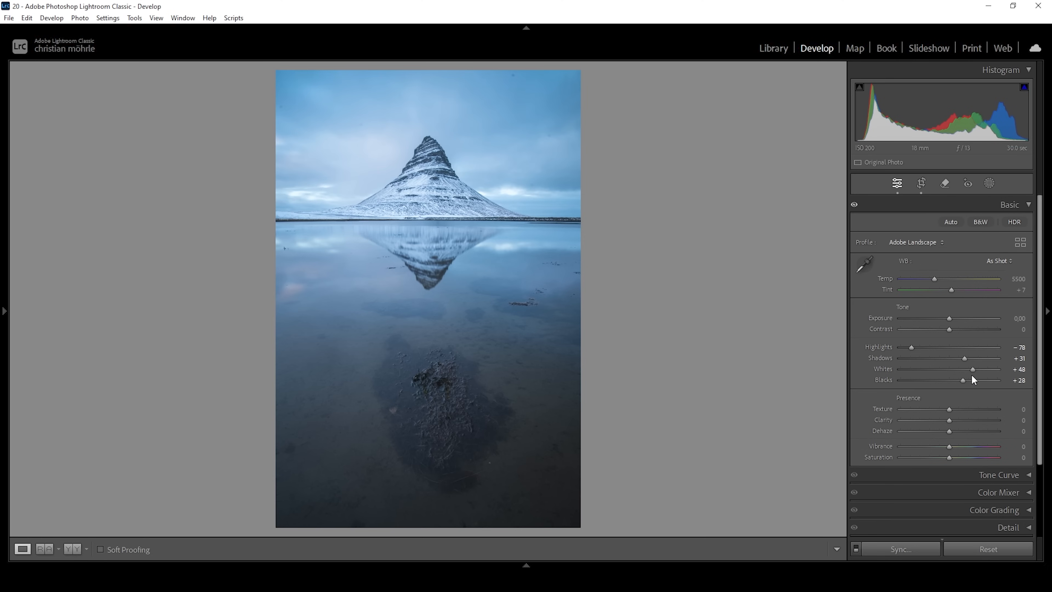
mouse_move(973, 369)
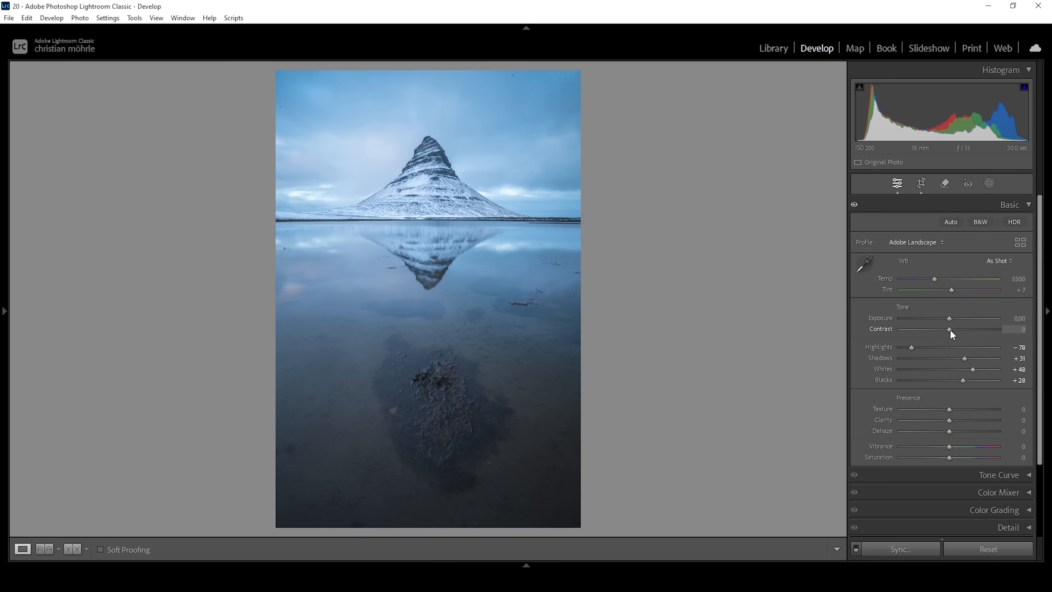
drag(950, 329, 958, 328)
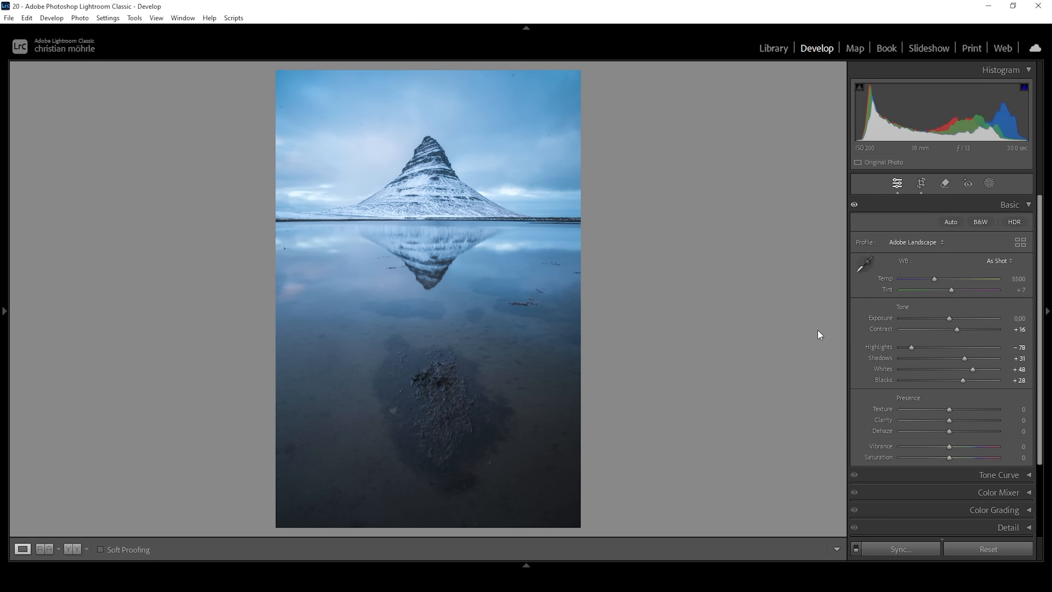
mouse_move(952, 287)
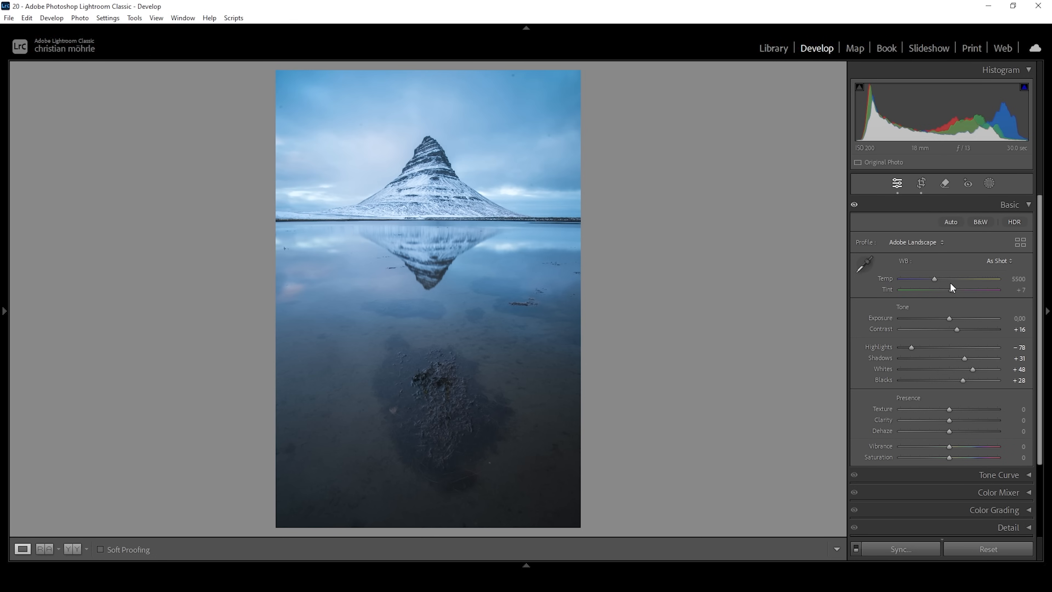
Warm the white balance Temp from 5500 to about 6944 so the snow looks whiter.
drag(932, 278, 939, 278)
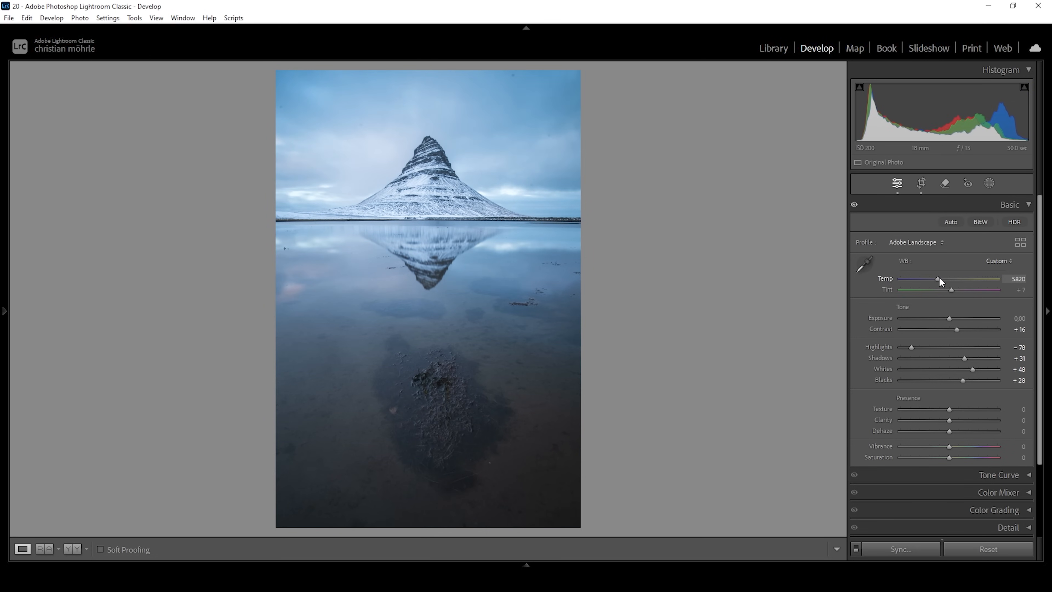
drag(939, 278, 945, 278)
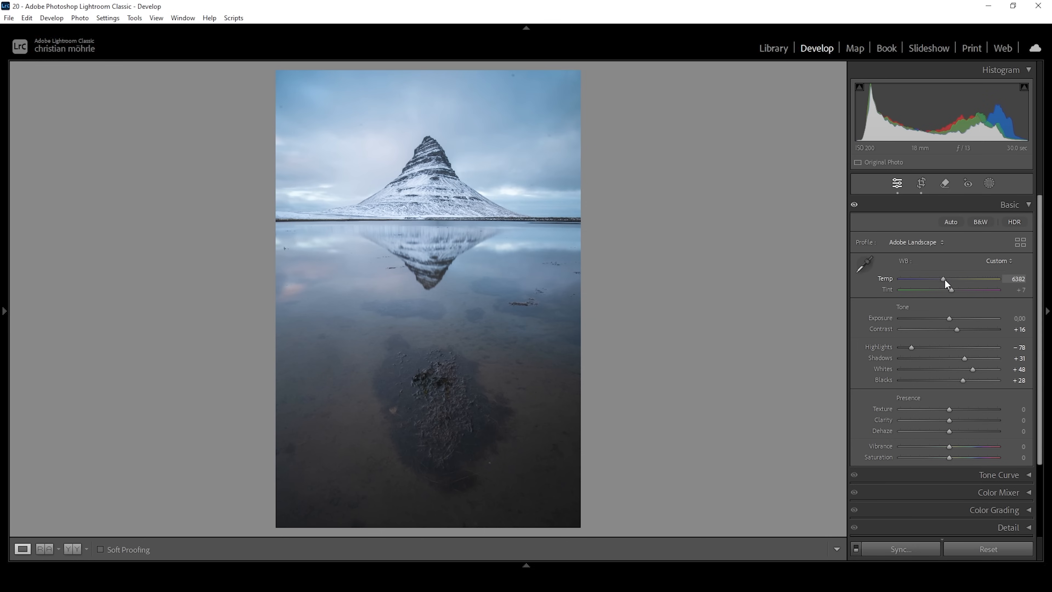
drag(942, 279, 950, 279)
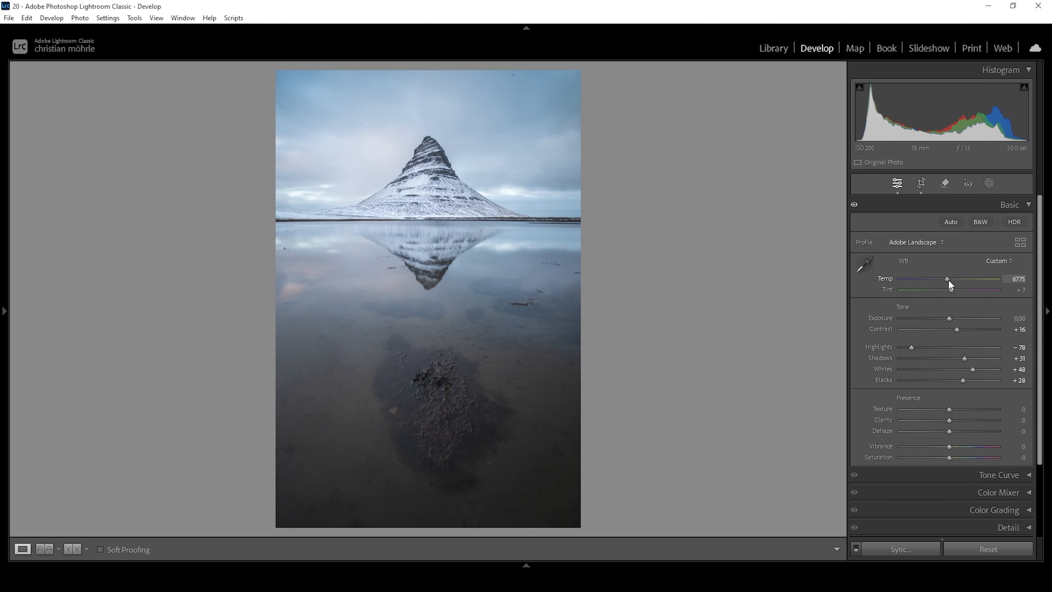
drag(946, 278, 953, 279)
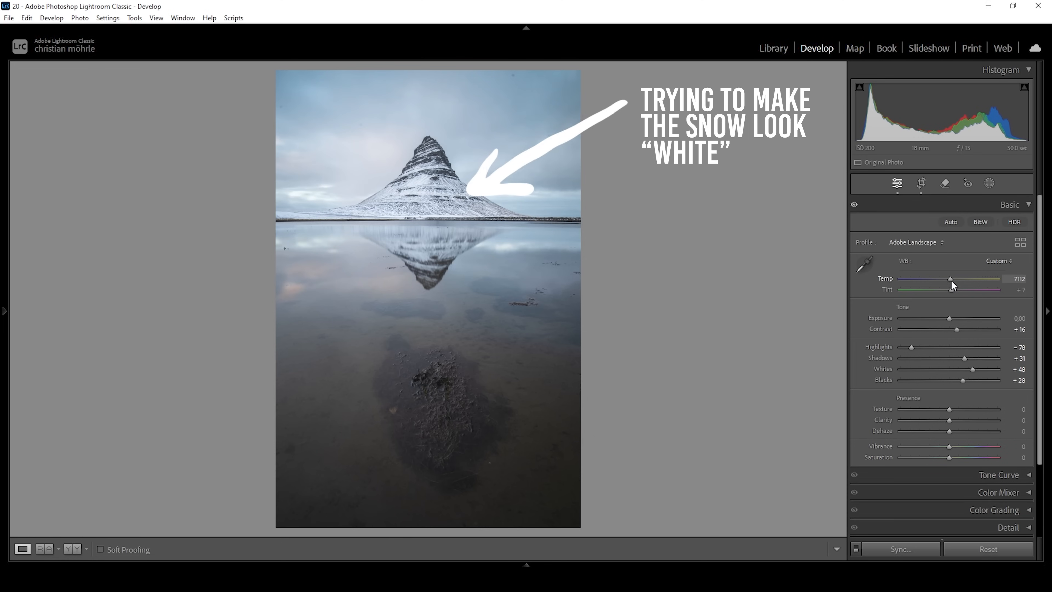
drag(968, 278, 947, 278)
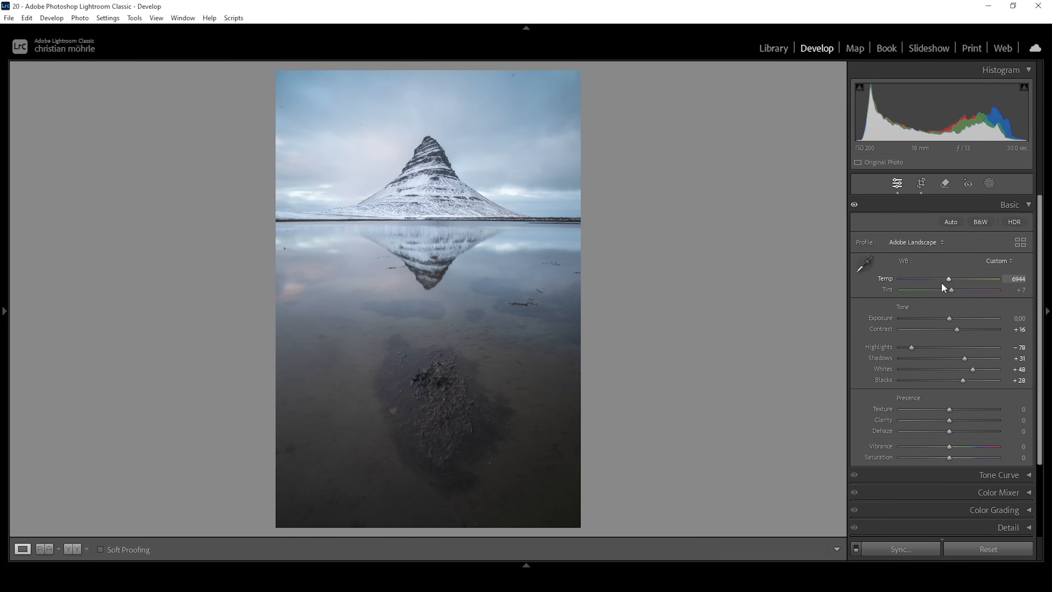
mouse_move(922, 368)
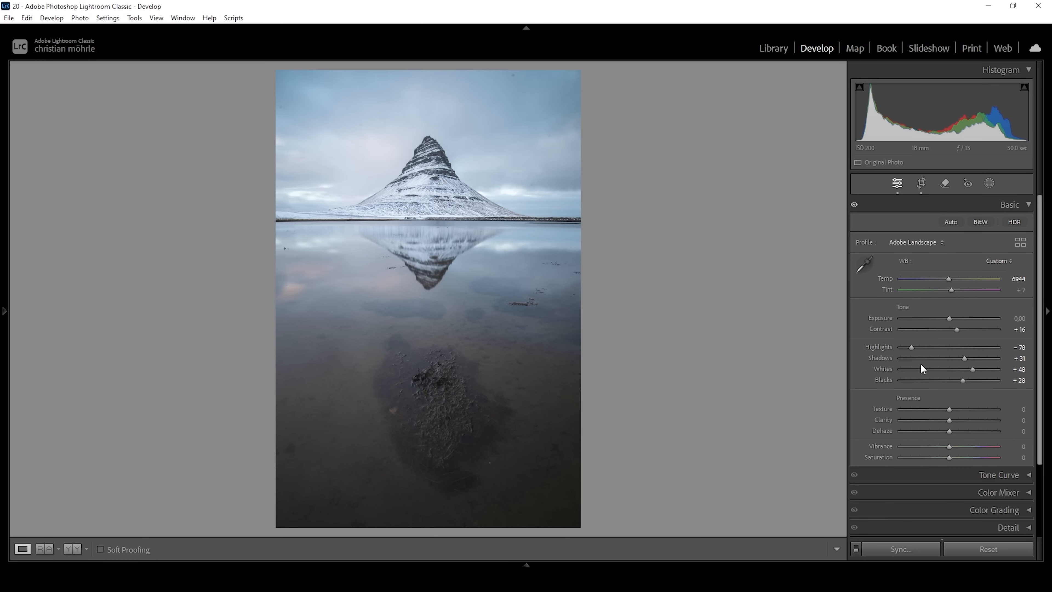
mouse_move(986, 401)
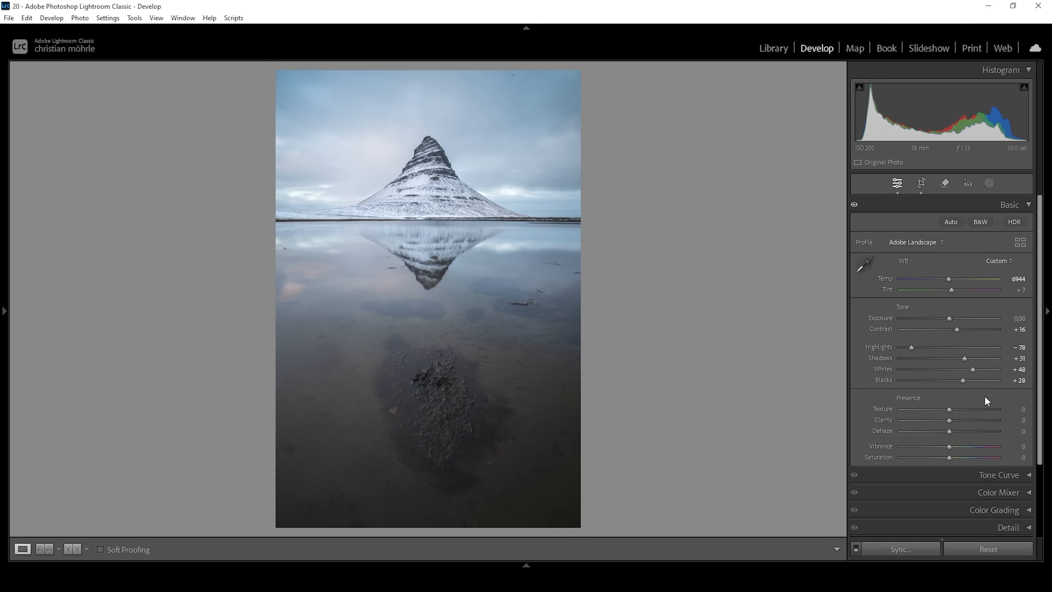
Set Texture +11, Clarity +16 and Dehaze +7 in the Presence section.
drag(948, 410, 954, 409)
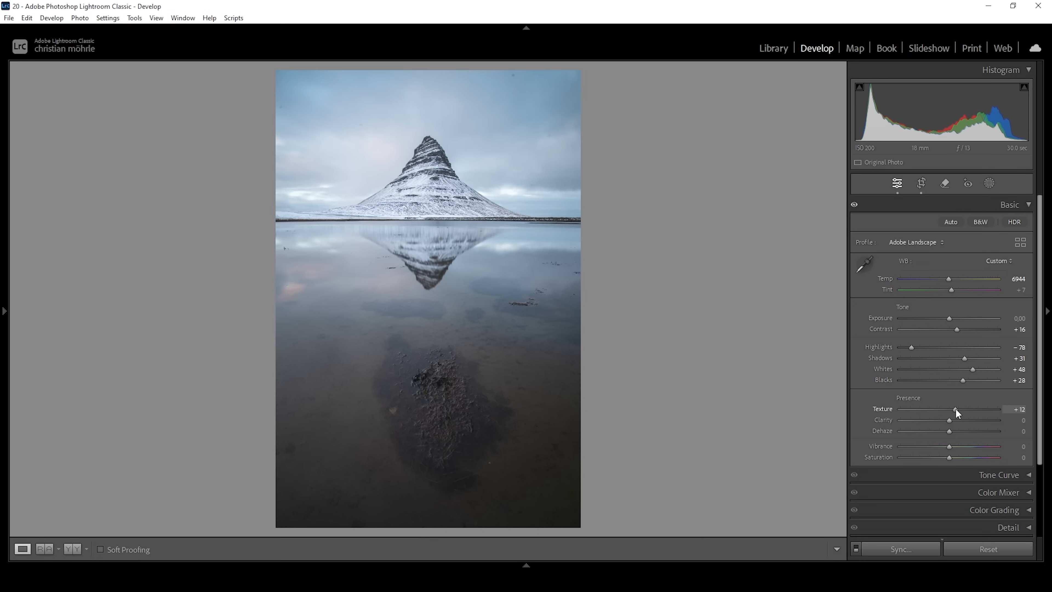
drag(956, 410, 954, 410)
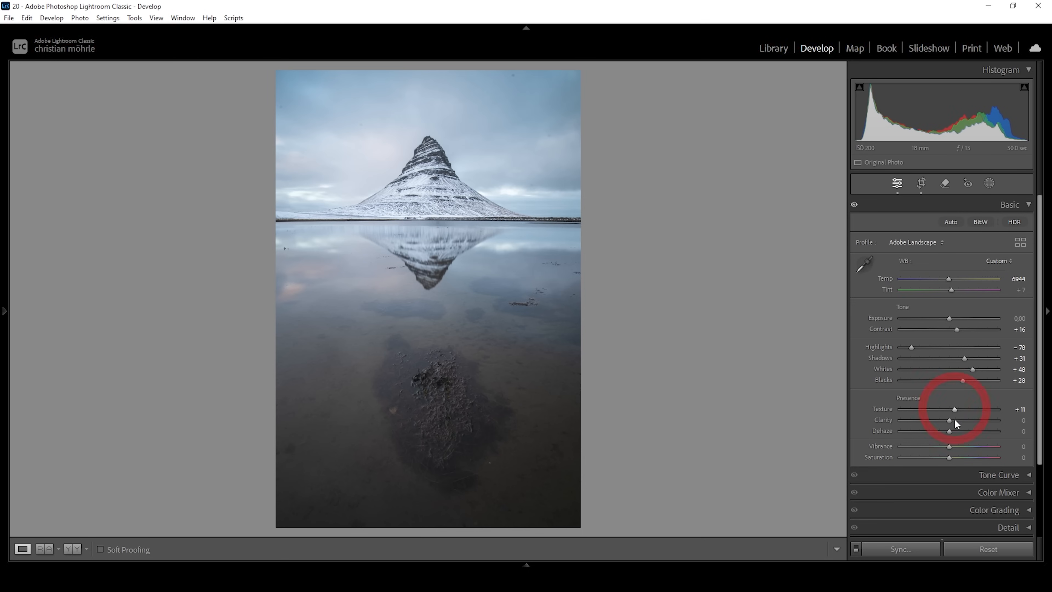
drag(949, 424, 956, 425)
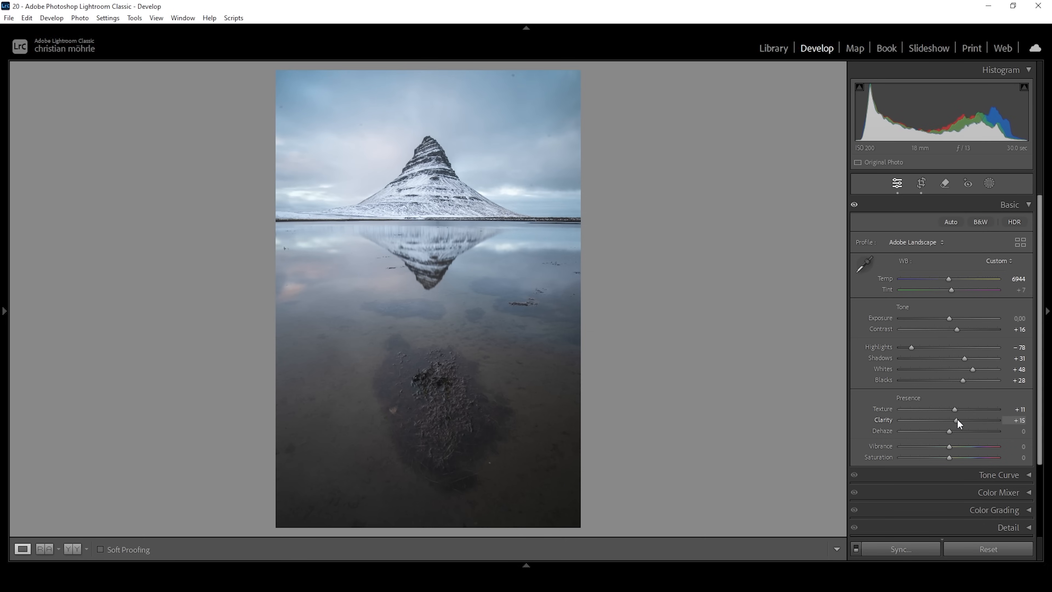
drag(959, 420, 954, 421)
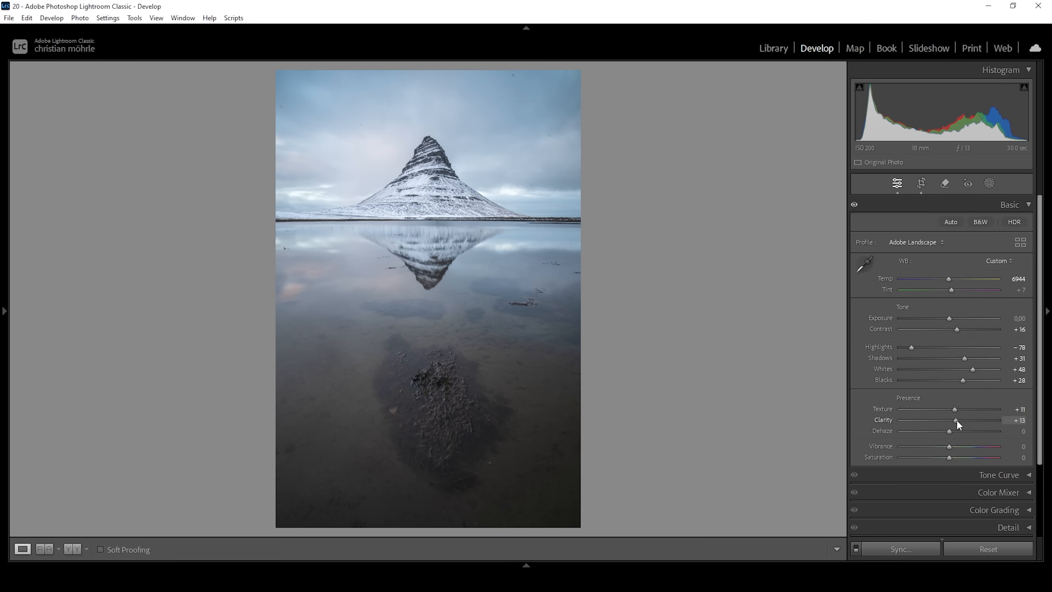
drag(951, 419, 958, 420)
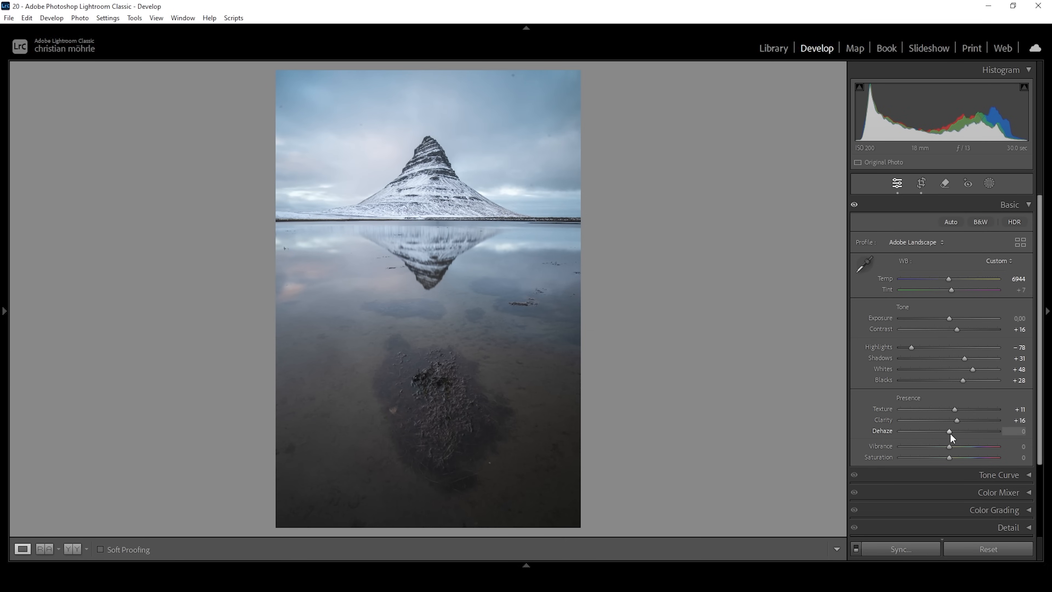
drag(949, 430, 951, 431)
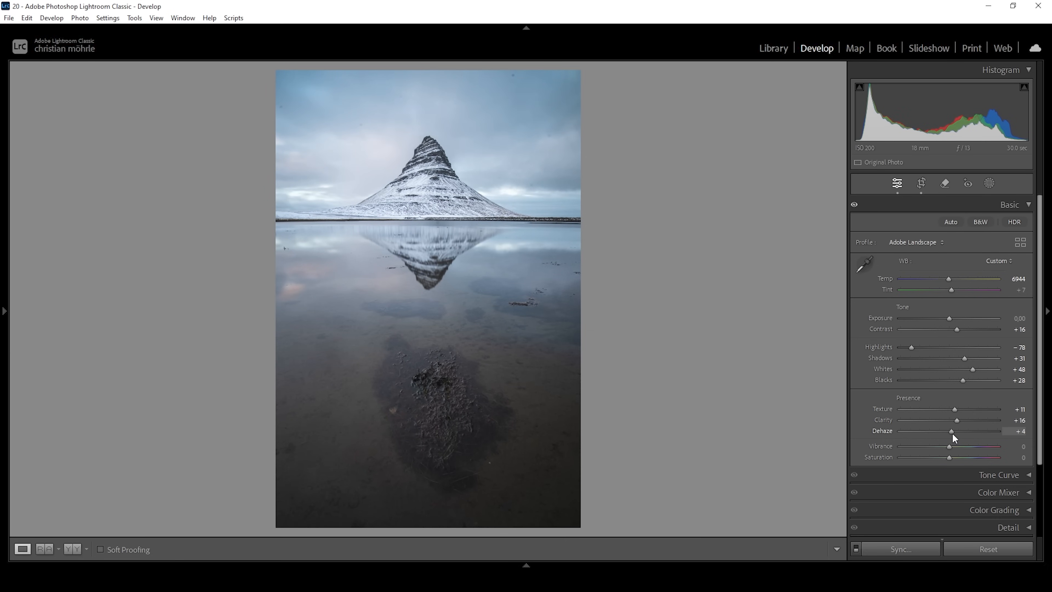
drag(948, 431, 951, 431)
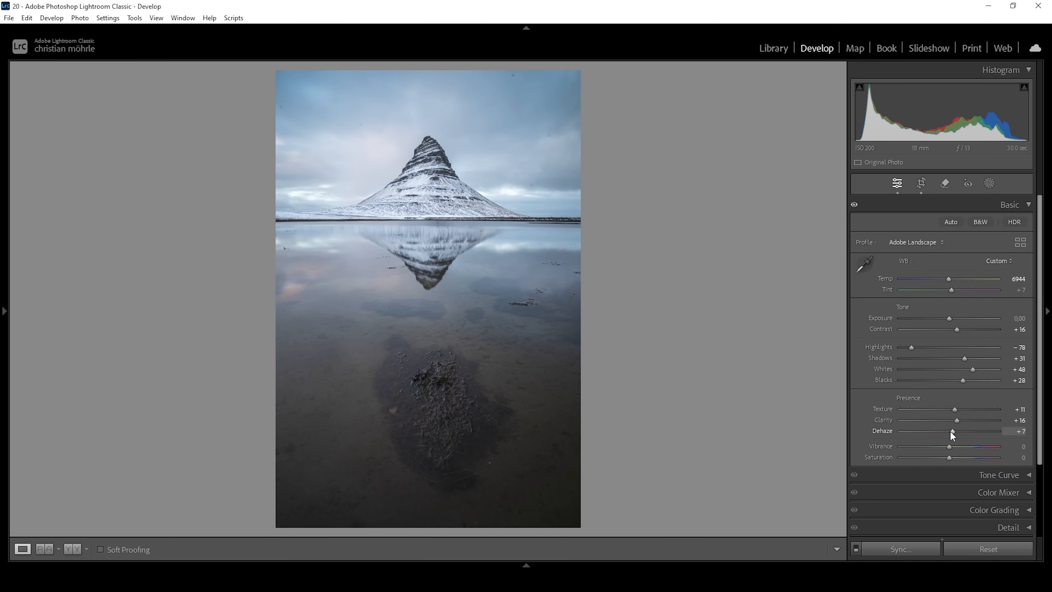
Set Vibrance +25 and Saturation +16.
drag(948, 446, 957, 446)
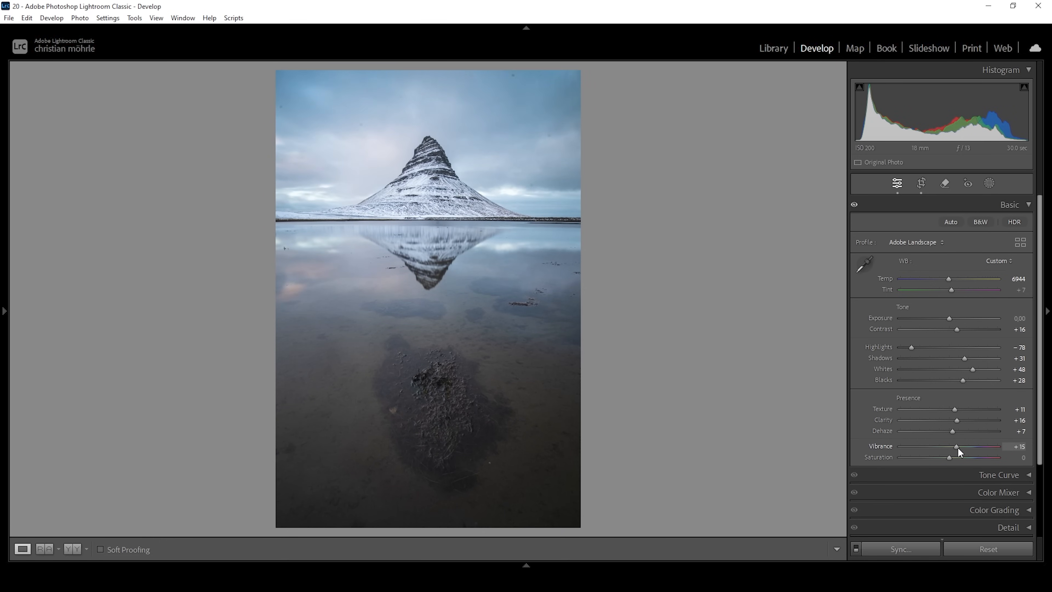
drag(950, 446, 967, 446)
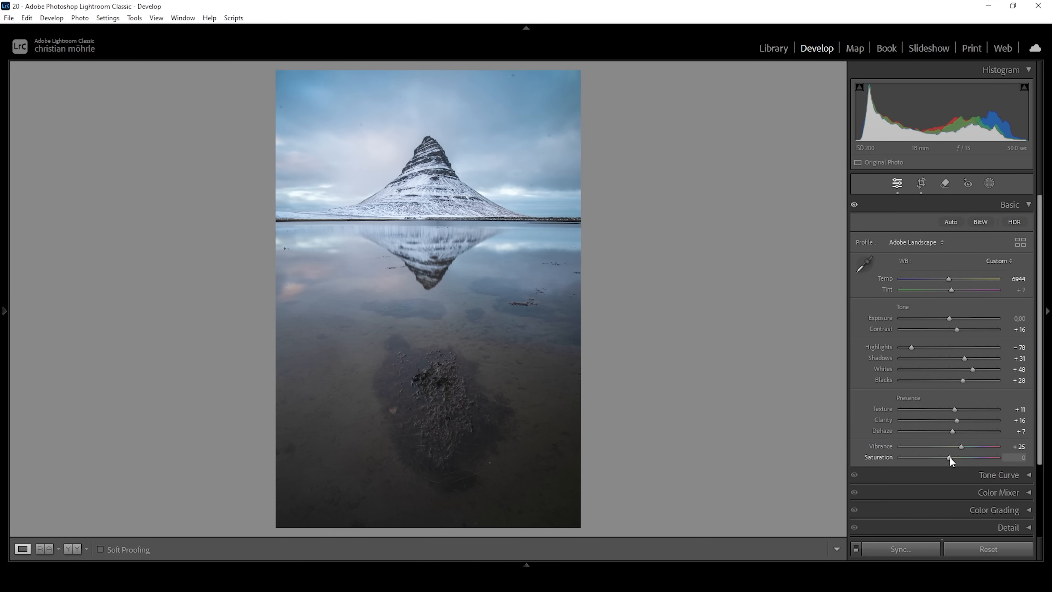
drag(948, 457, 951, 457)
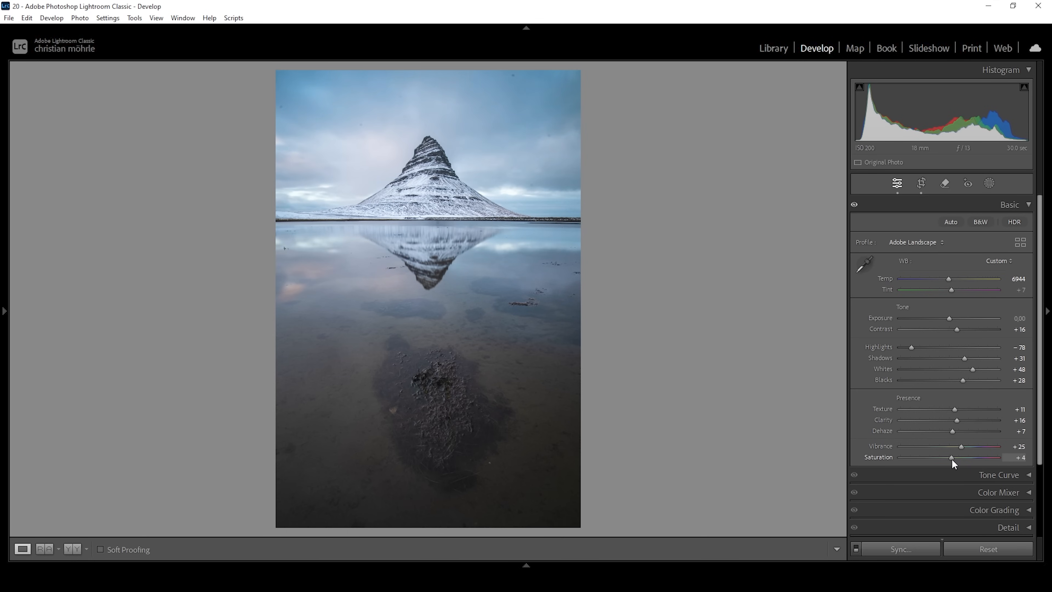
drag(951, 457, 957, 457)
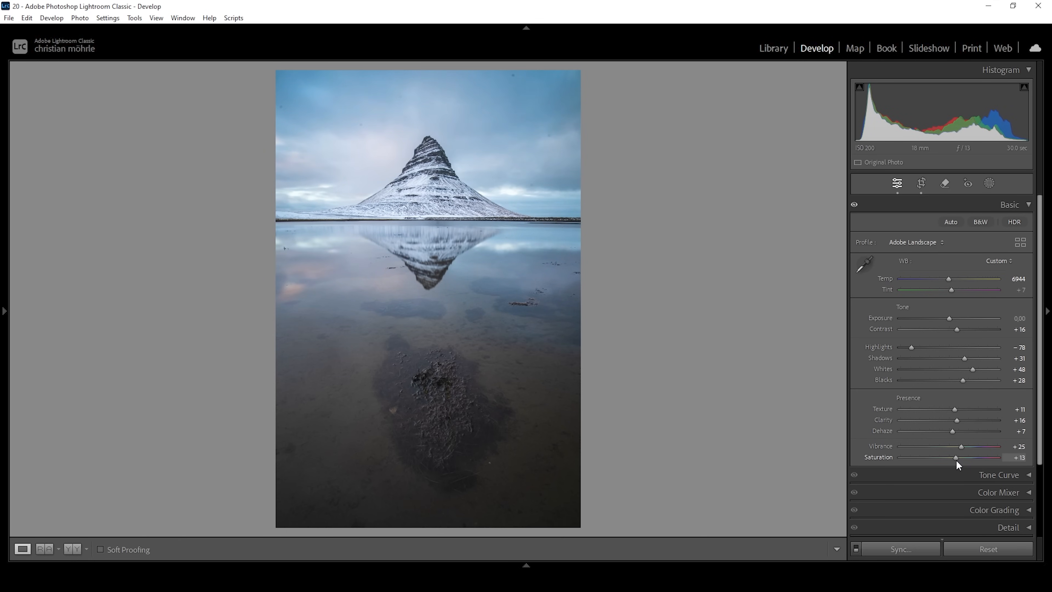
drag(957, 457, 961, 457)
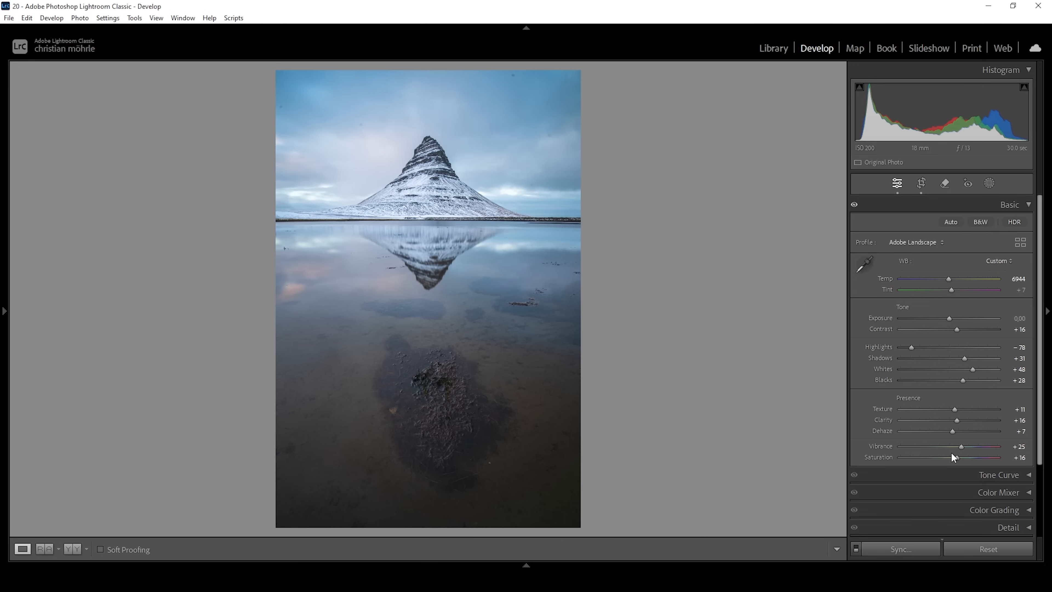
mouse_move(987, 446)
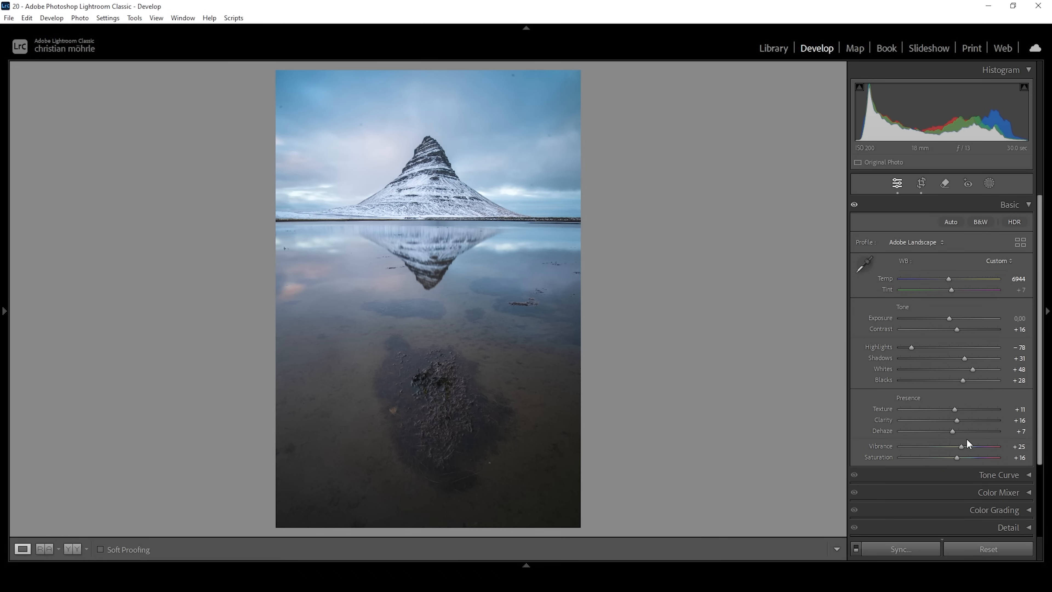
click(44, 550)
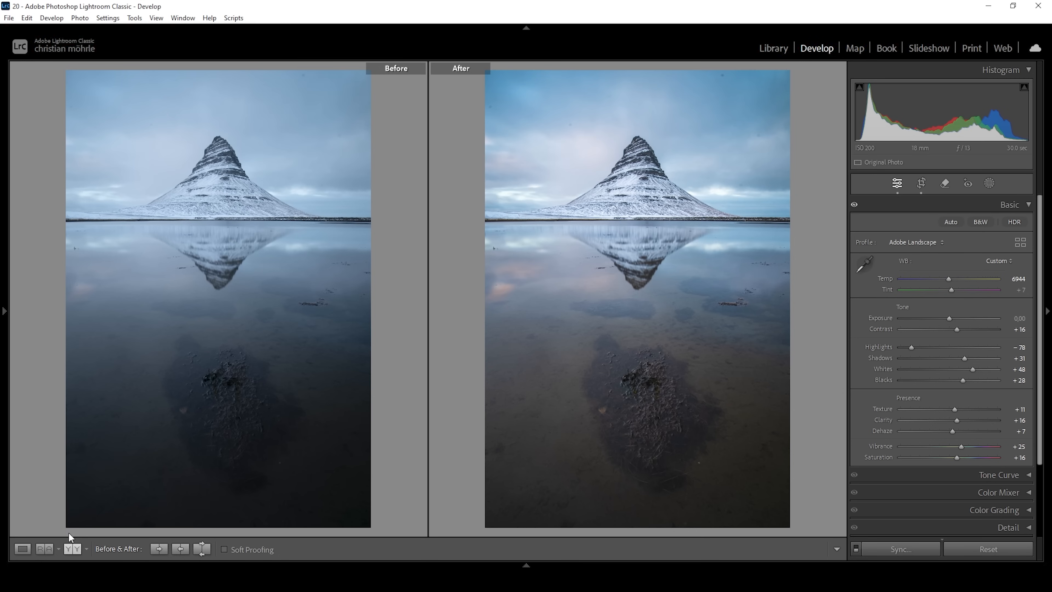
mouse_move(75, 541)
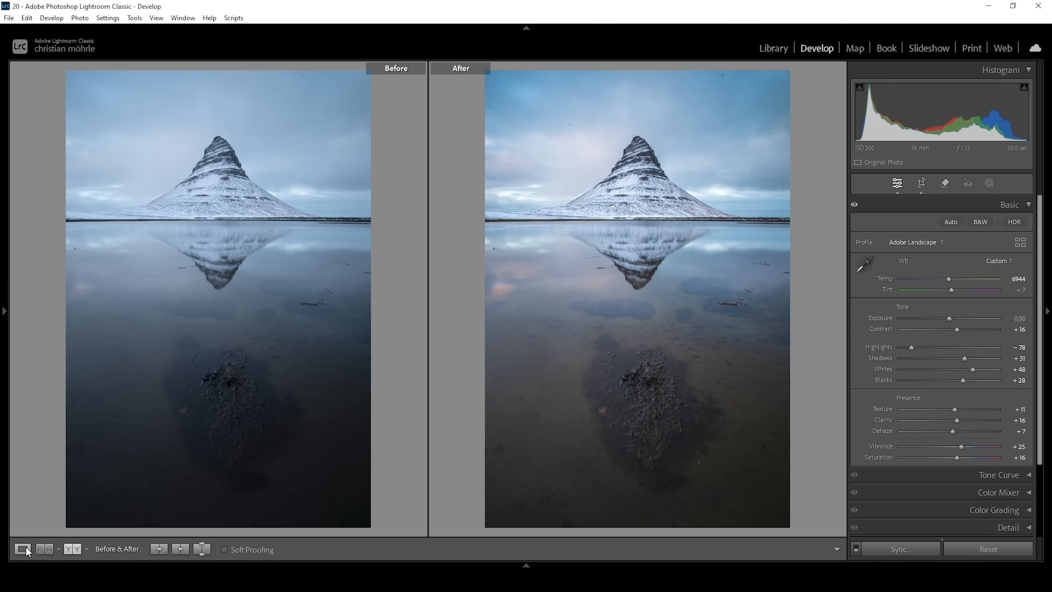
click(22, 549)
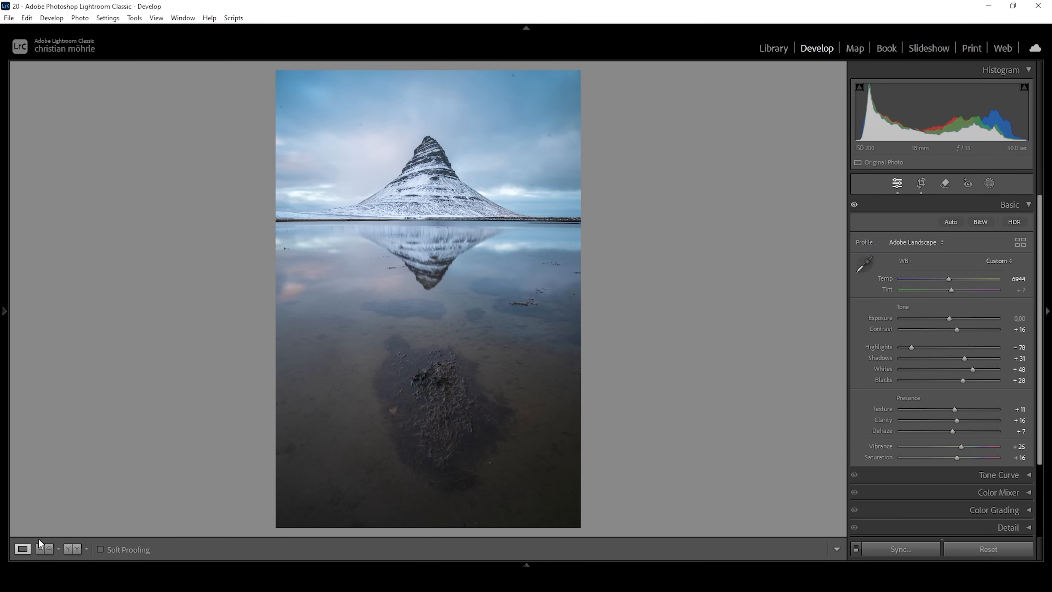
Start a new Linear Gradient mask from the Masking tool for the sky.
click(989, 183)
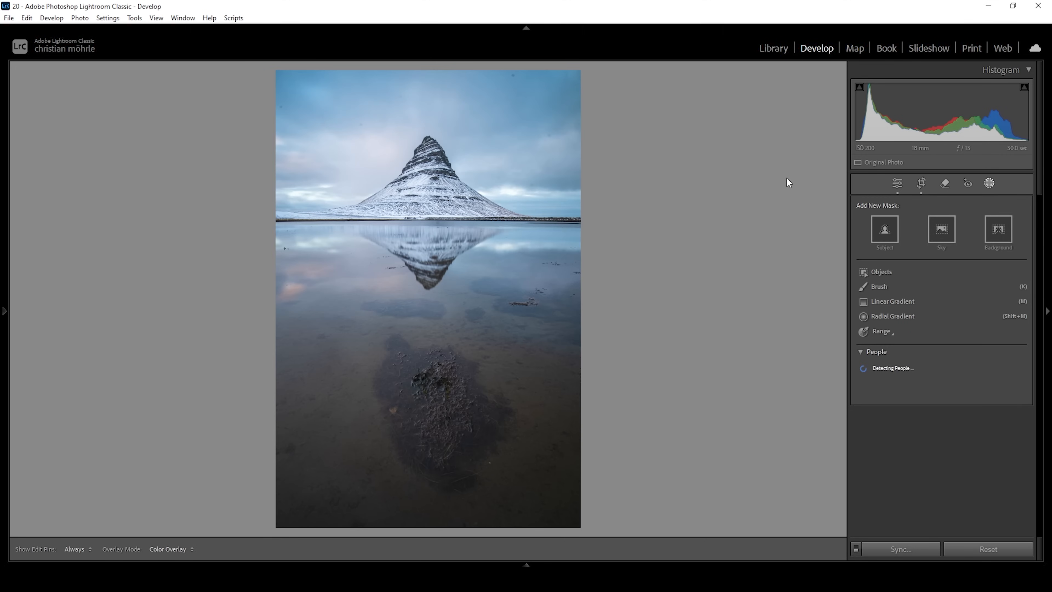
click(893, 301)
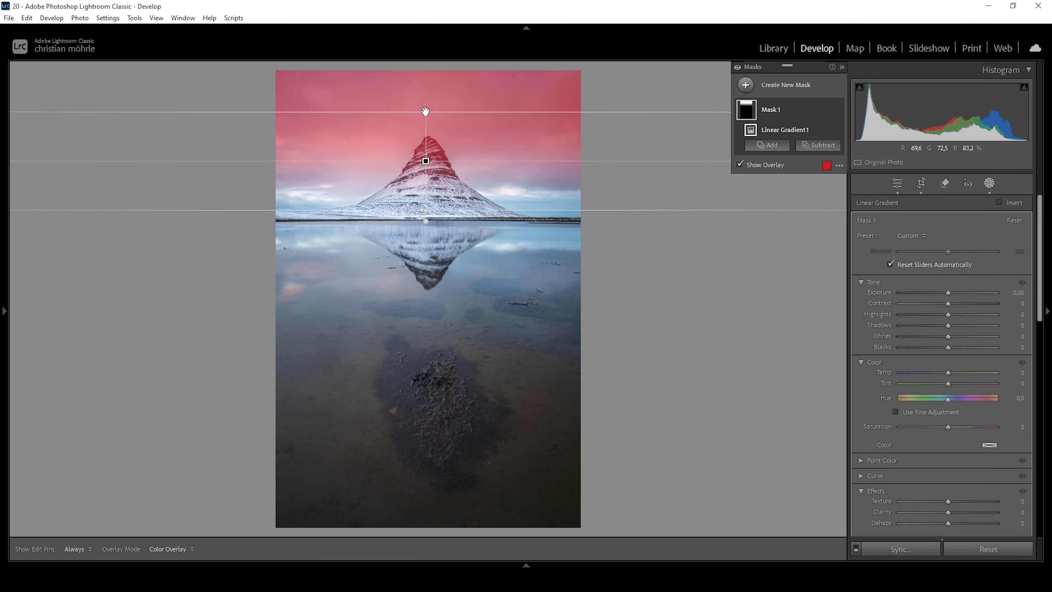
mouse_move(818, 144)
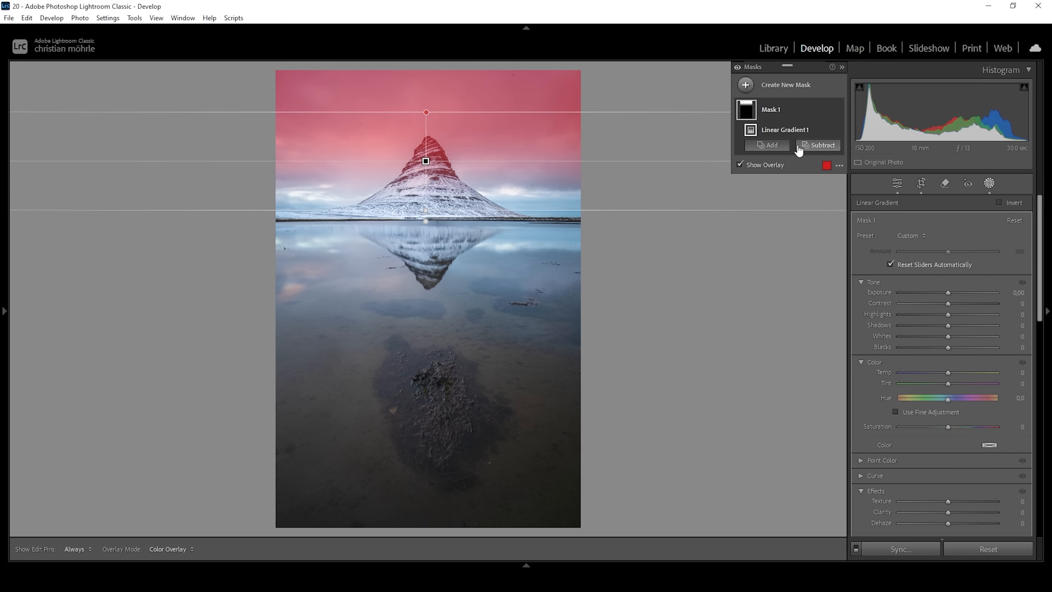
Subtract the snowy mountain from the sky mask using an Objects selection.
click(821, 145)
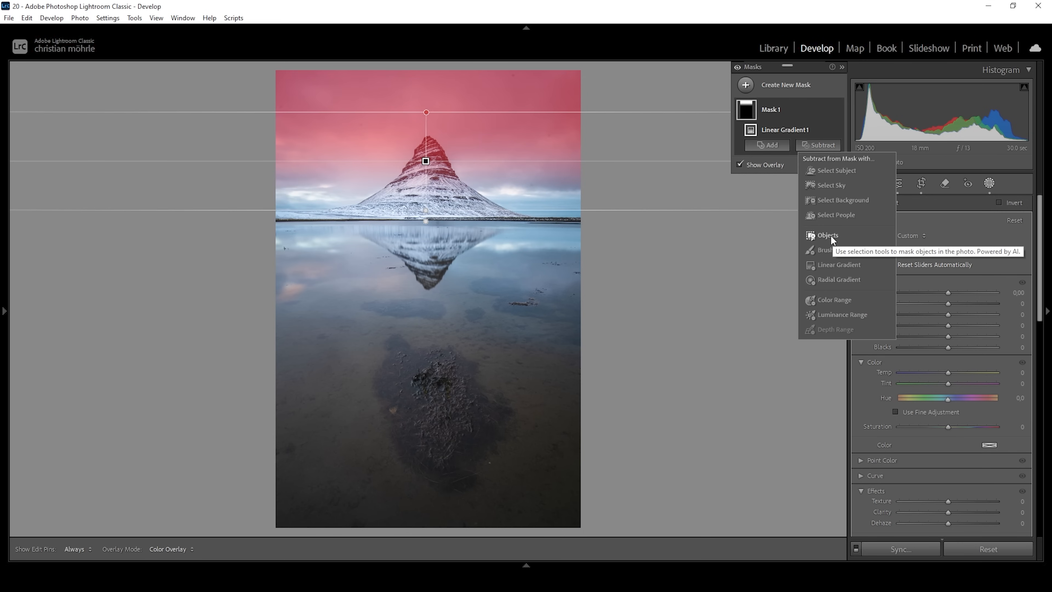
click(828, 235)
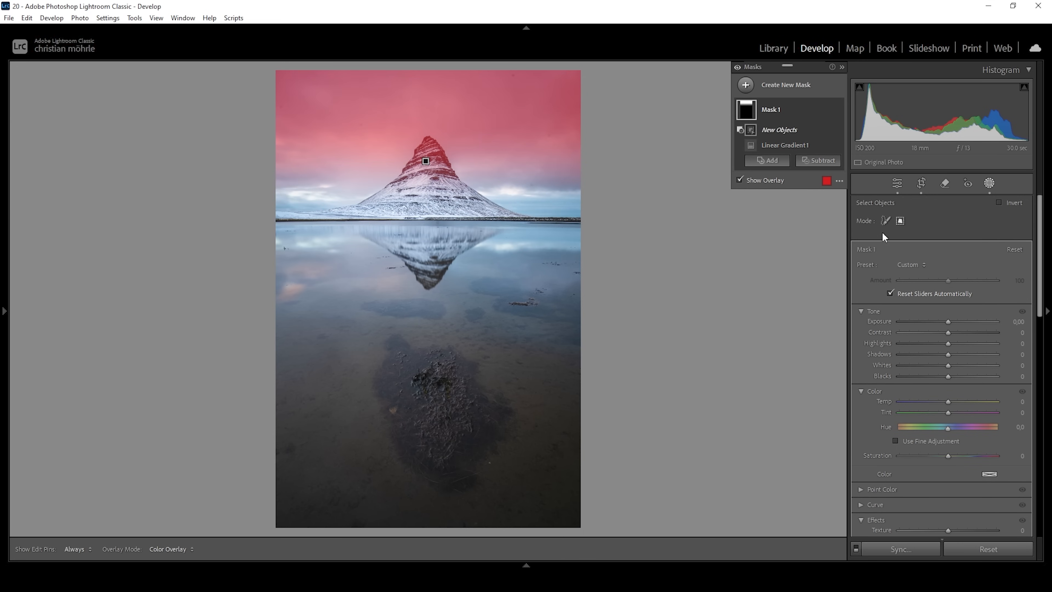
click(900, 221)
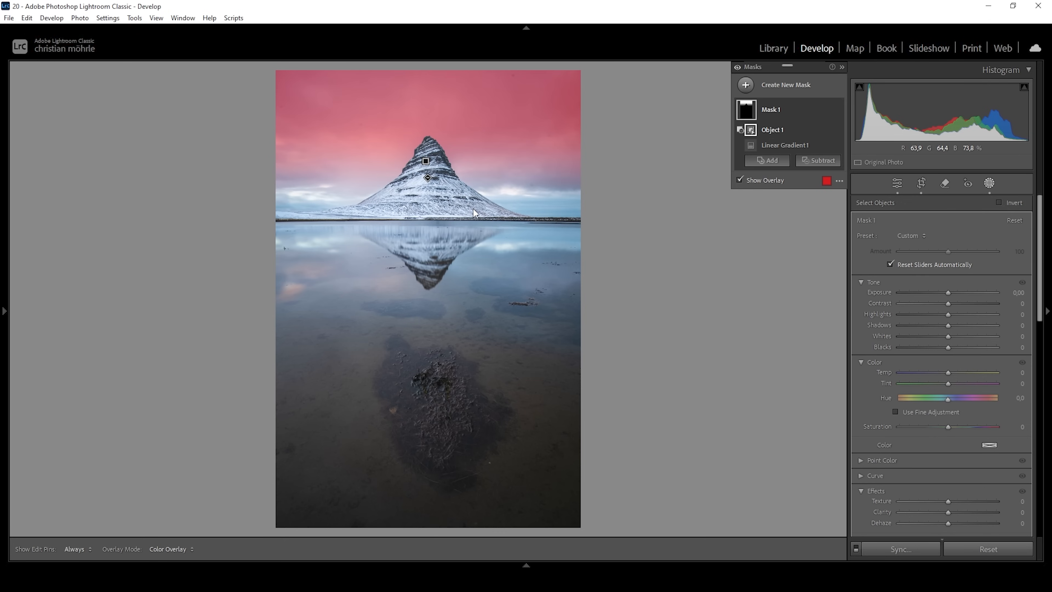
mouse_move(414, 203)
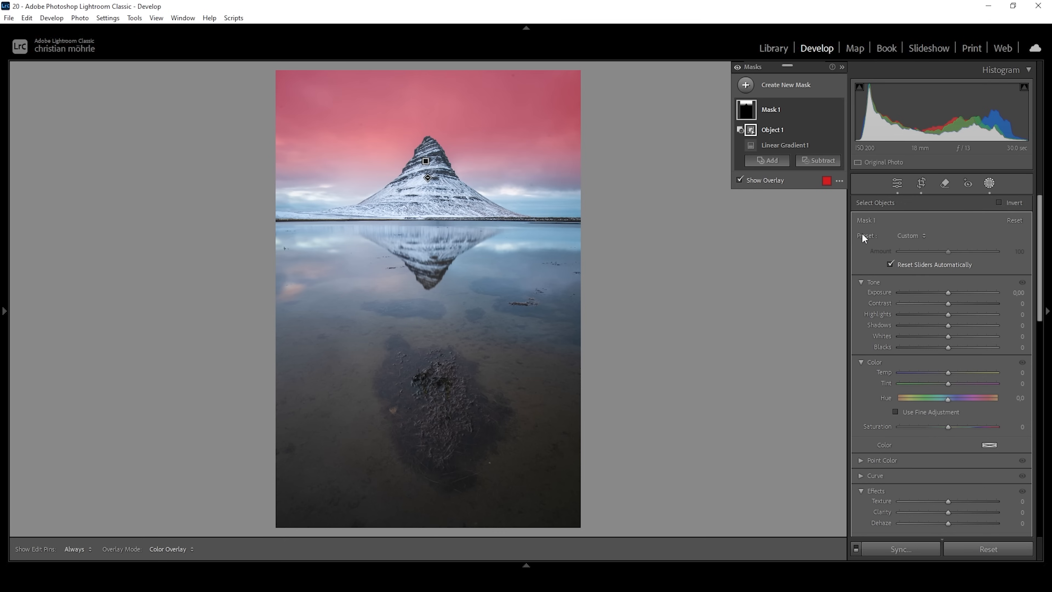
mouse_move(924, 286)
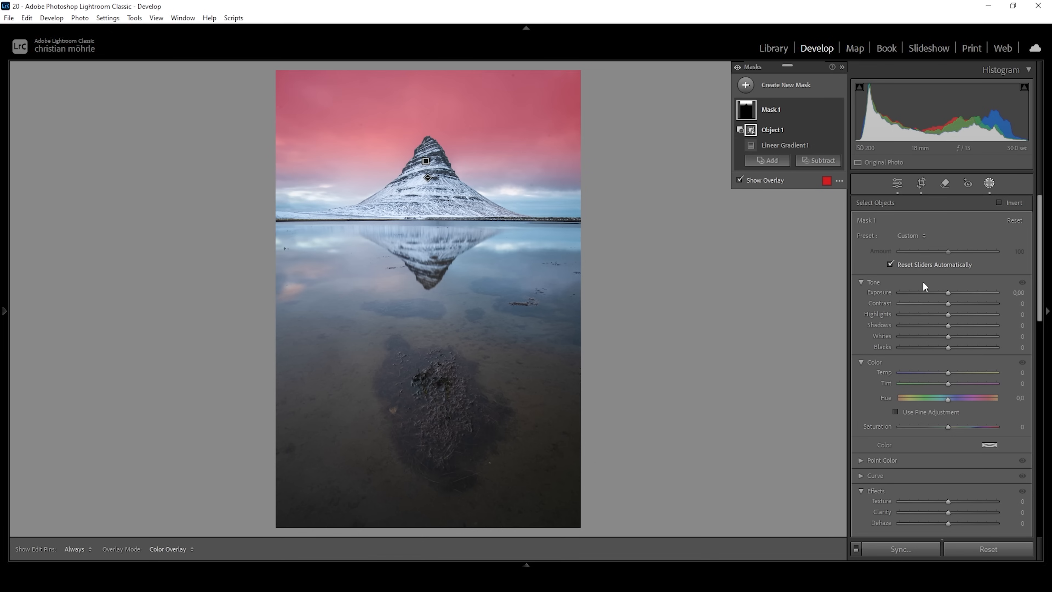
mouse_move(935, 319)
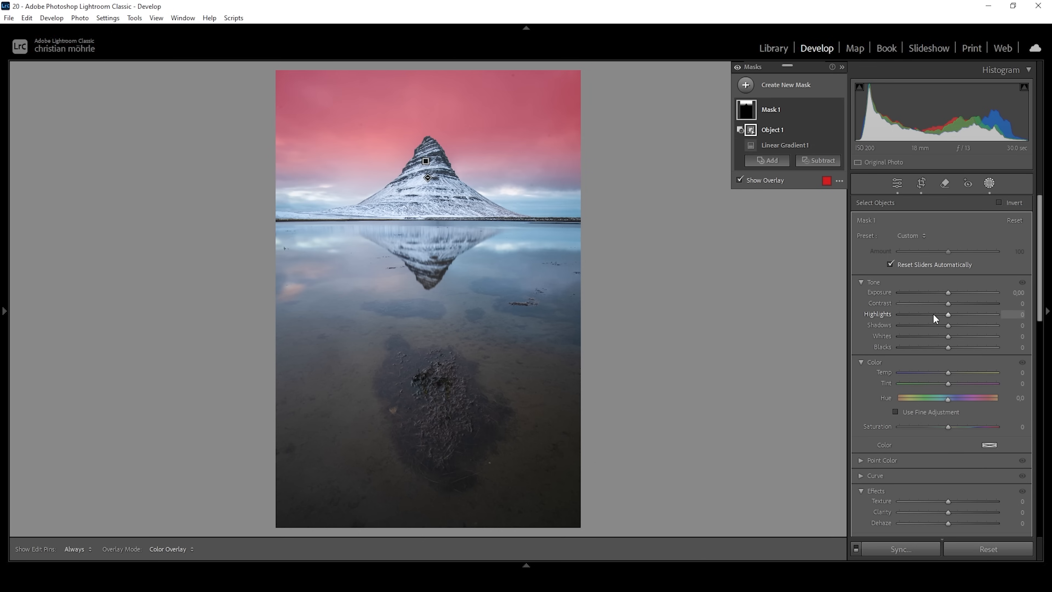
Darken the sky mask to Exposure -0.40 and raise its Contrast to 58.
drag(966, 293, 945, 293)
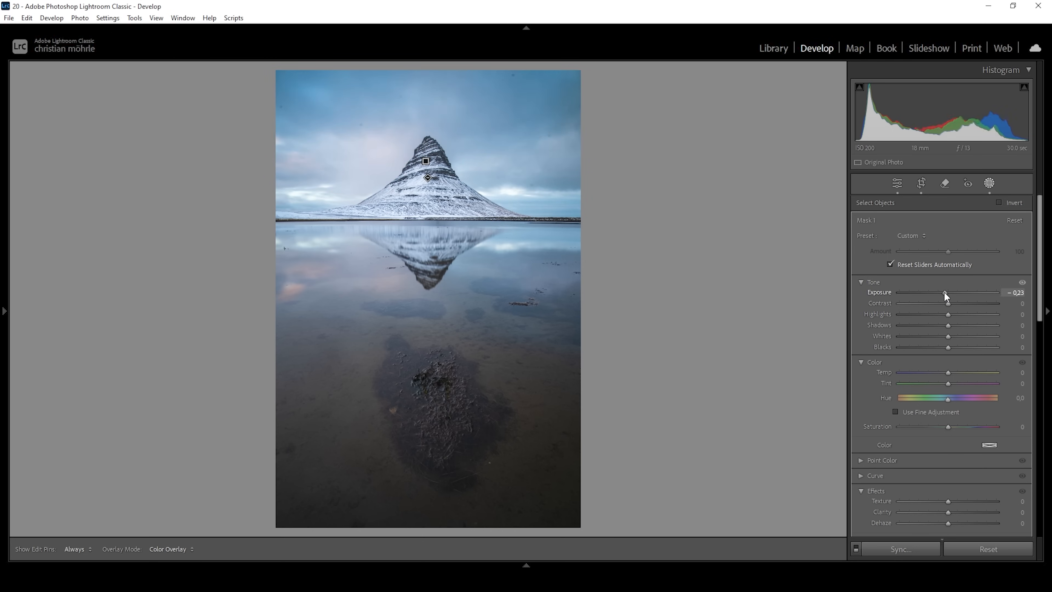
drag(948, 293, 926, 293)
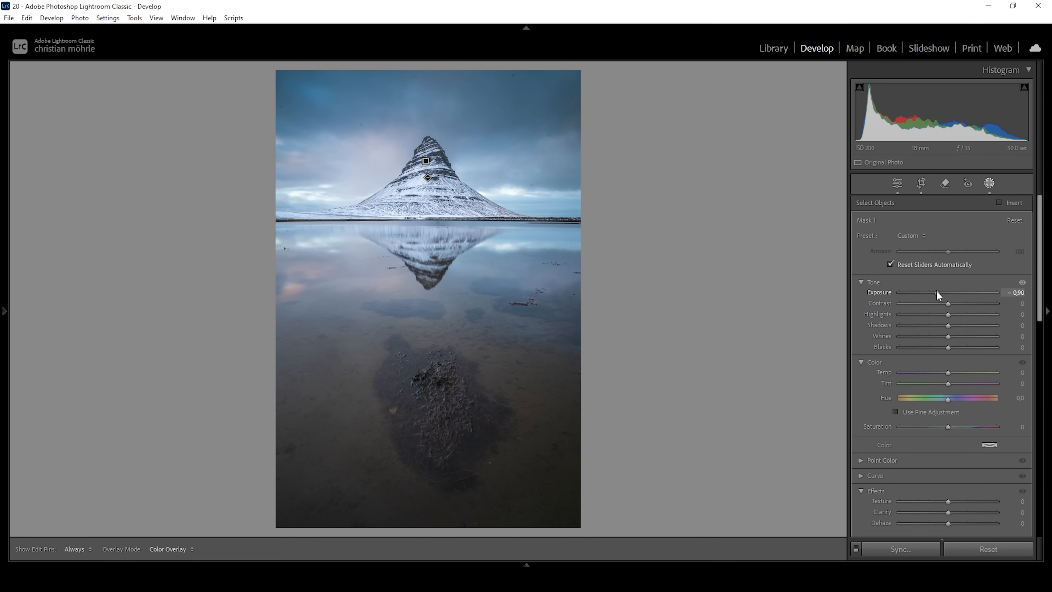
drag(942, 292, 951, 293)
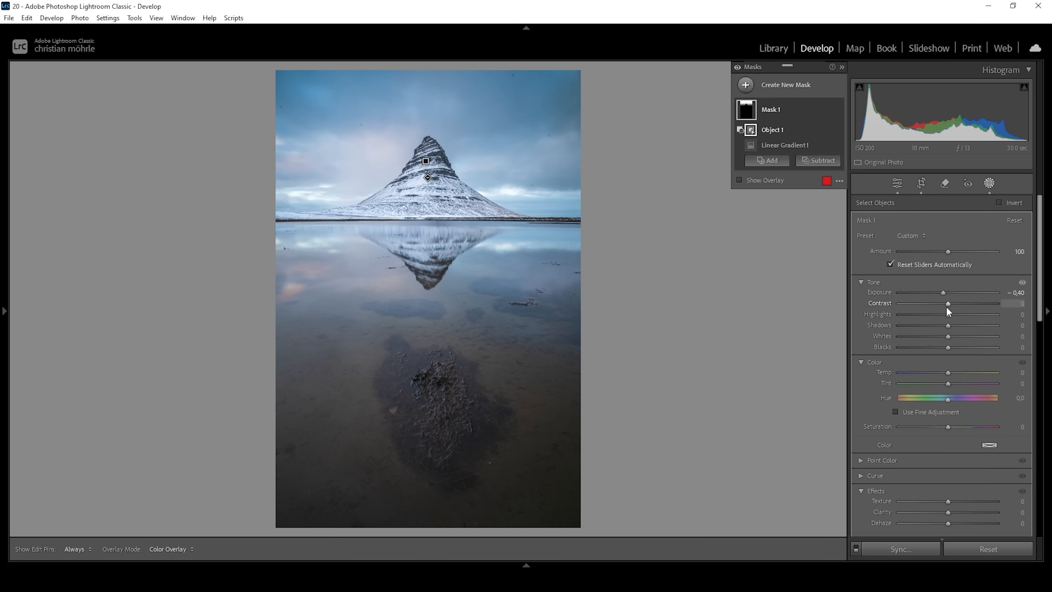
drag(948, 303, 965, 303)
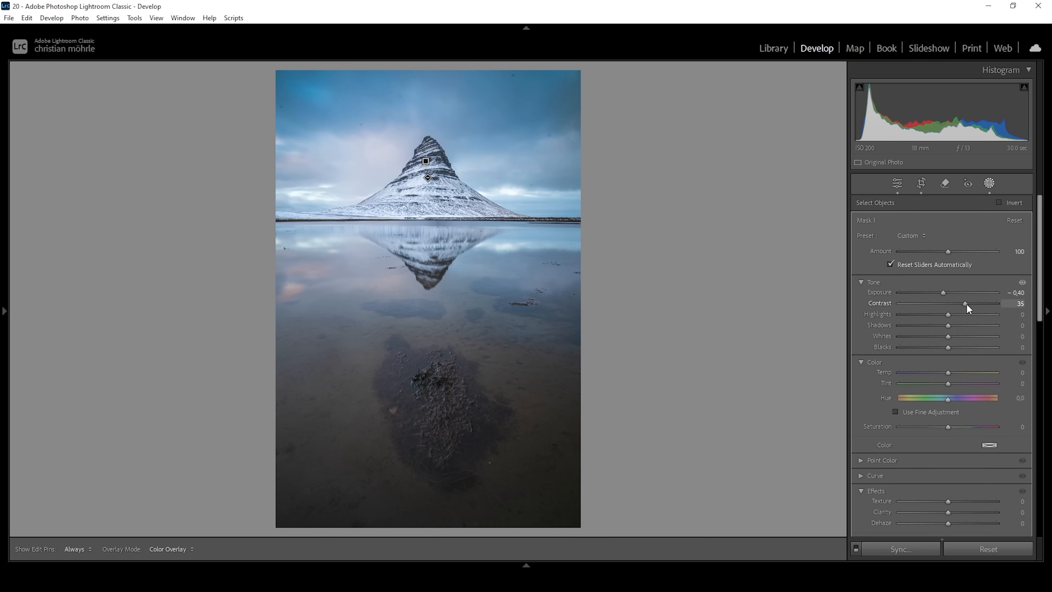
drag(965, 303, 977, 303)
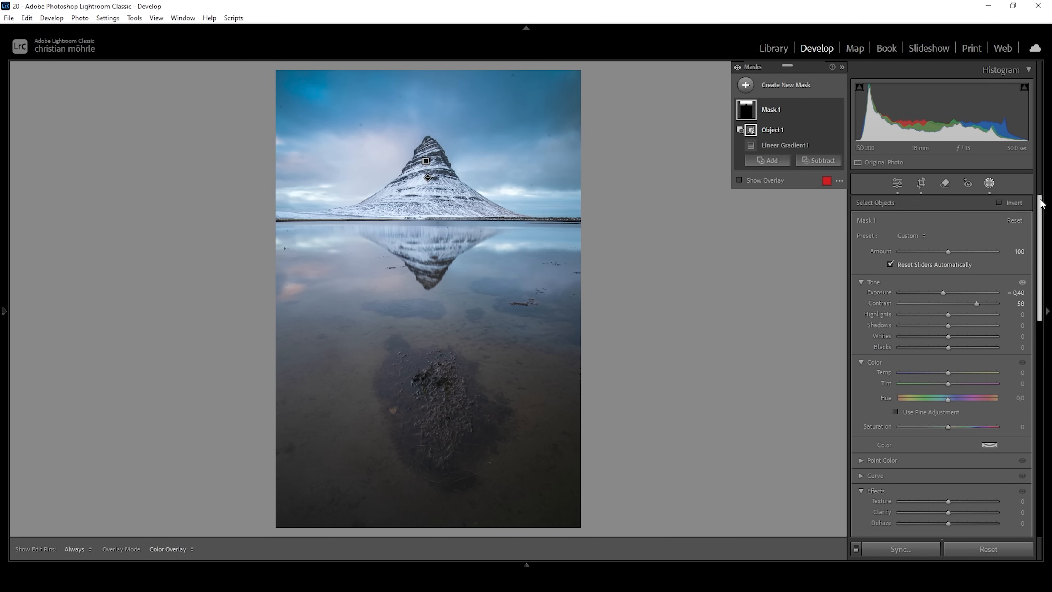
Lower the sky mask's Saturation to -16 and add Clarity of about 16.
scroll(down, 3)
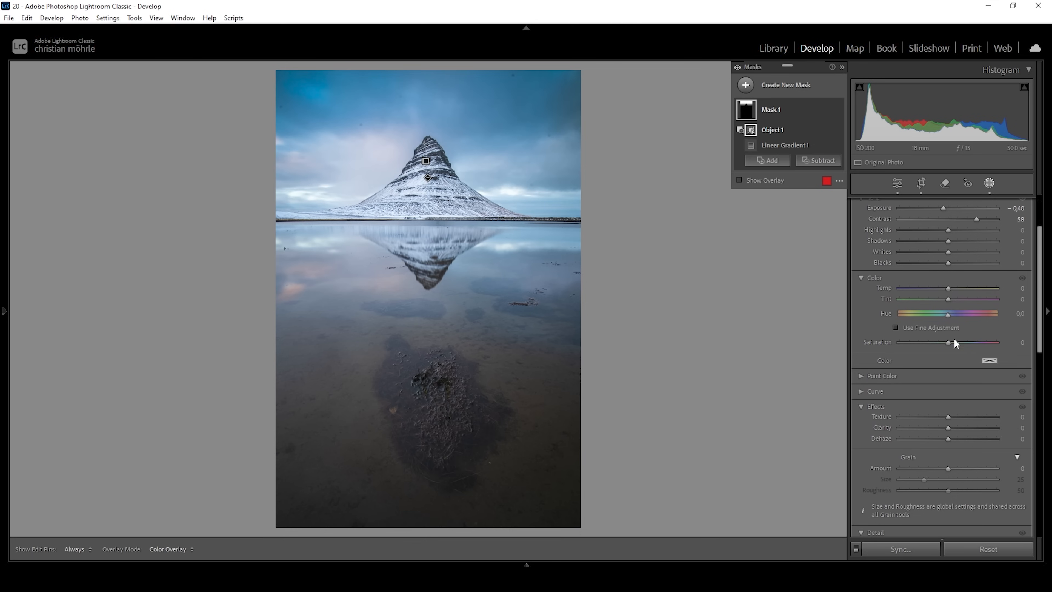
drag(950, 342, 943, 342)
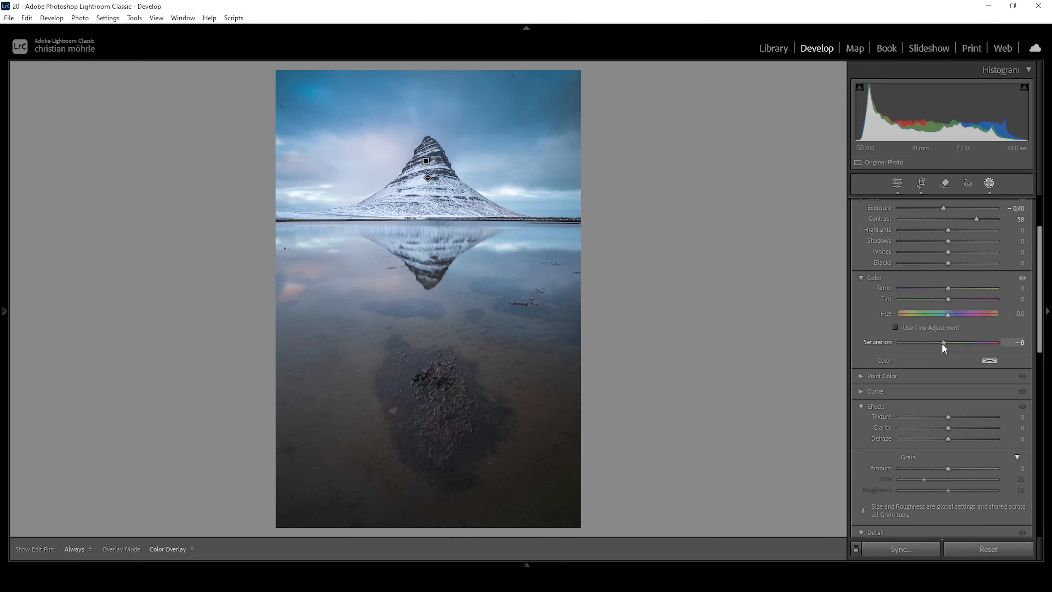
drag(944, 342, 939, 342)
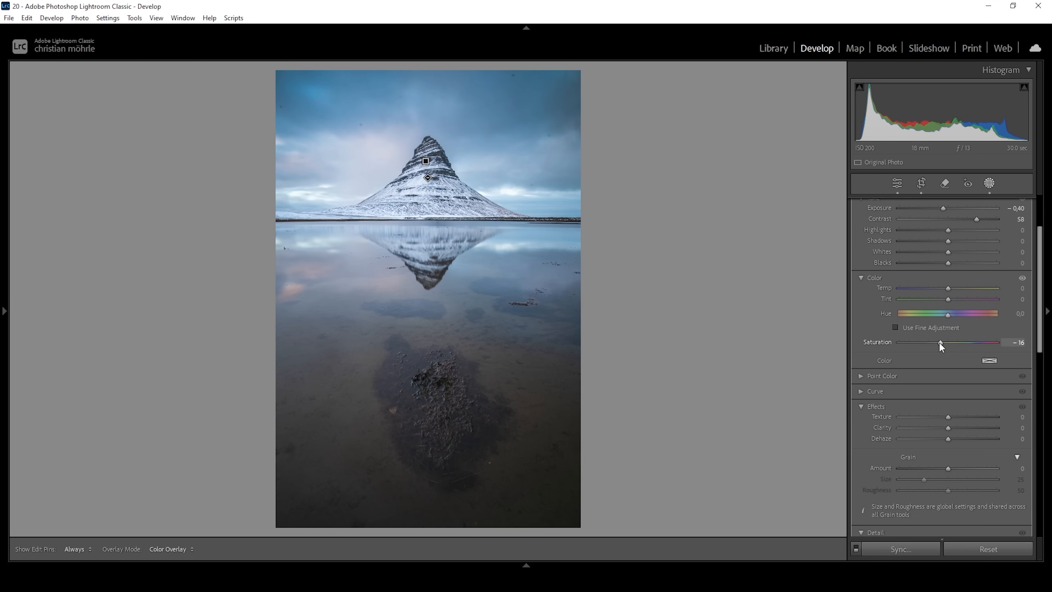
drag(948, 427, 960, 427)
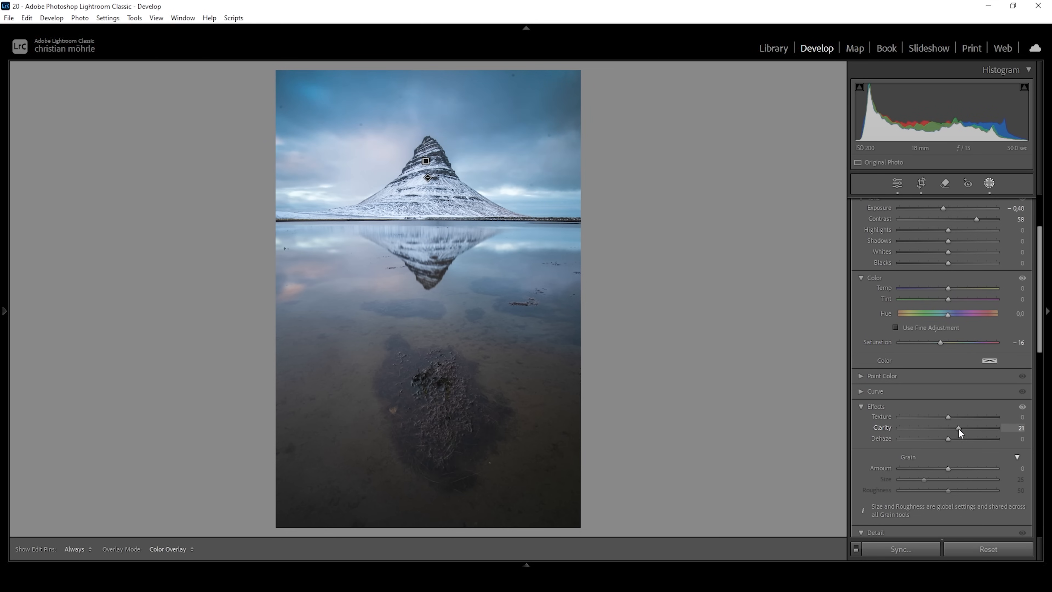
drag(959, 427, 954, 427)
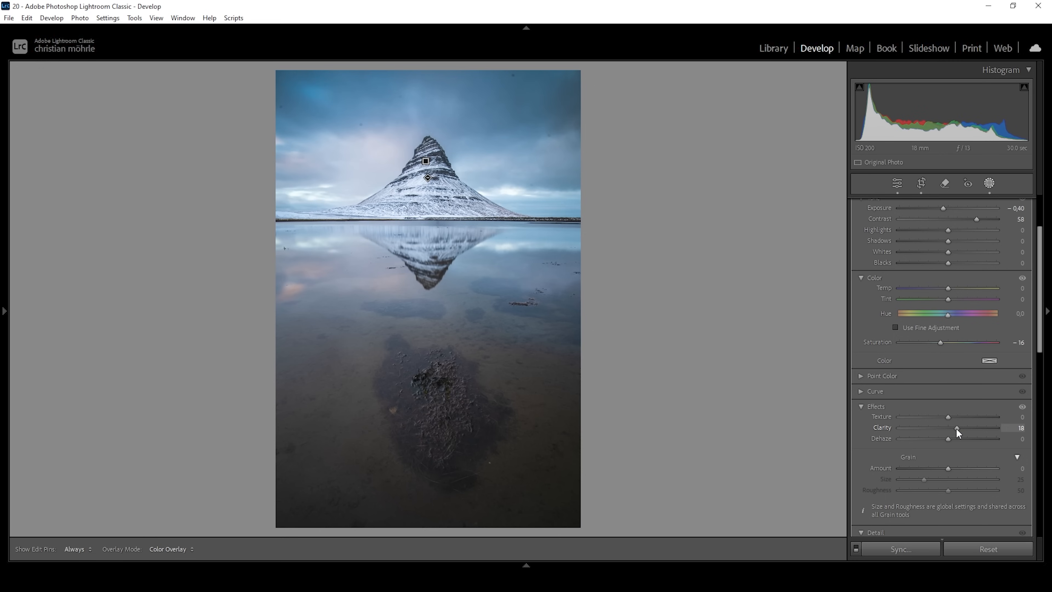
drag(957, 428, 955, 428)
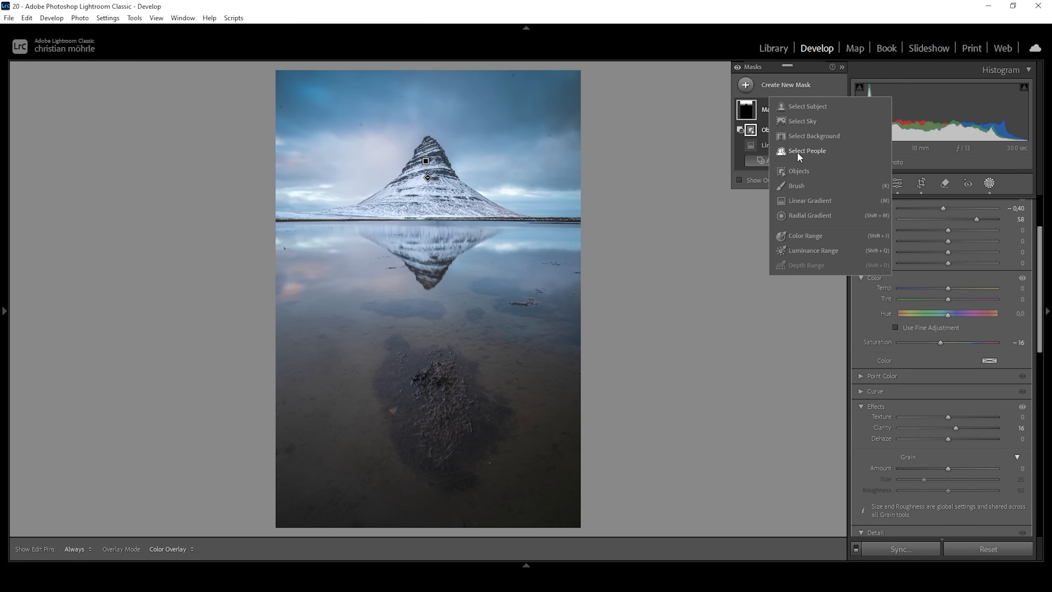
Add a second Linear Gradient mask across the top strip of sky above the peak.
click(810, 200)
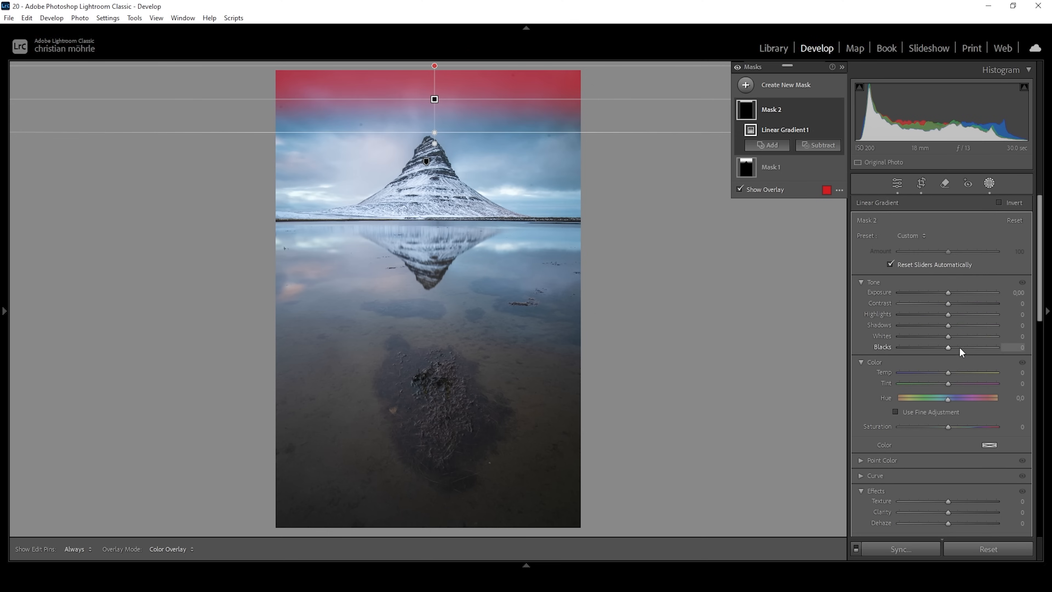
drag(966, 292, 944, 292)
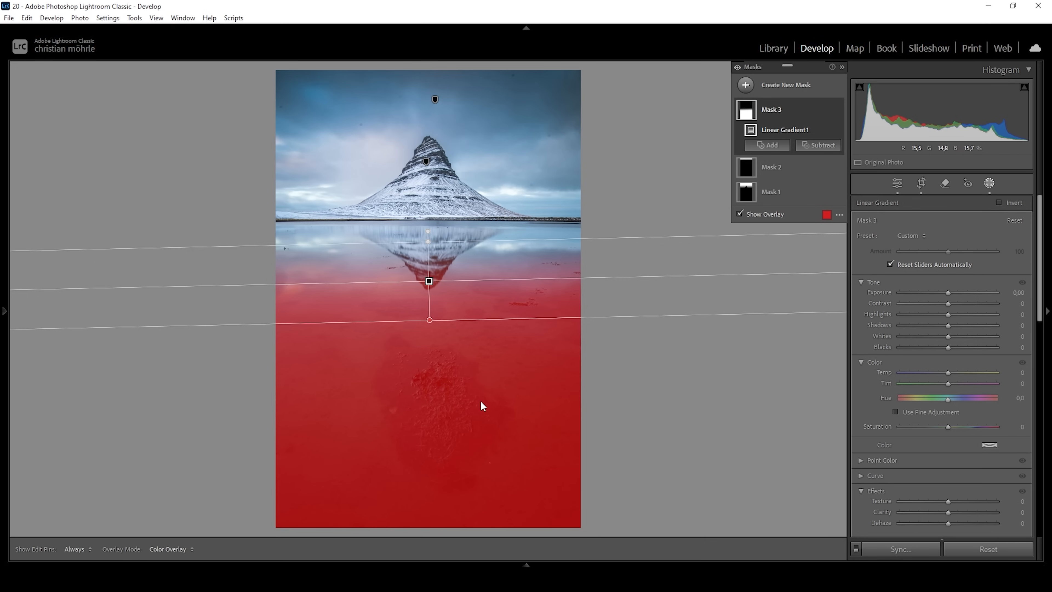
mouse_move(831, 155)
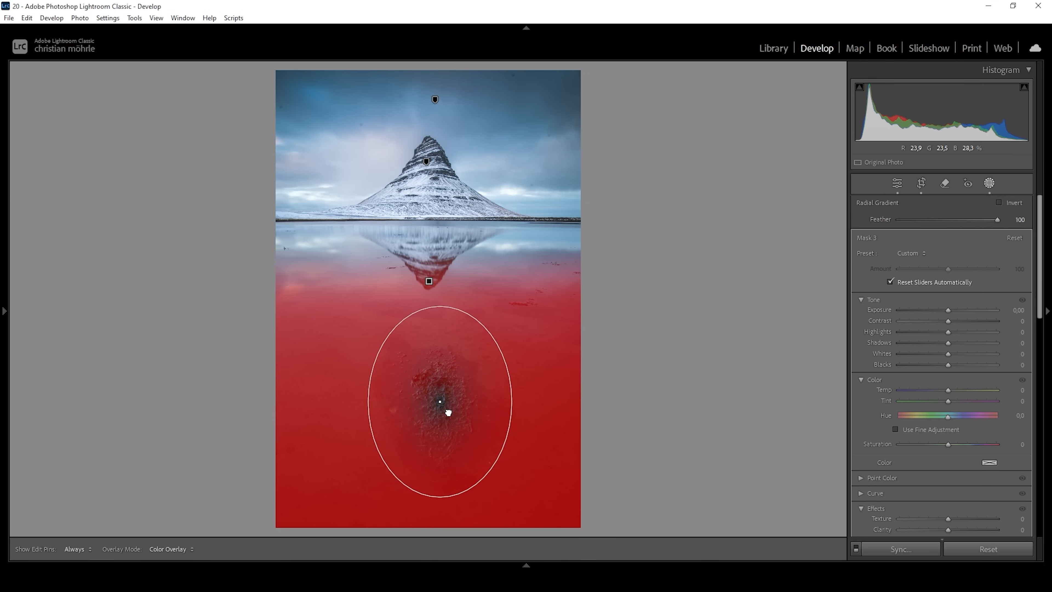
Subtract a Radial Gradient around the foreground mud patch from the water mask.
click(448, 412)
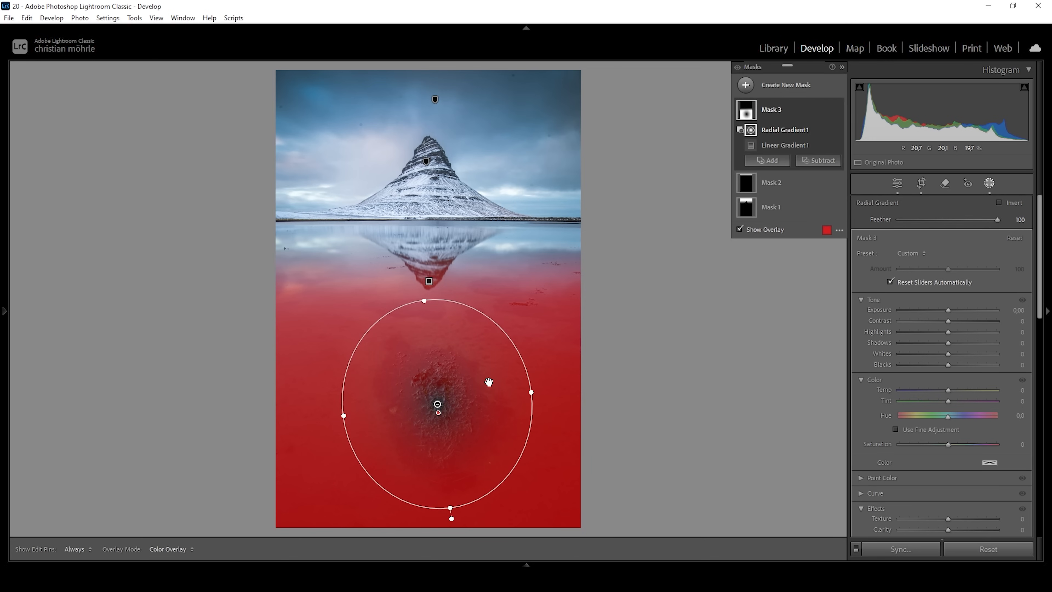
mouse_move(788, 306)
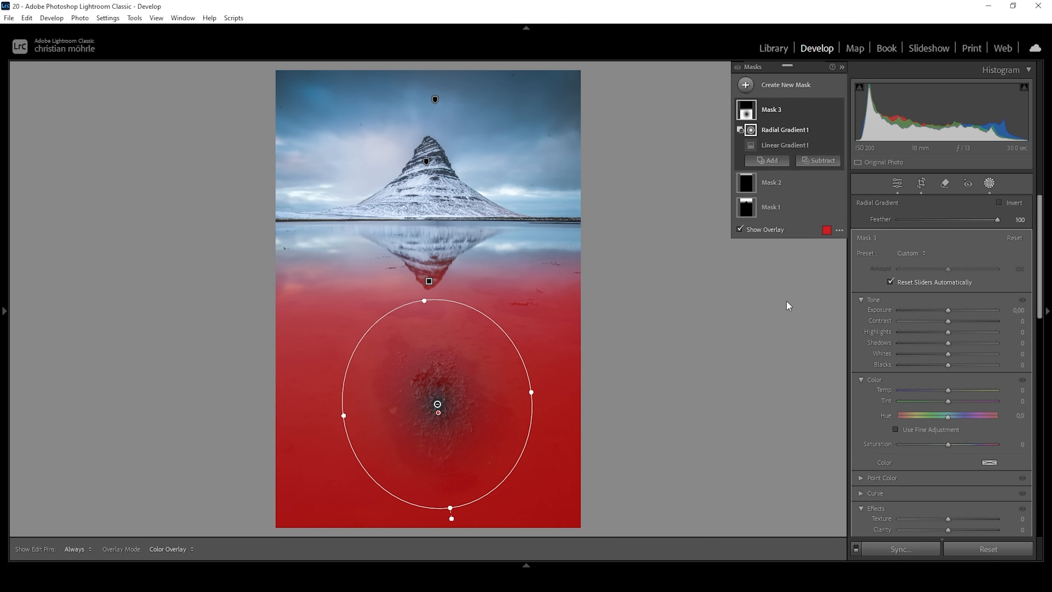
Darken the water mask to exposure -0.36 and raise contrast to 13.
drag(966, 309, 944, 309)
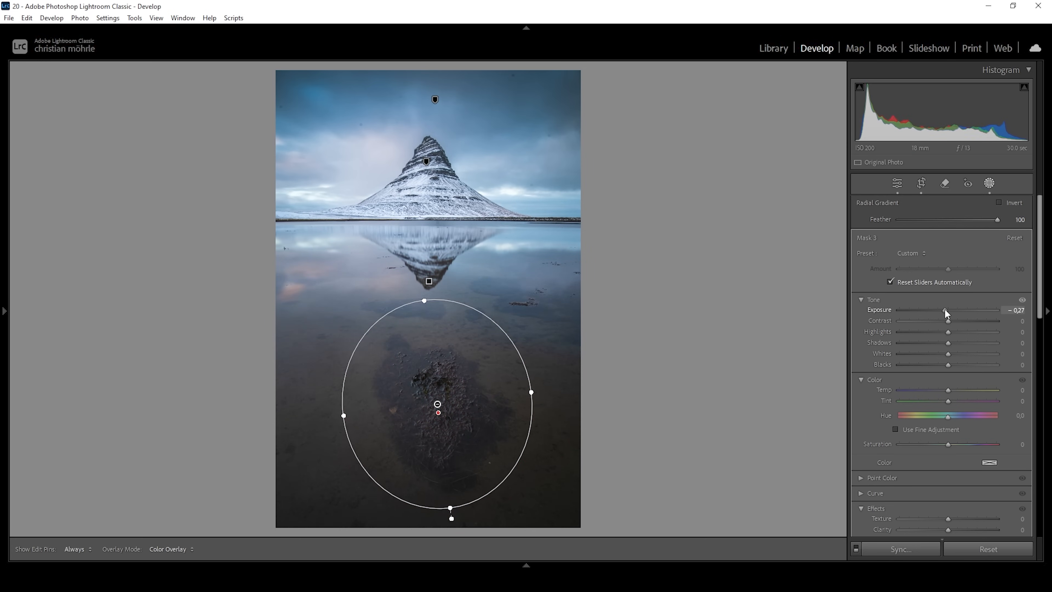
drag(947, 314, 943, 315)
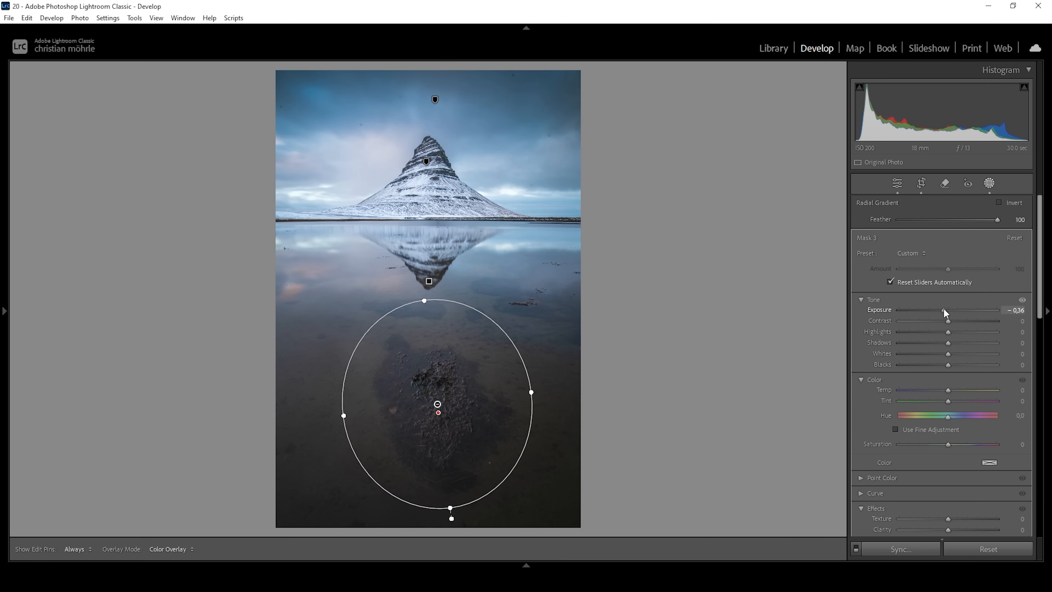
drag(947, 320, 951, 320)
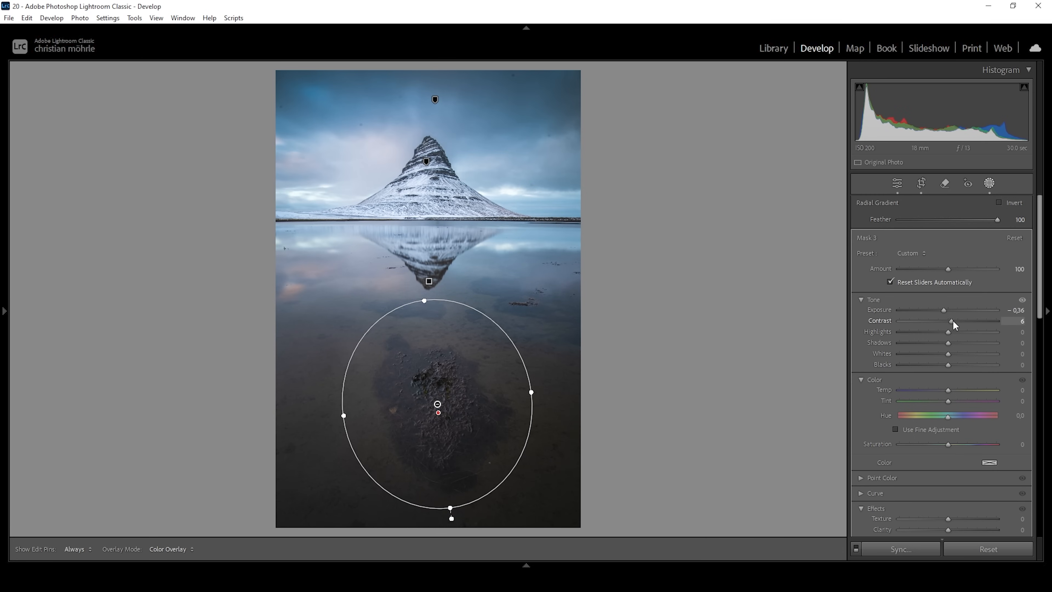
drag(946, 320, 955, 320)
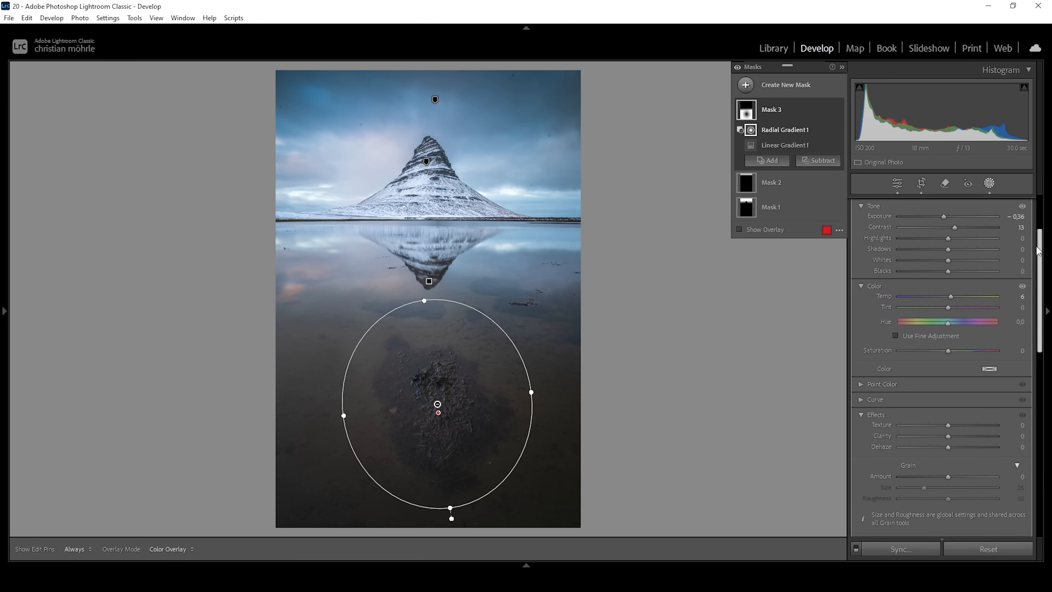
Give the water mask texture 12, clarity 15 and dehaze 4.
scroll(down, 3)
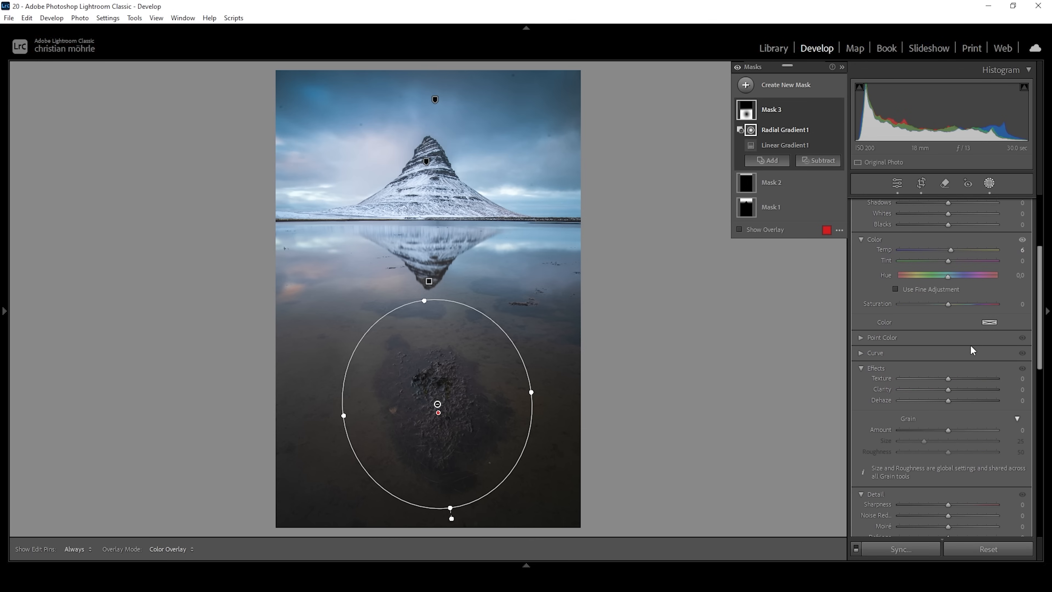
drag(948, 378, 953, 378)
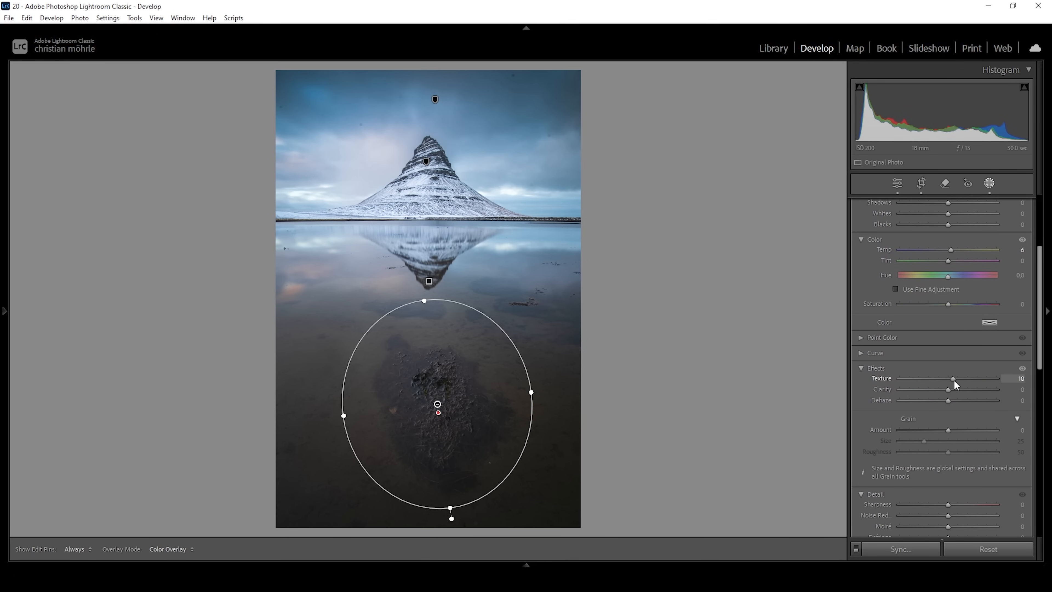
drag(948, 389, 960, 390)
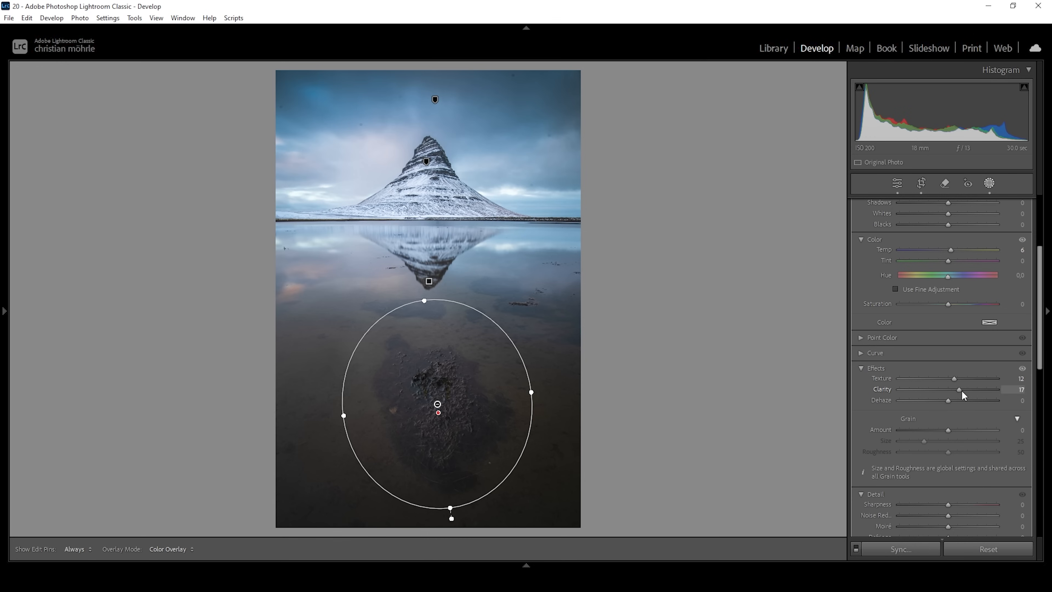
drag(958, 389, 961, 389)
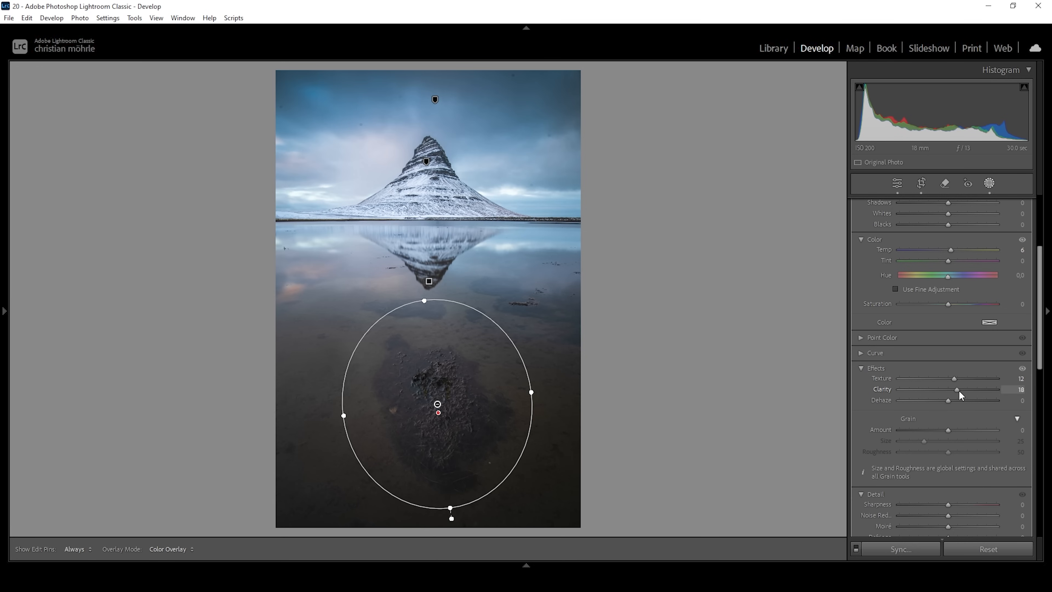
drag(960, 389, 956, 389)
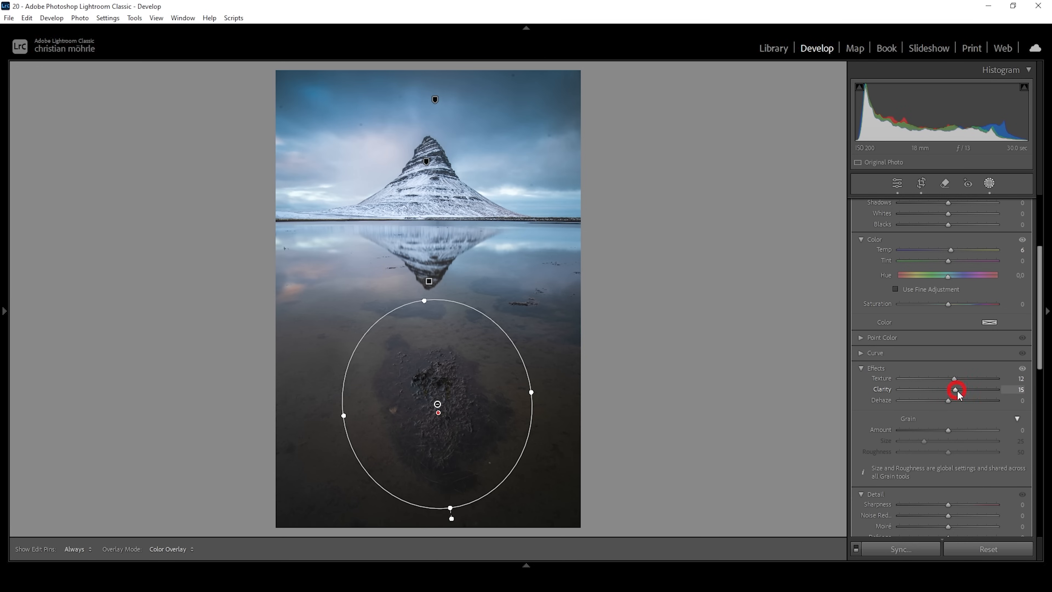
mouse_move(948, 406)
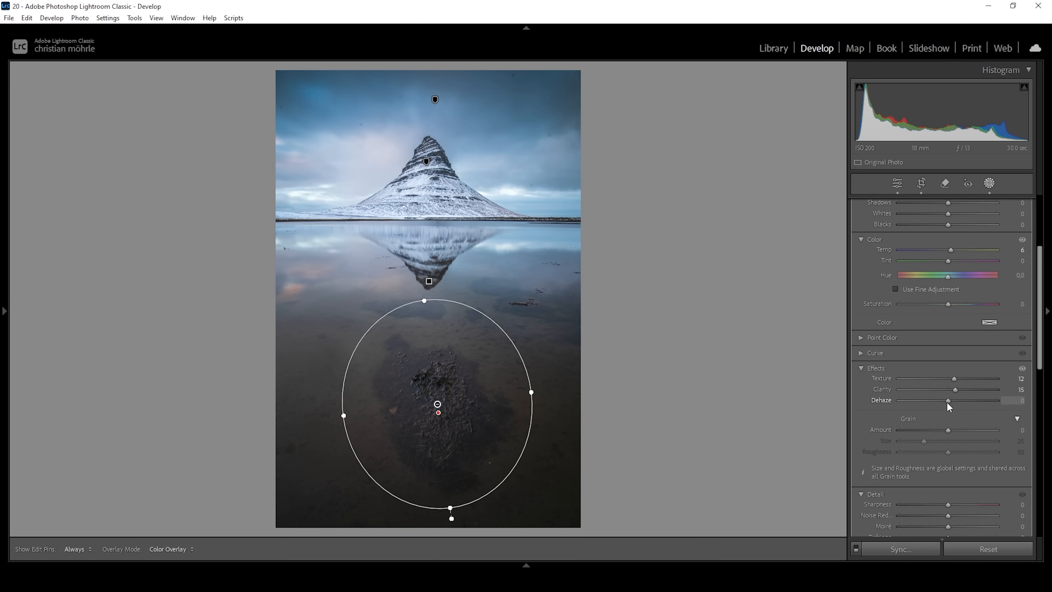
drag(947, 401, 950, 400)
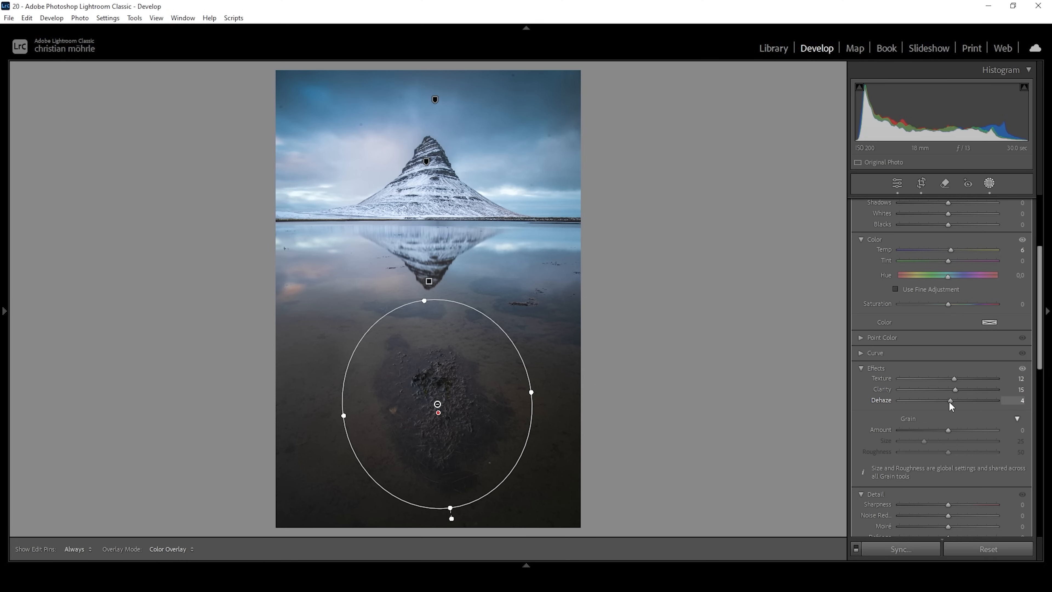
drag(949, 400, 948, 400)
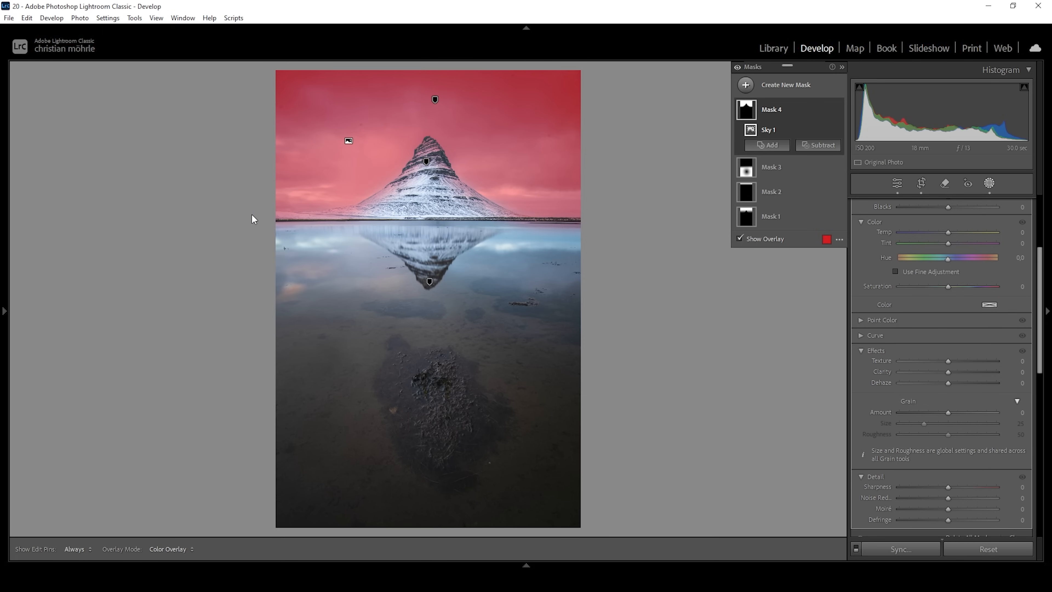
mouse_move(262, 195)
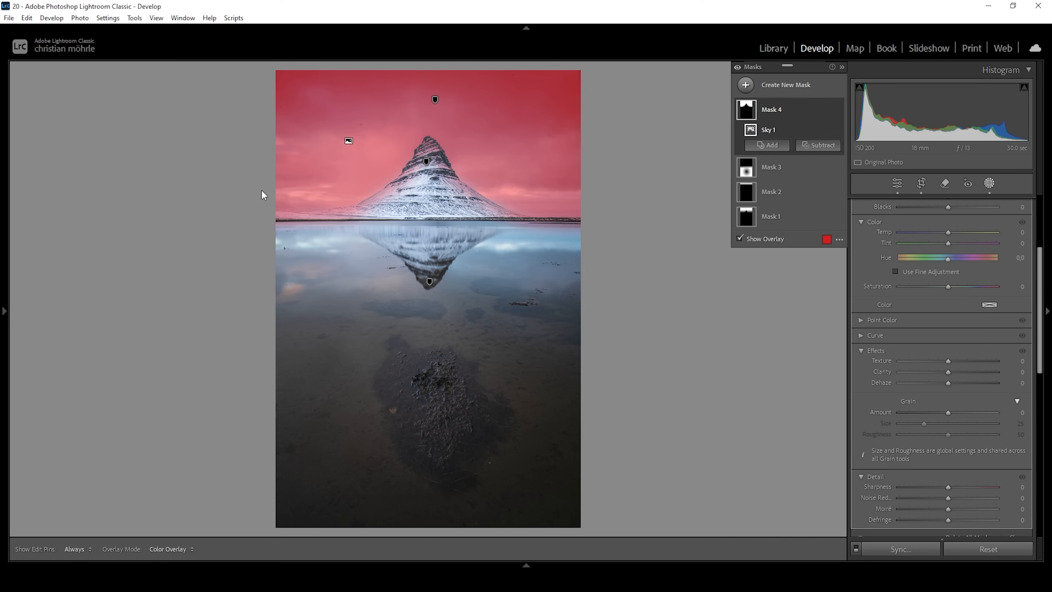
mouse_move(334, 155)
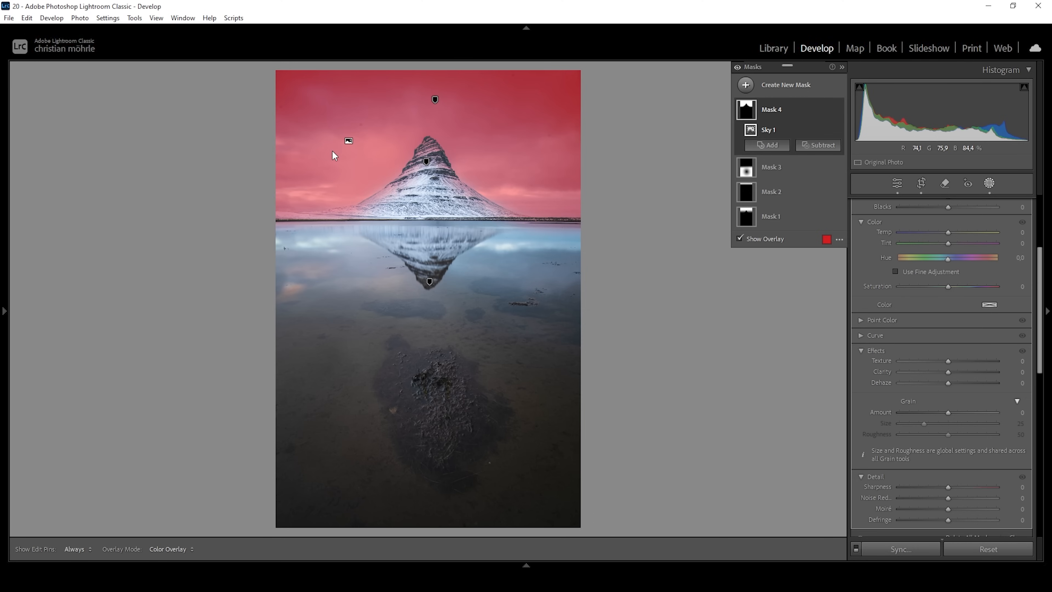
Add a linear gradient to the sky mask and brighten its exposure to +0.31.
click(819, 145)
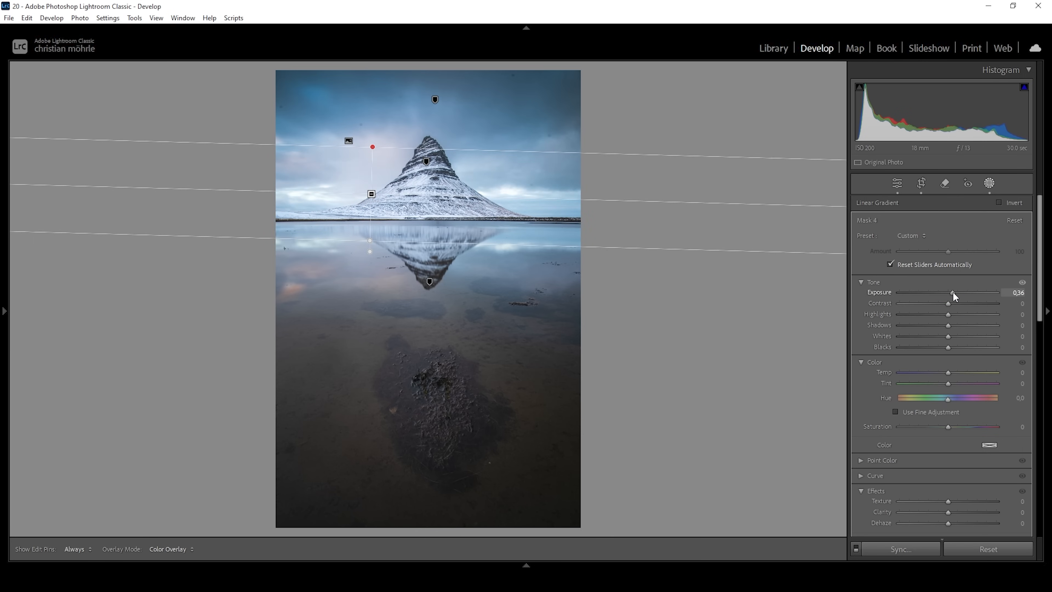
drag(948, 347, 998, 347)
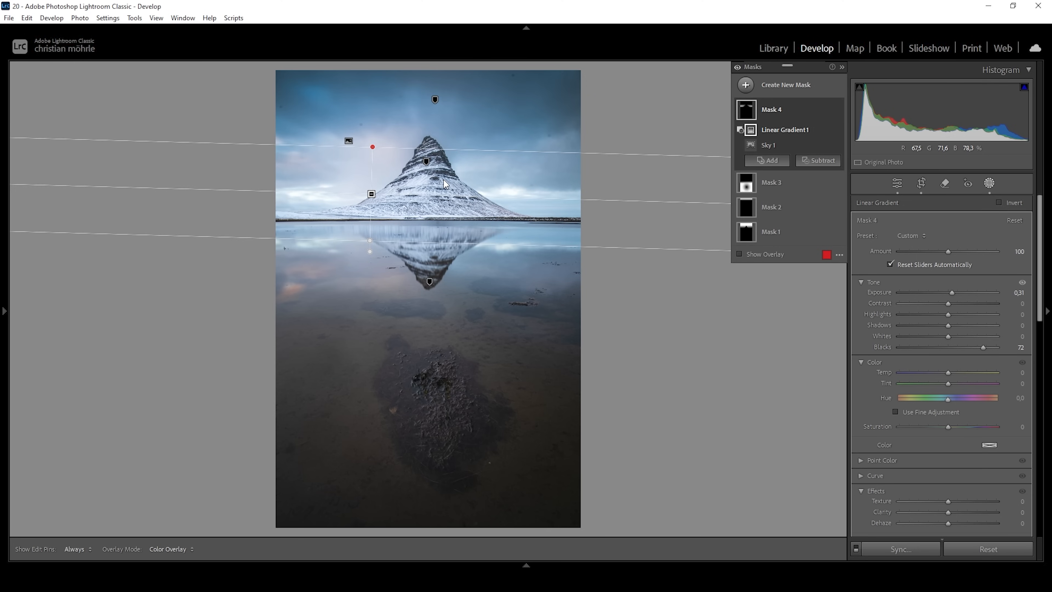
mouse_move(493, 210)
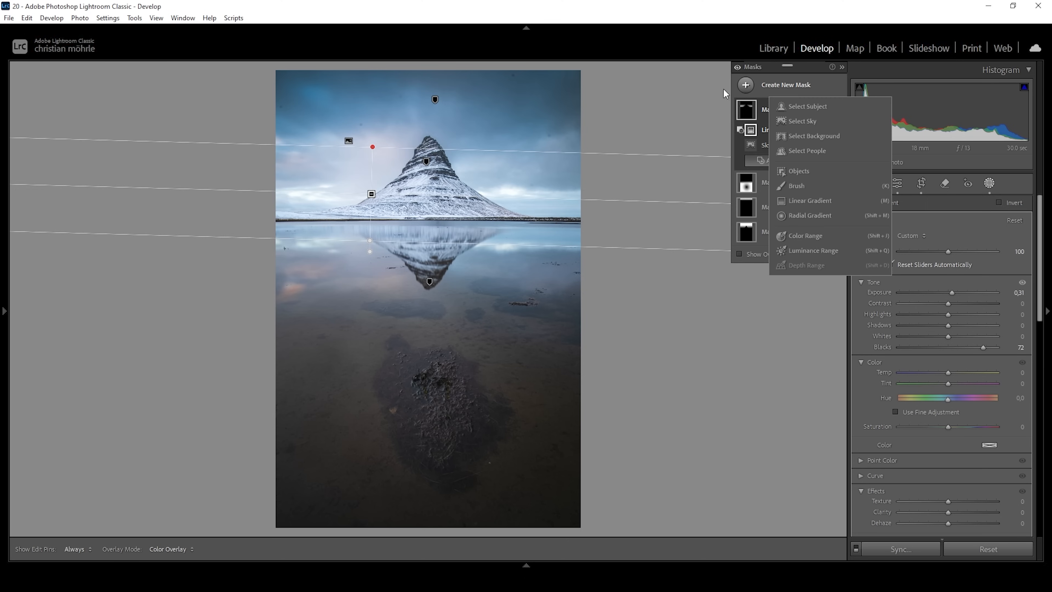
mouse_move(809, 216)
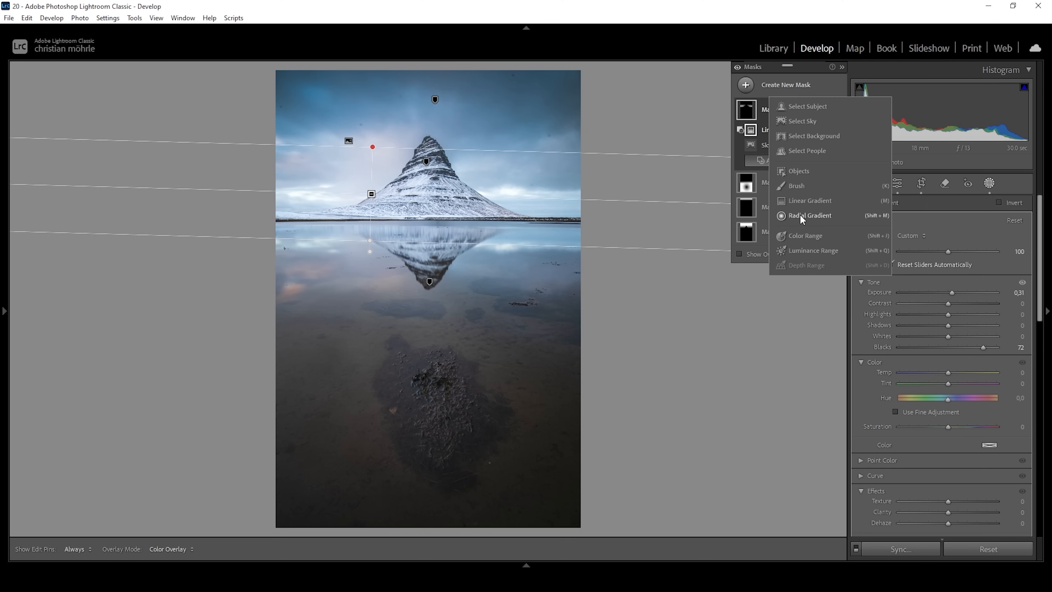
Create a gradient mask over the reflection with texture 17 and clarity 15.
click(810, 215)
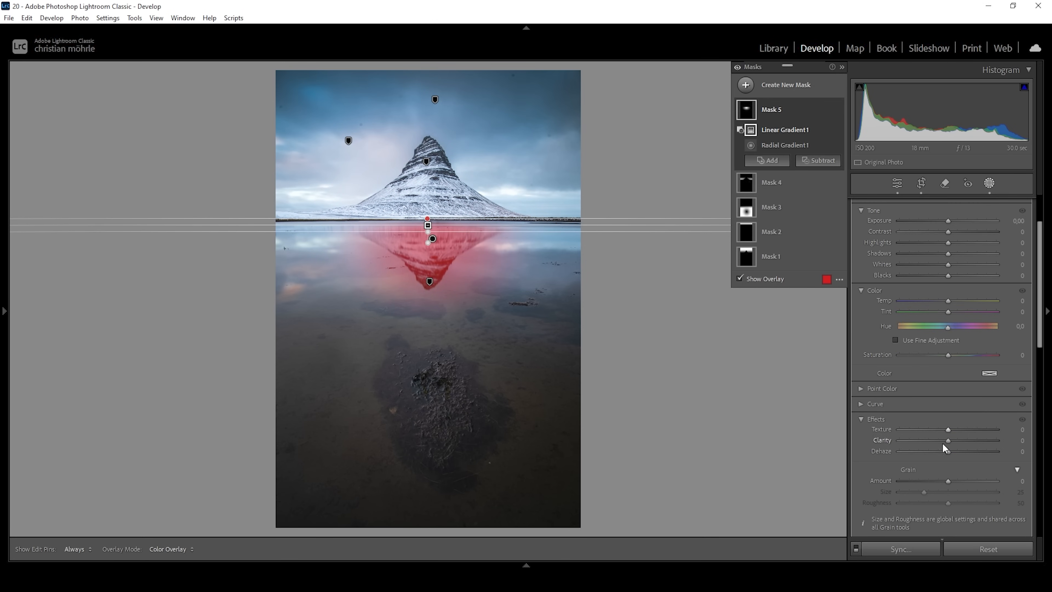
drag(948, 429, 950, 428)
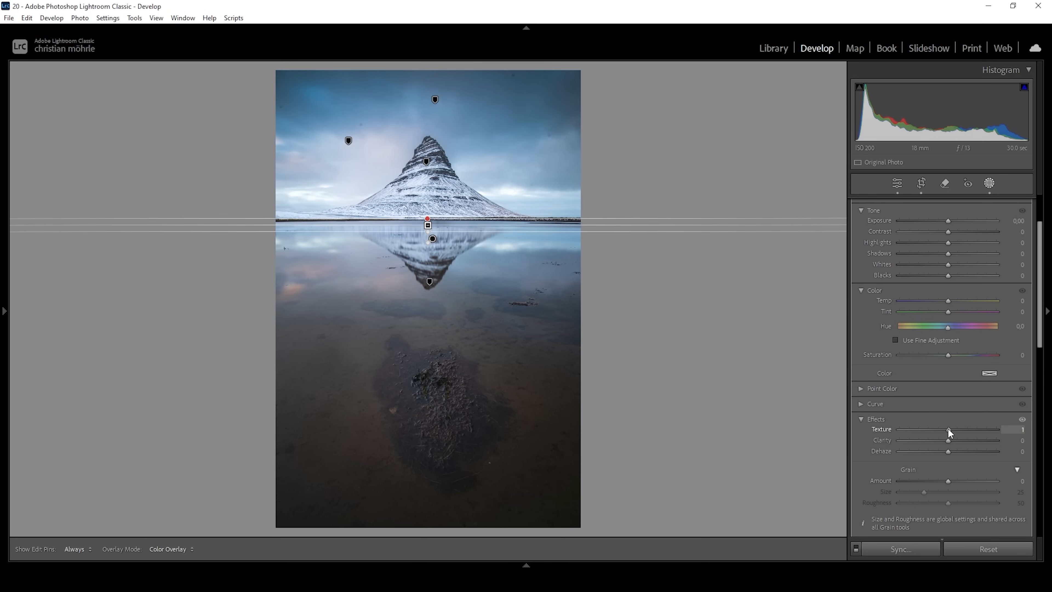
drag(948, 428, 957, 428)
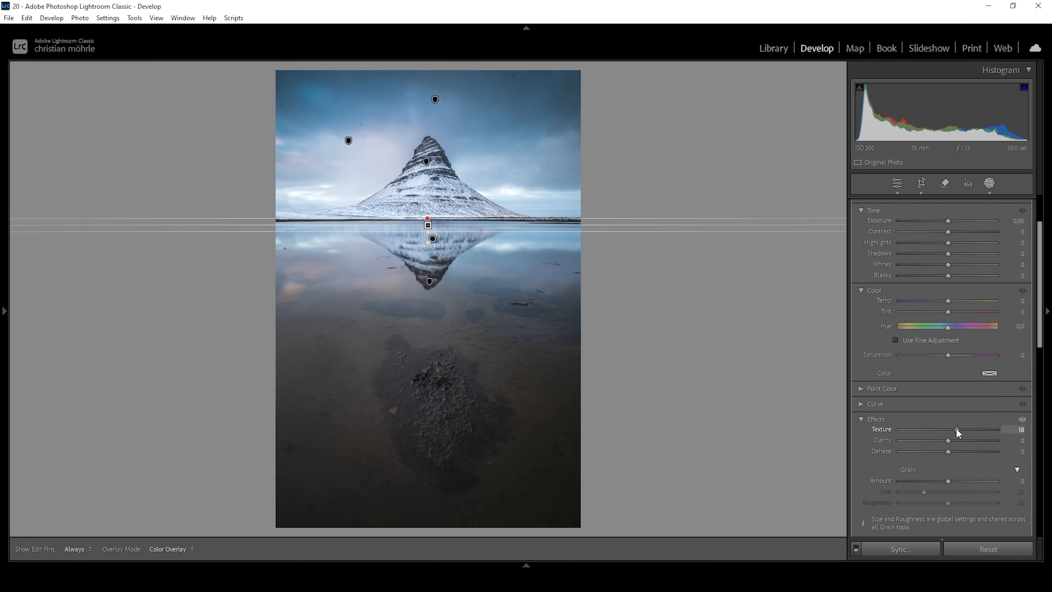
drag(948, 440, 954, 440)
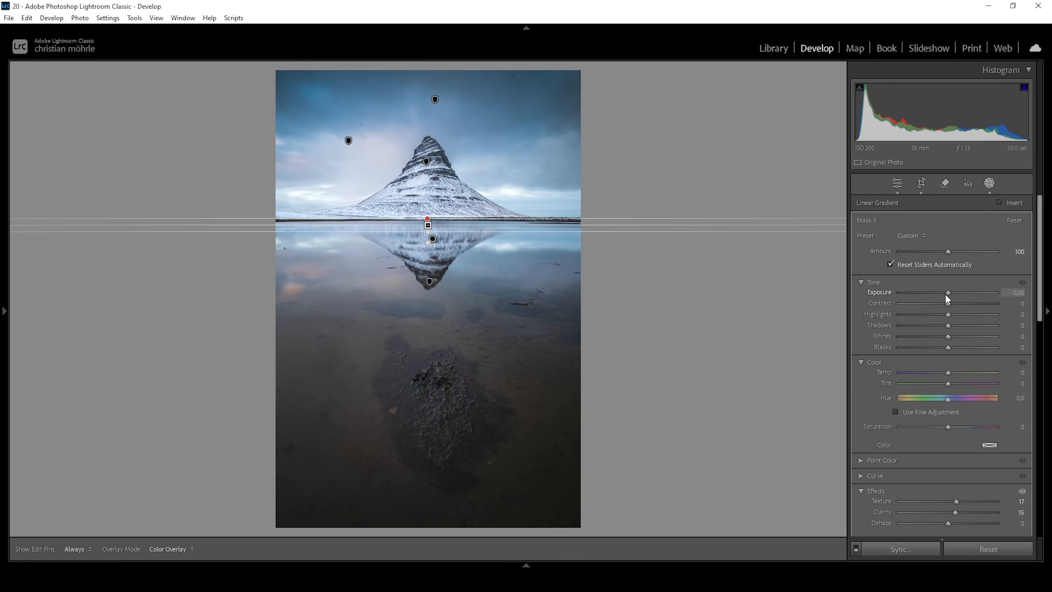
Darken the reflection mask to exposure -0.14 and desaturate it to -43.
drag(948, 292, 944, 292)
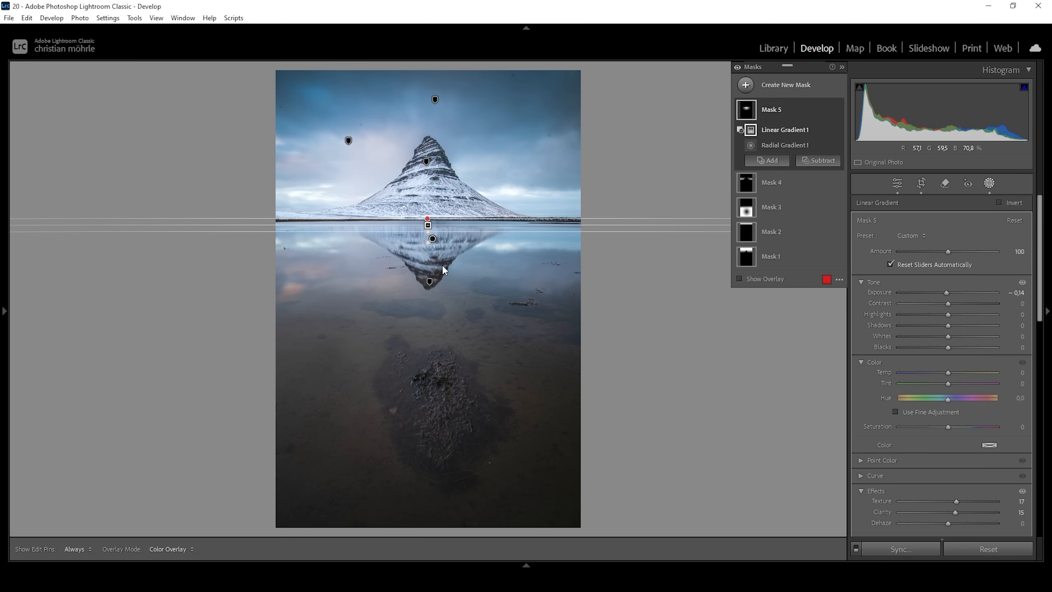
mouse_move(451, 278)
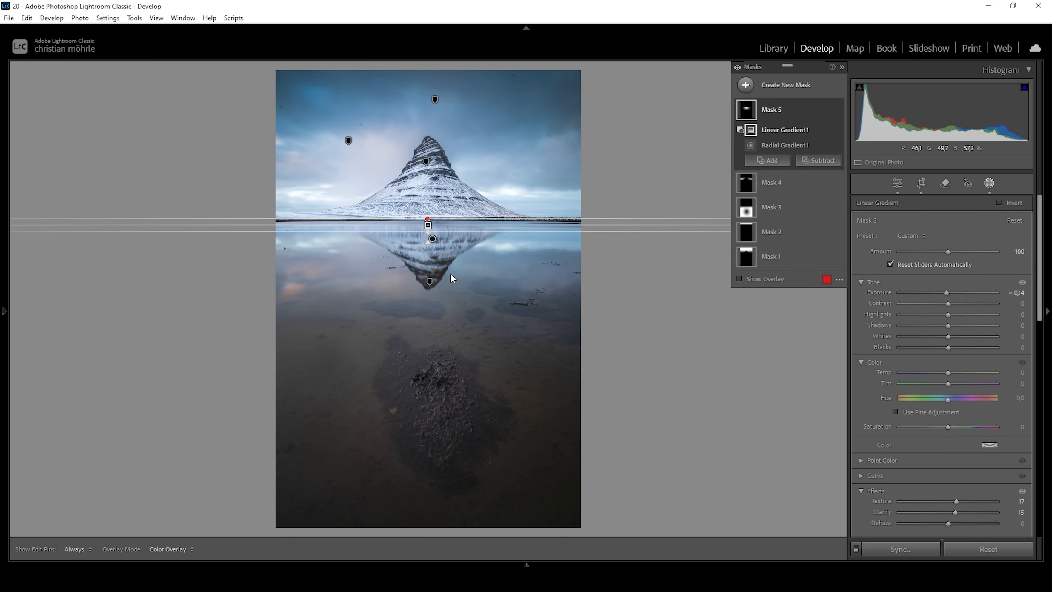
drag(948, 427, 945, 427)
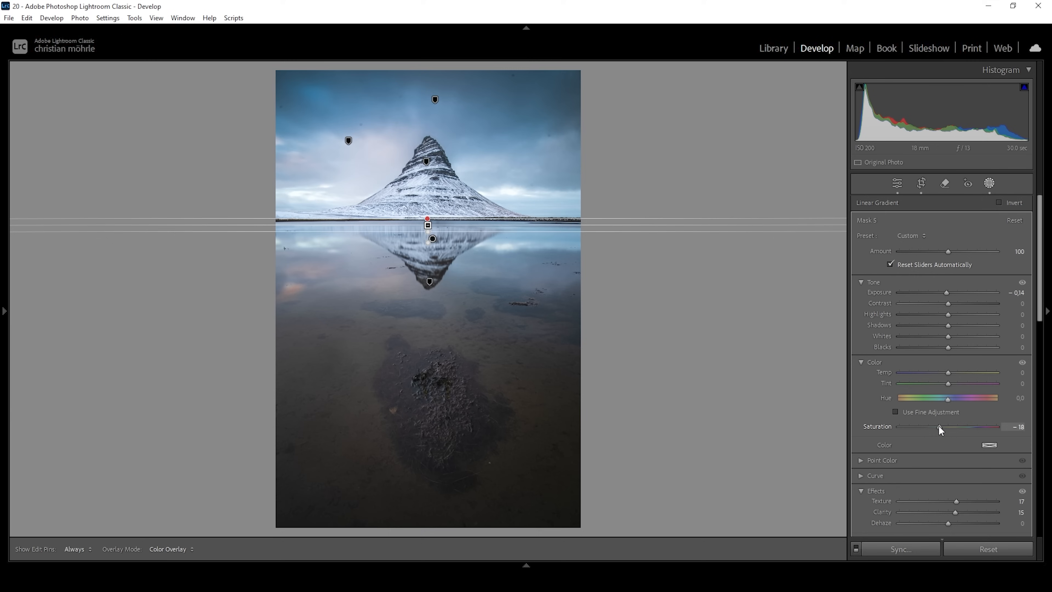
drag(951, 427, 927, 427)
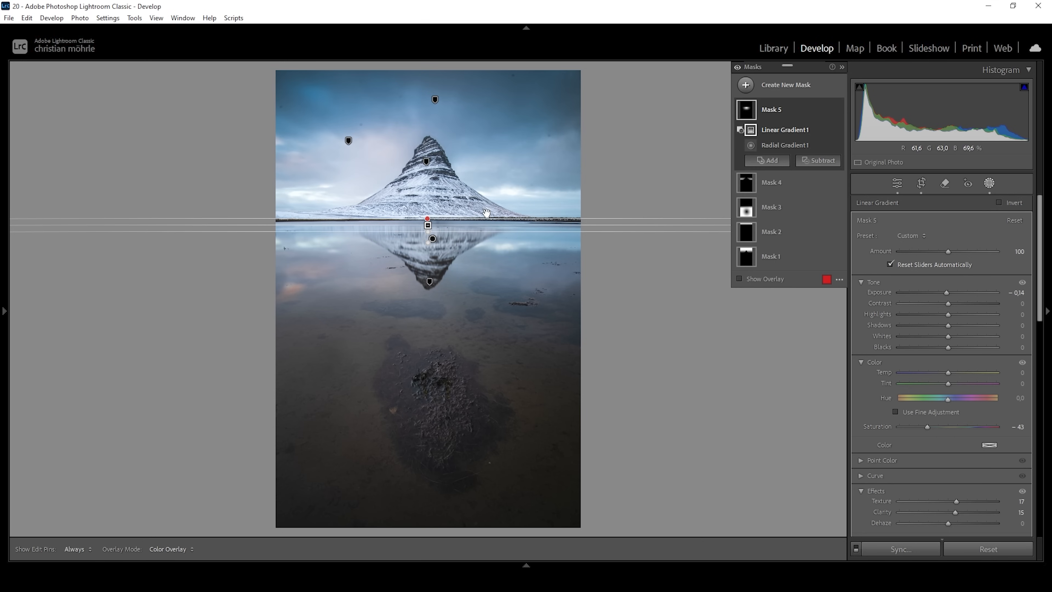
mouse_move(422, 204)
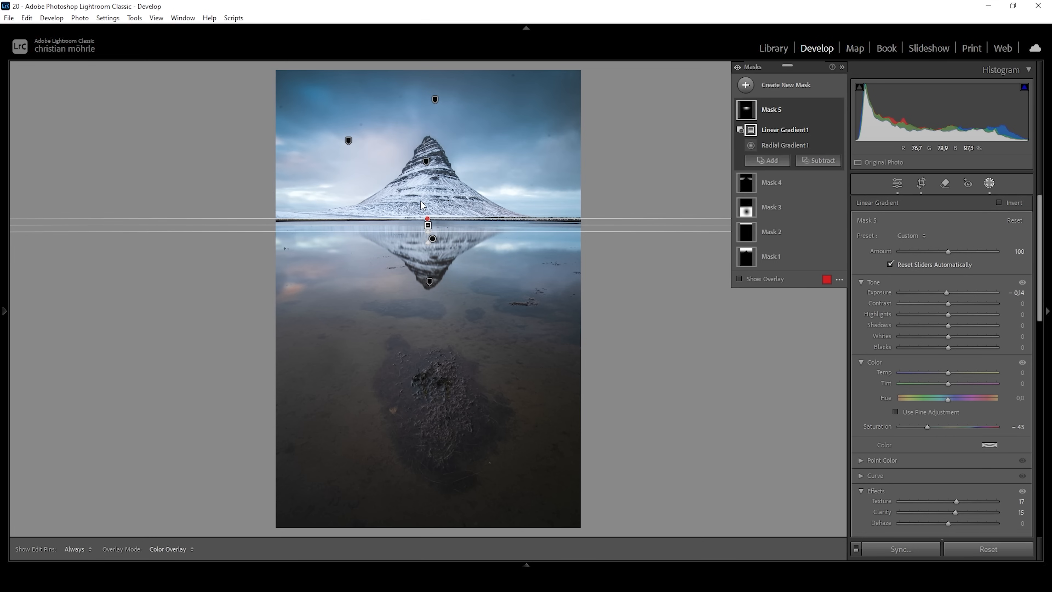
mouse_move(598, 122)
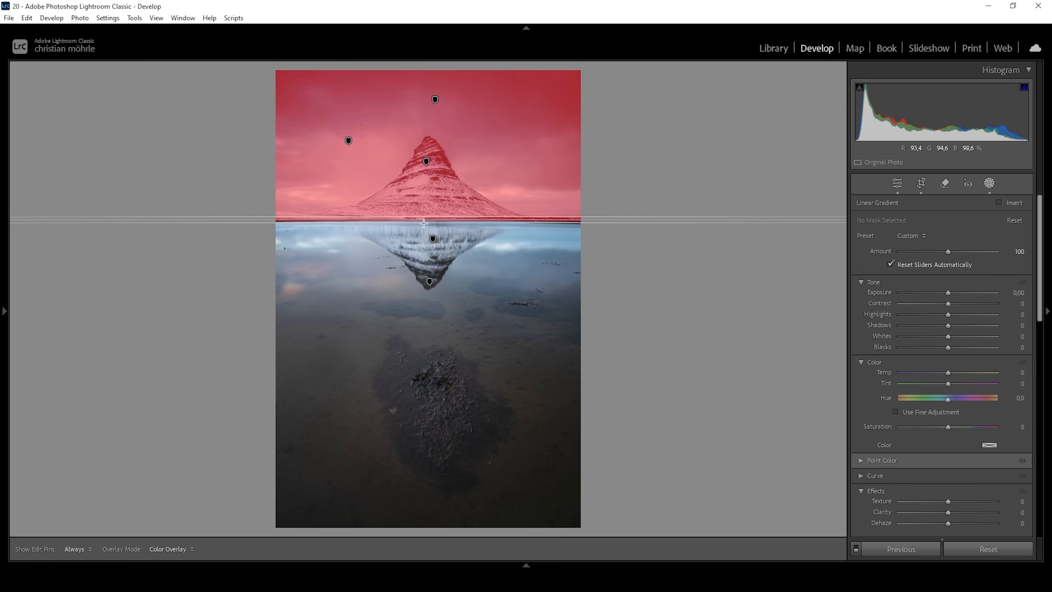
Subtract the sky from the mountain gradient and lower saturation to -44.
click(822, 145)
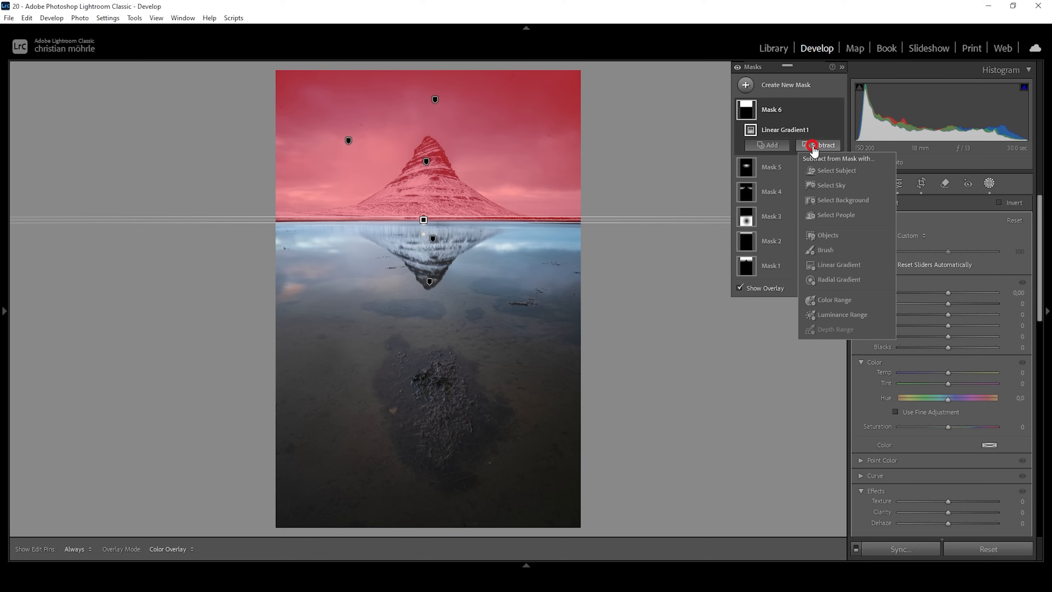
click(831, 185)
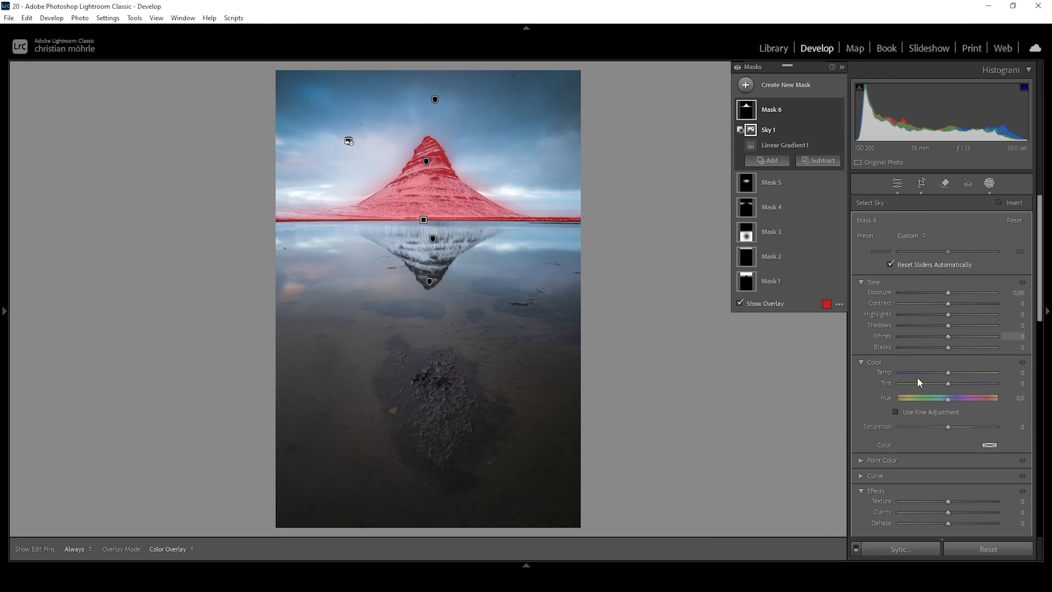
drag(948, 426, 941, 427)
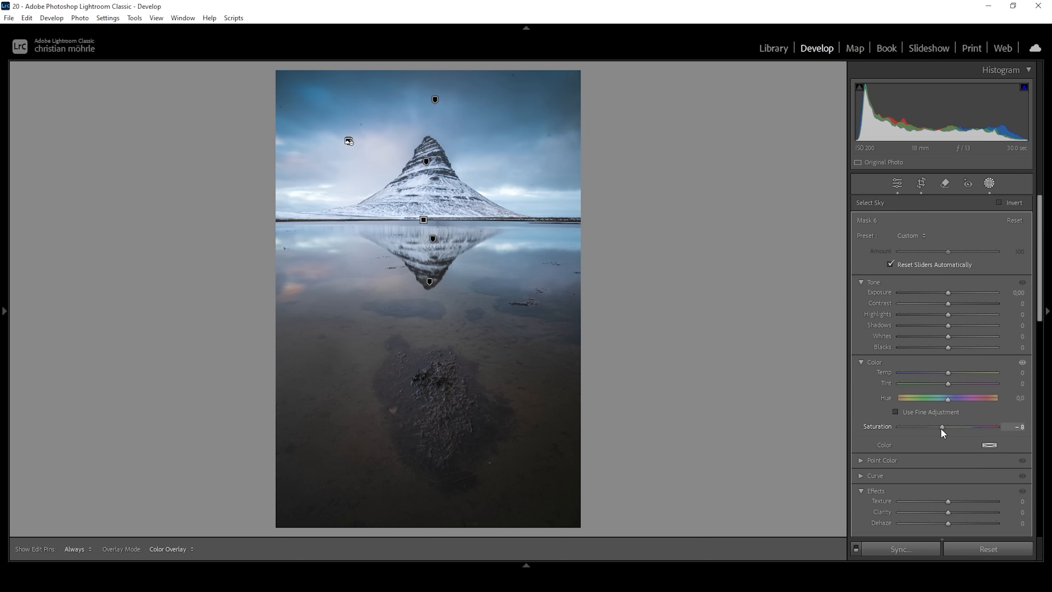
drag(941, 428, 930, 427)
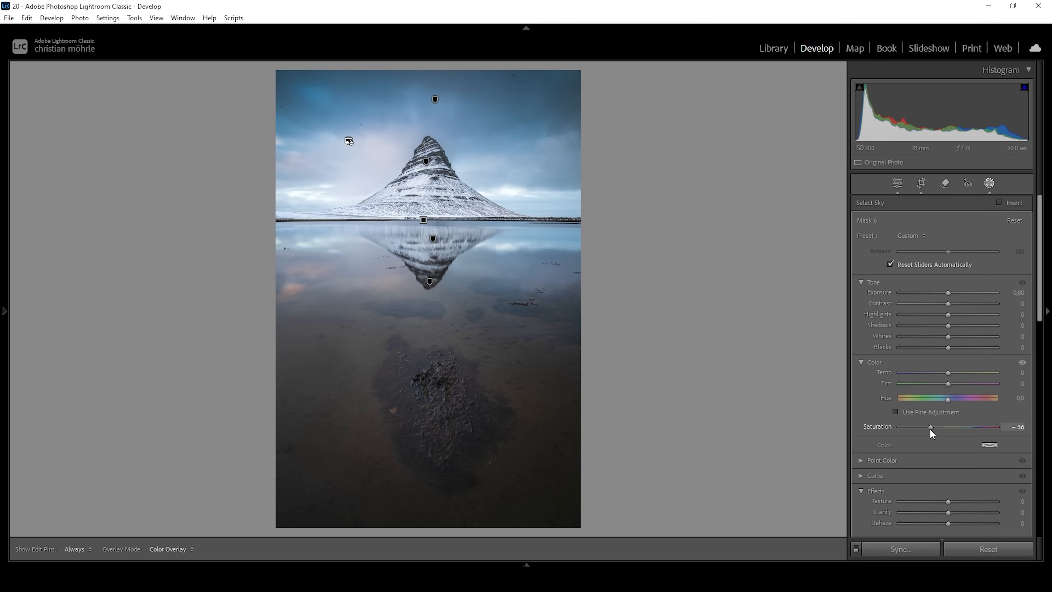
drag(932, 427, 928, 427)
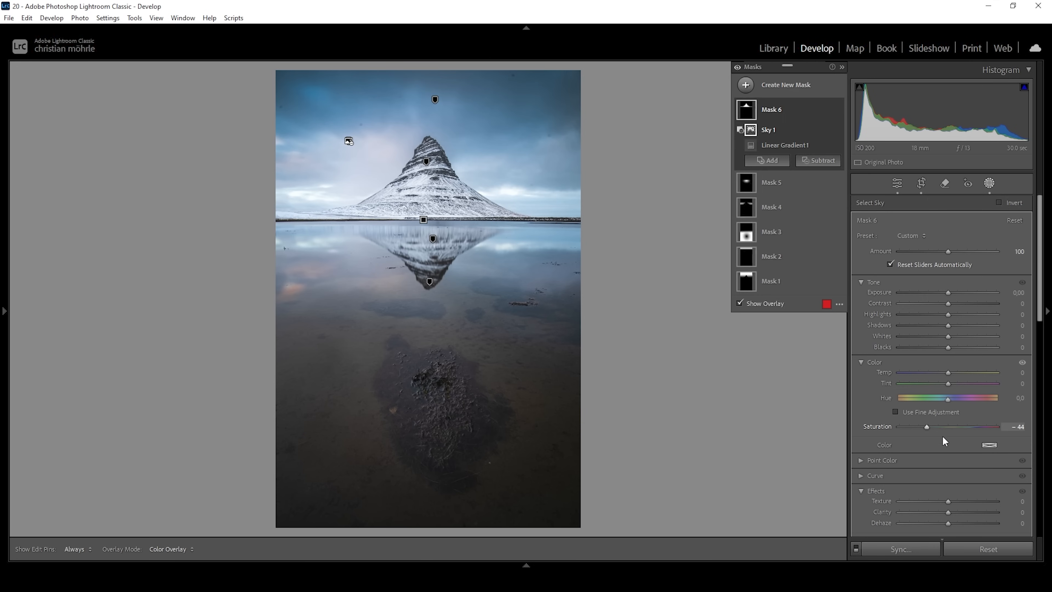
Hide the overlay, raise the mountain's highlights to 12 and close masking.
click(739, 303)
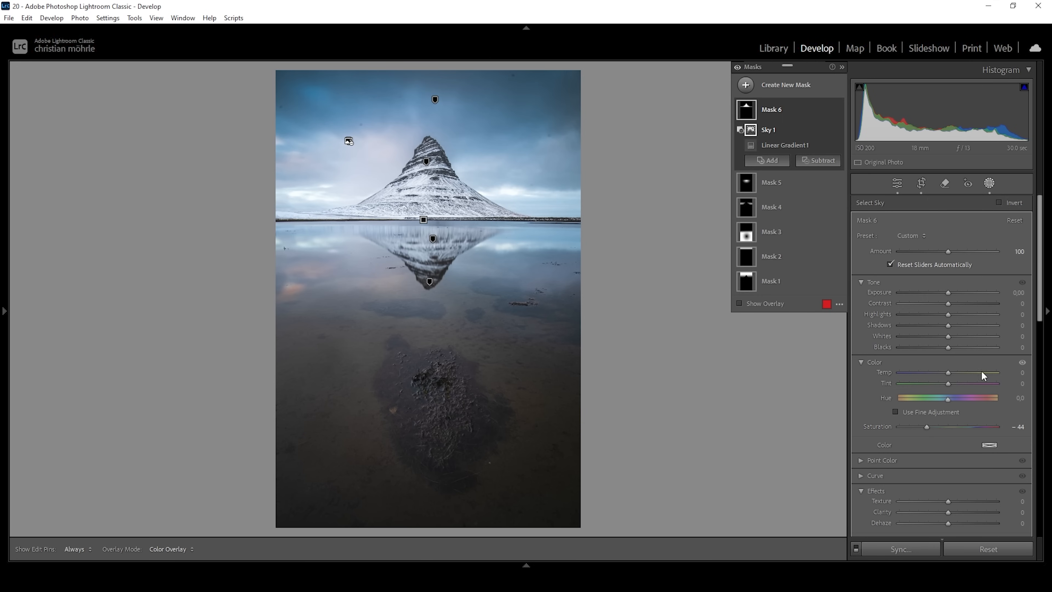
drag(947, 314, 953, 314)
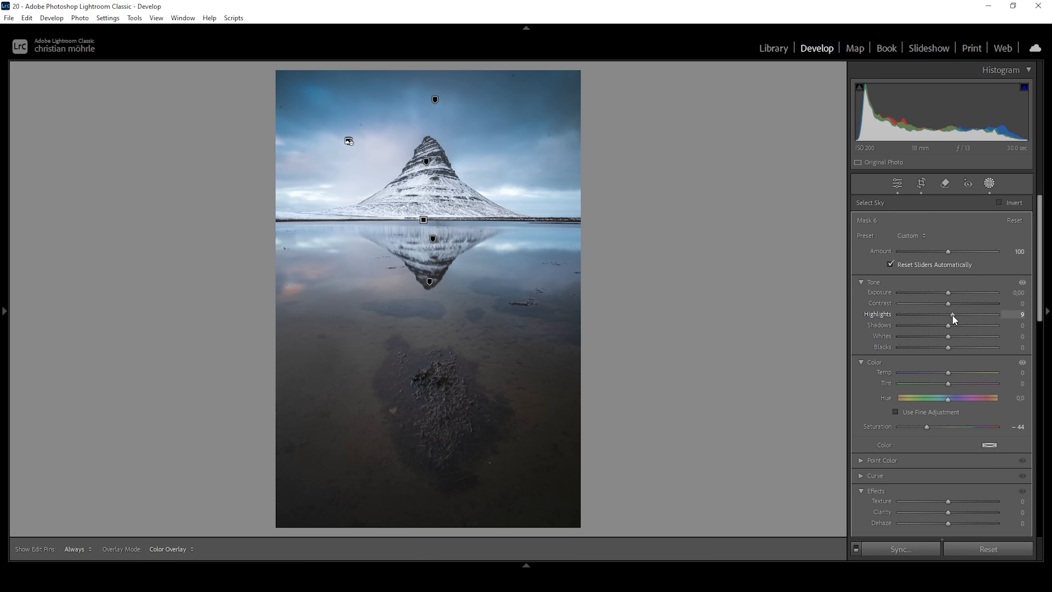
drag(951, 314, 956, 314)
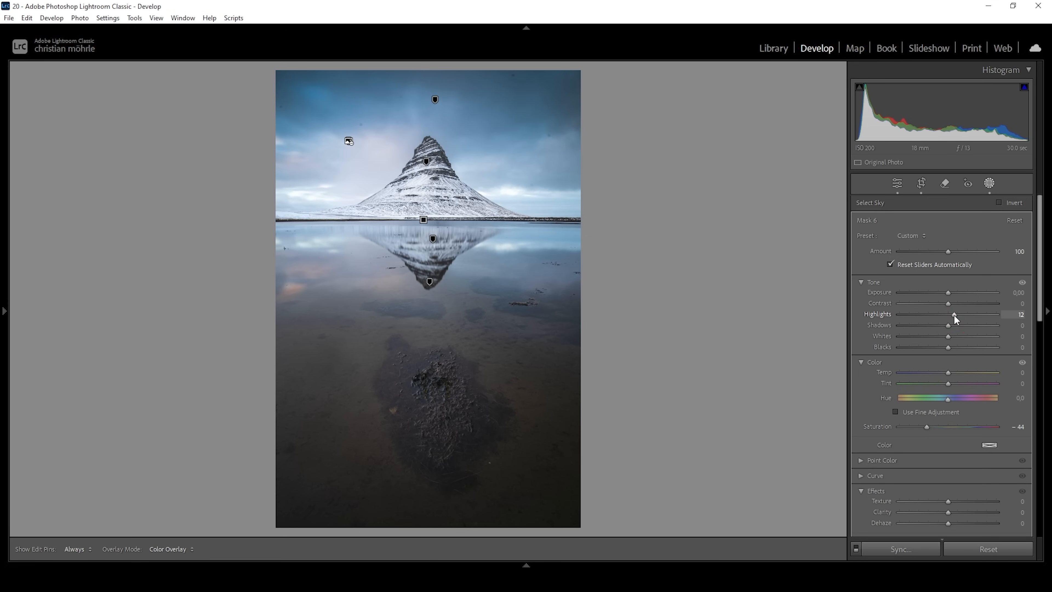
click(989, 182)
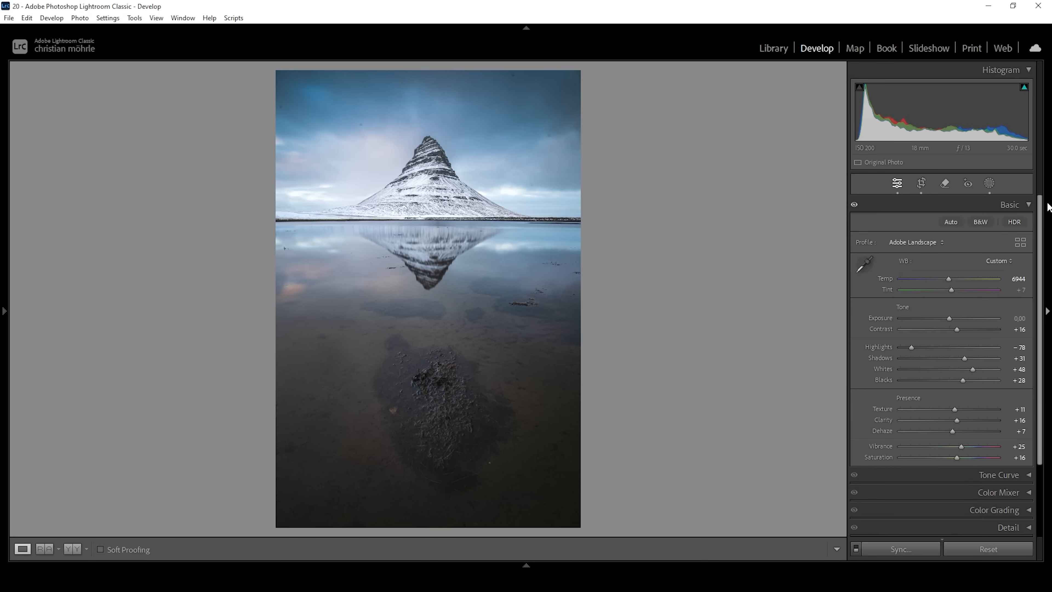
Lower blue saturation to -8 in the Color Mixer's HSL Saturation controls.
click(1010, 205)
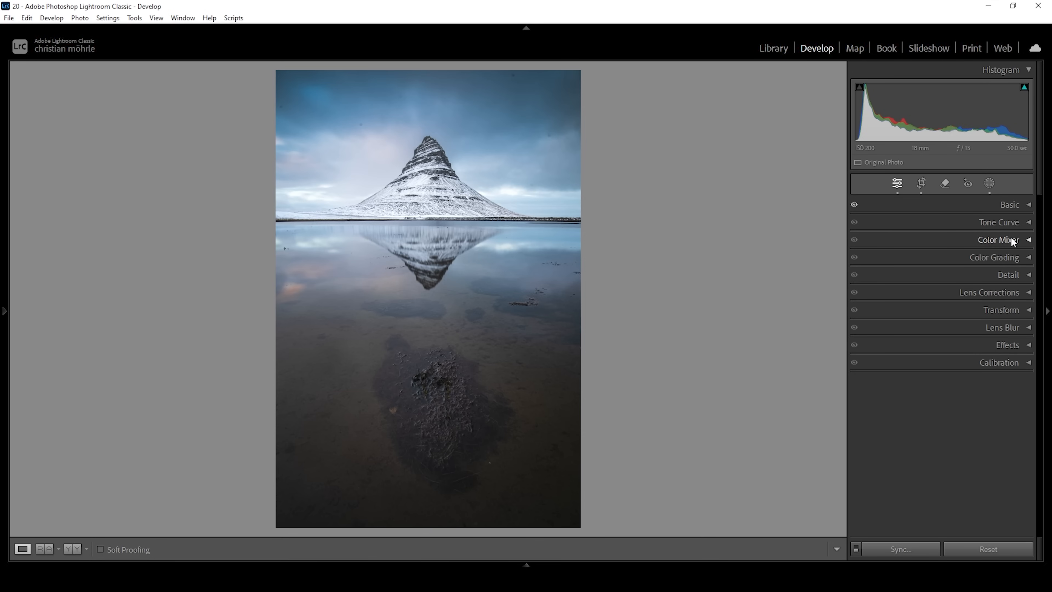
click(999, 239)
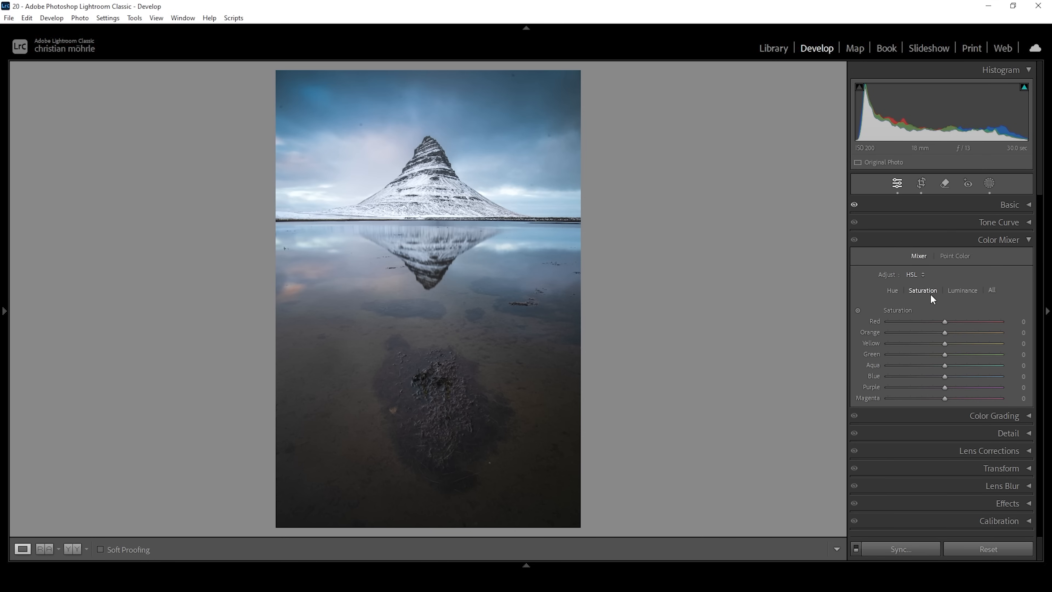
mouse_move(943, 380)
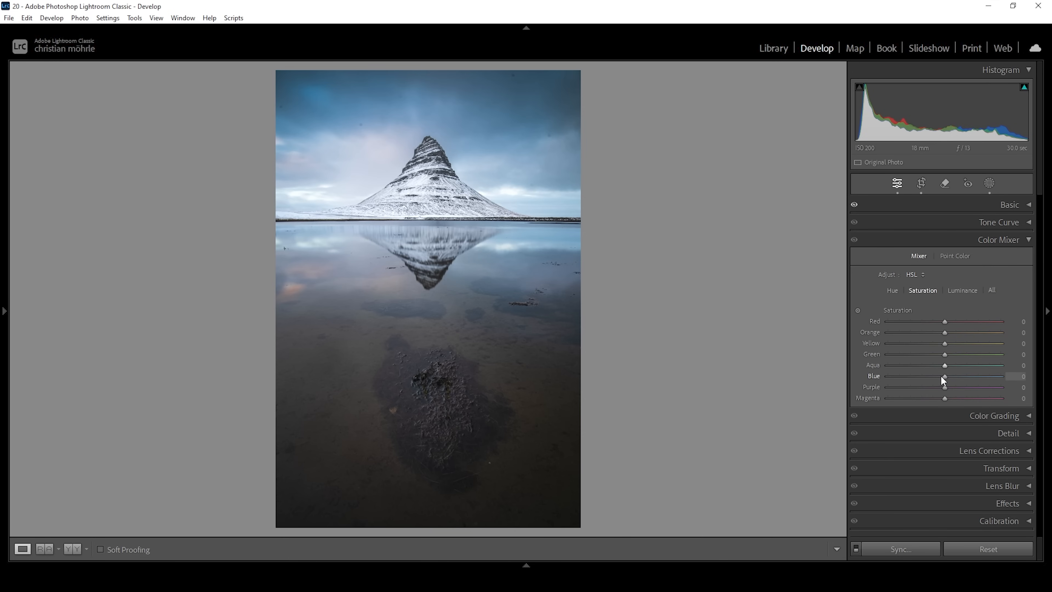
drag(947, 376, 942, 376)
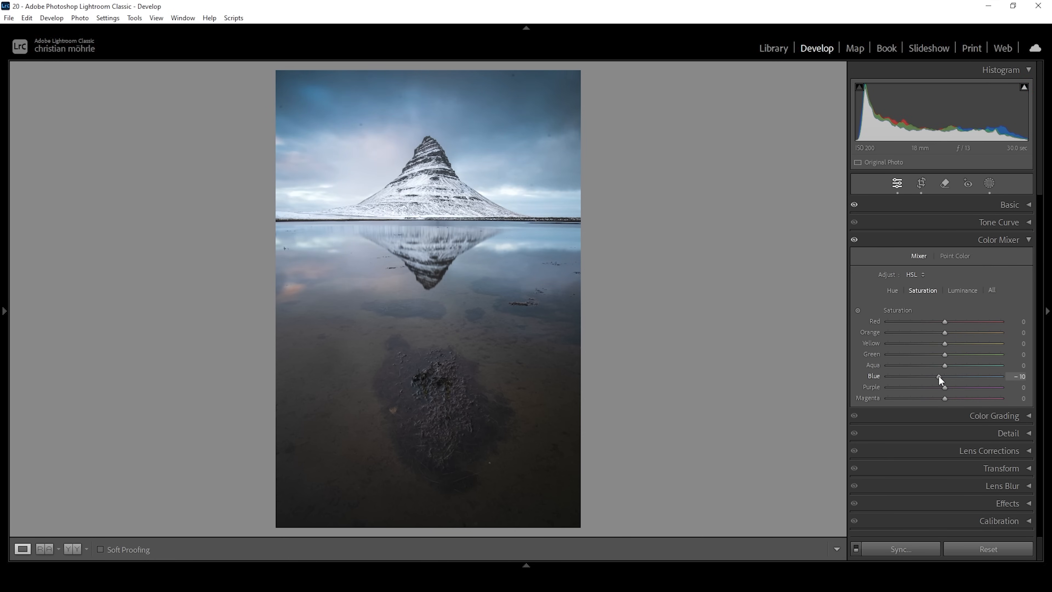
drag(945, 381, 948, 382)
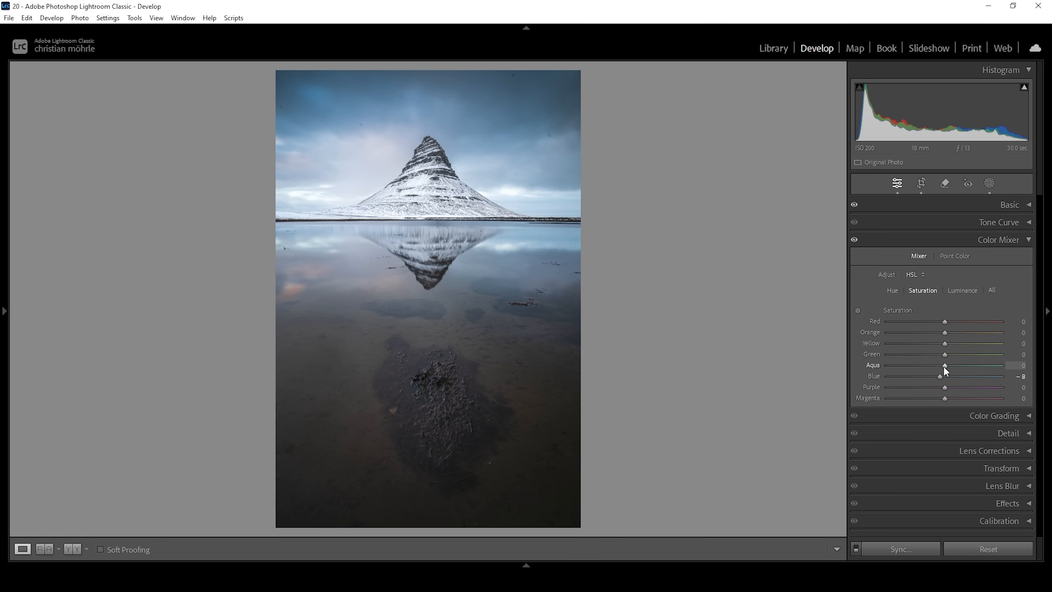
click(999, 239)
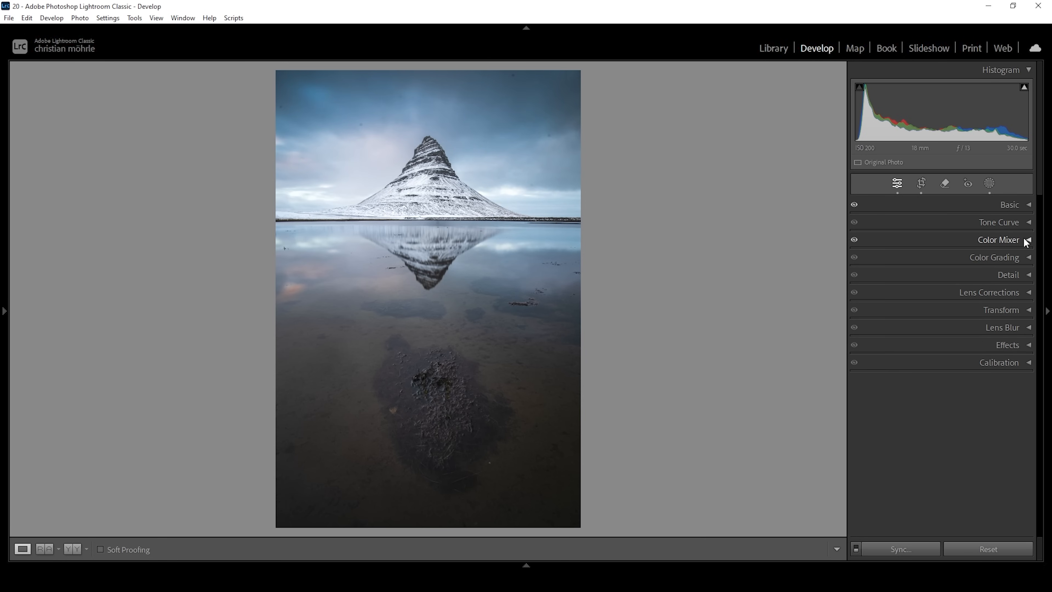
Set calibration blue primary hue to -29 and saturation to +18.
click(999, 362)
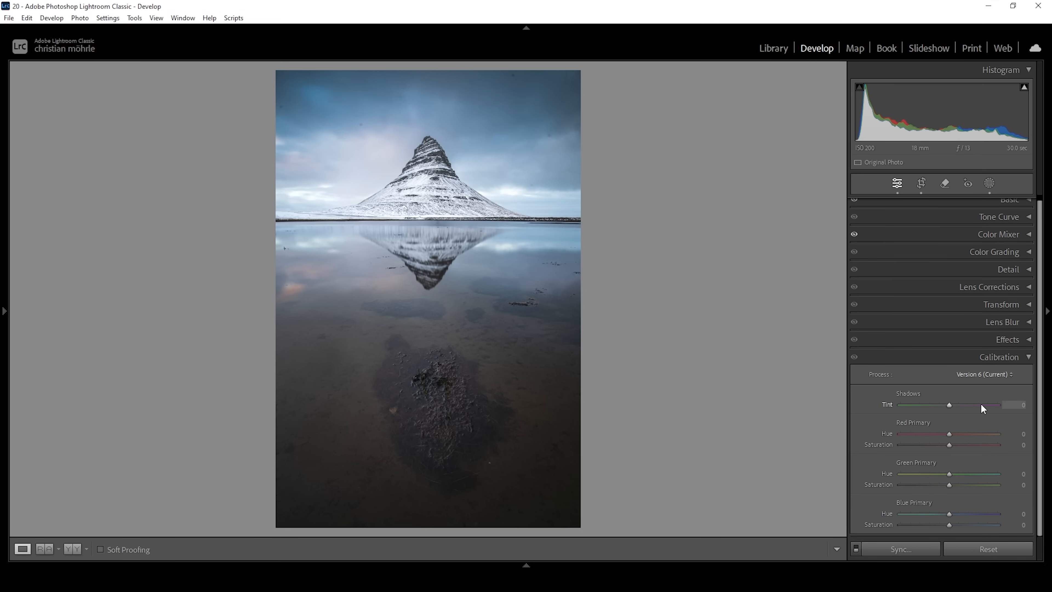
mouse_move(942, 521)
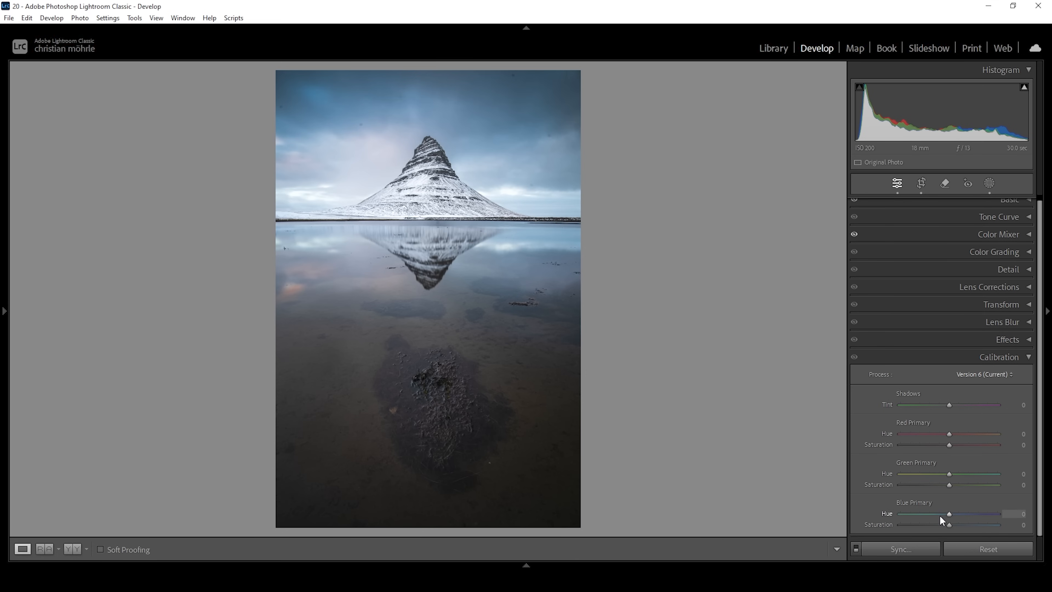
drag(950, 514, 947, 514)
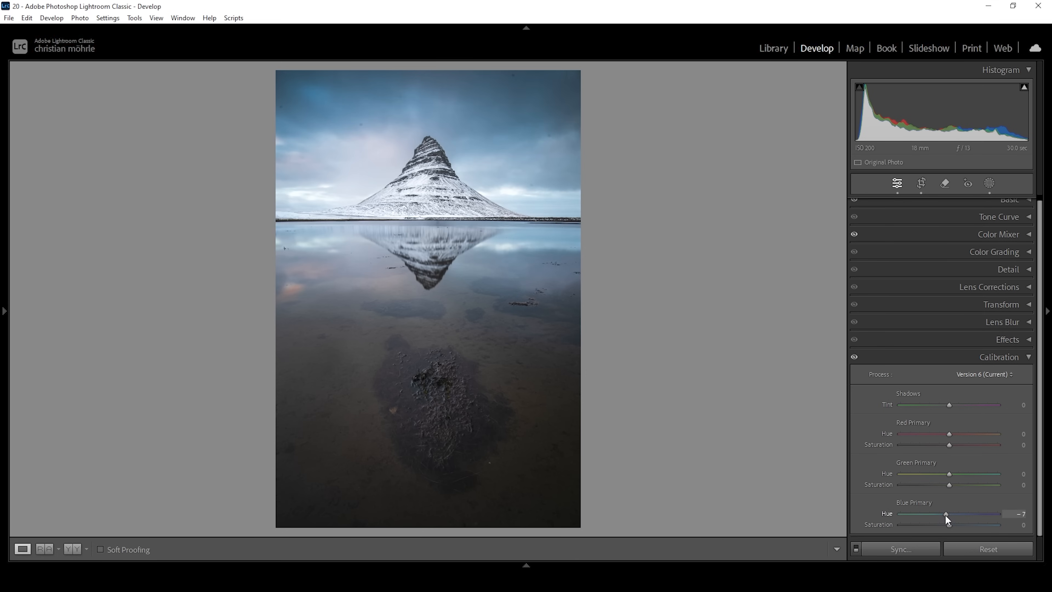
drag(947, 514, 938, 514)
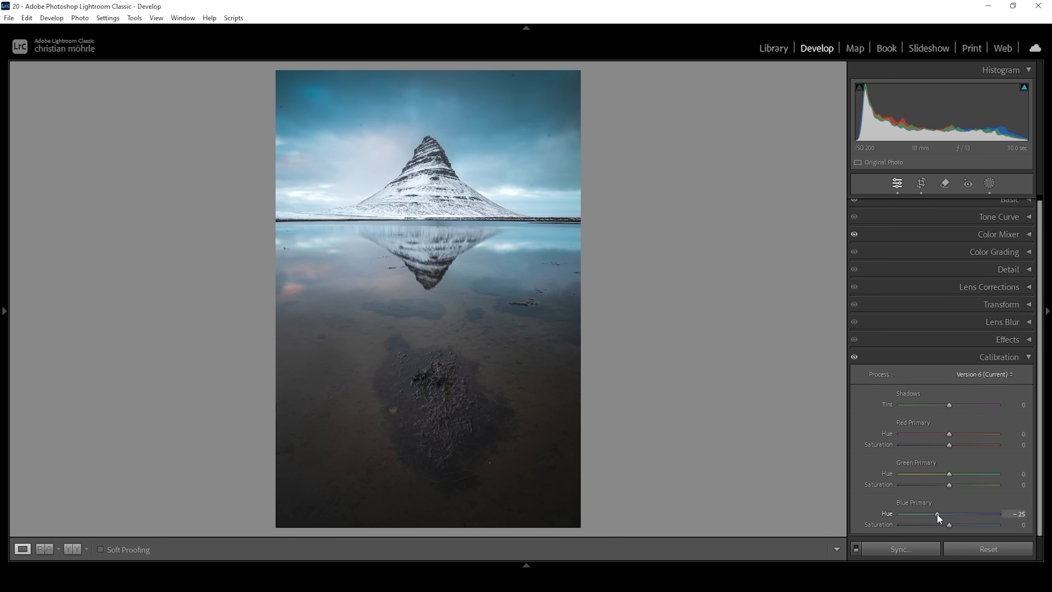
drag(938, 517, 934, 517)
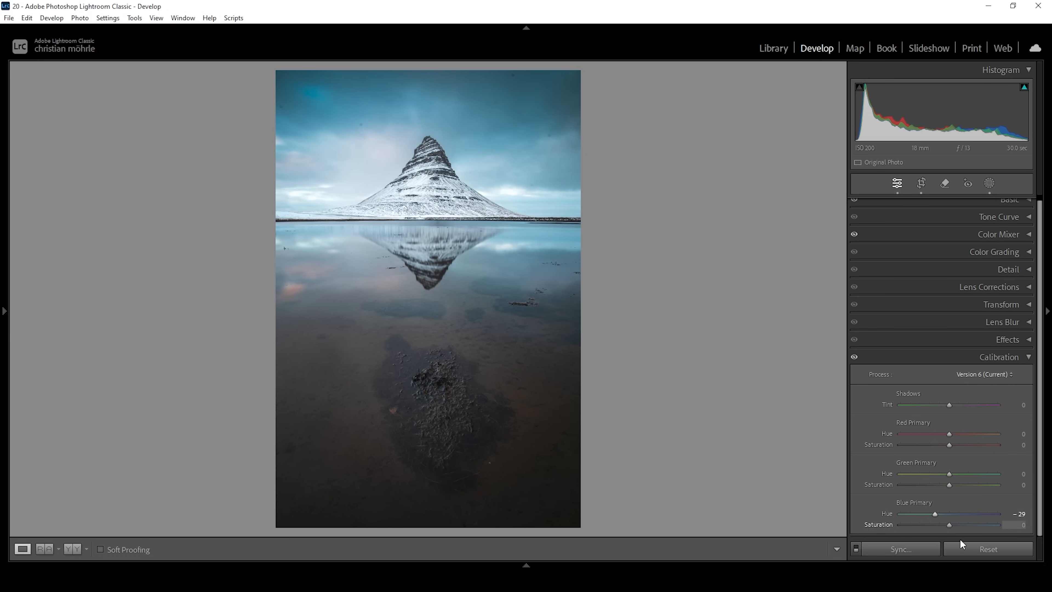
drag(960, 523, 958, 523)
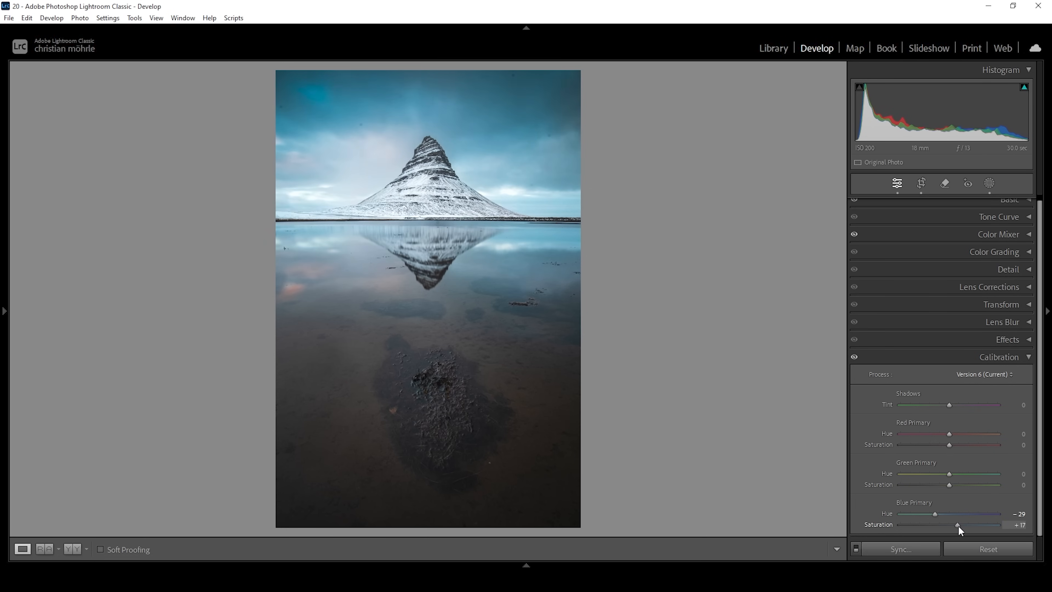
drag(959, 524, 957, 524)
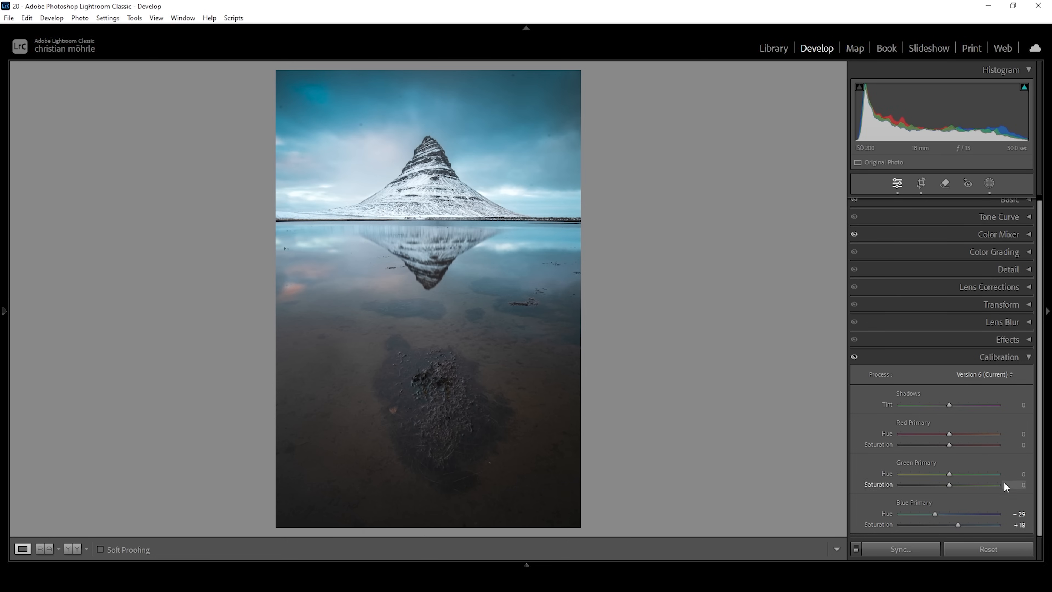
mouse_move(921, 514)
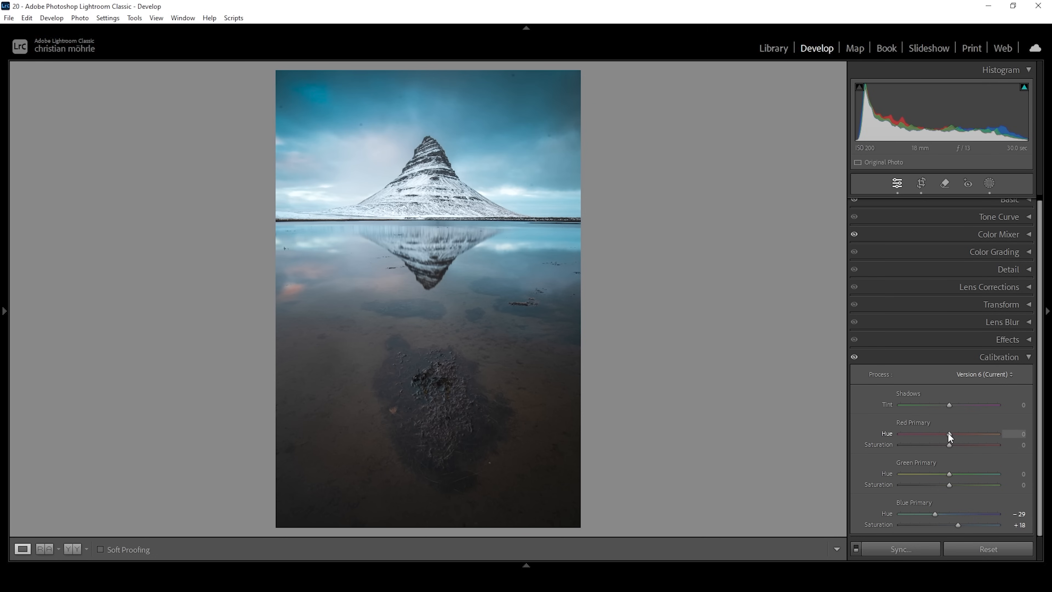
Set calibration red primary hue to -29 and saturation to +15.
drag(949, 434, 933, 434)
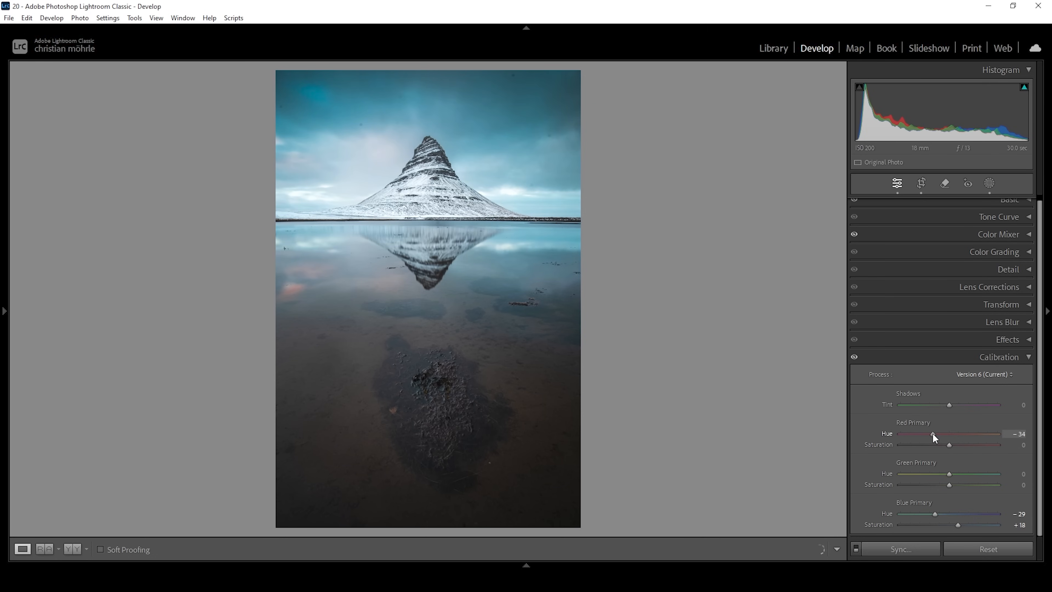
drag(934, 433, 938, 433)
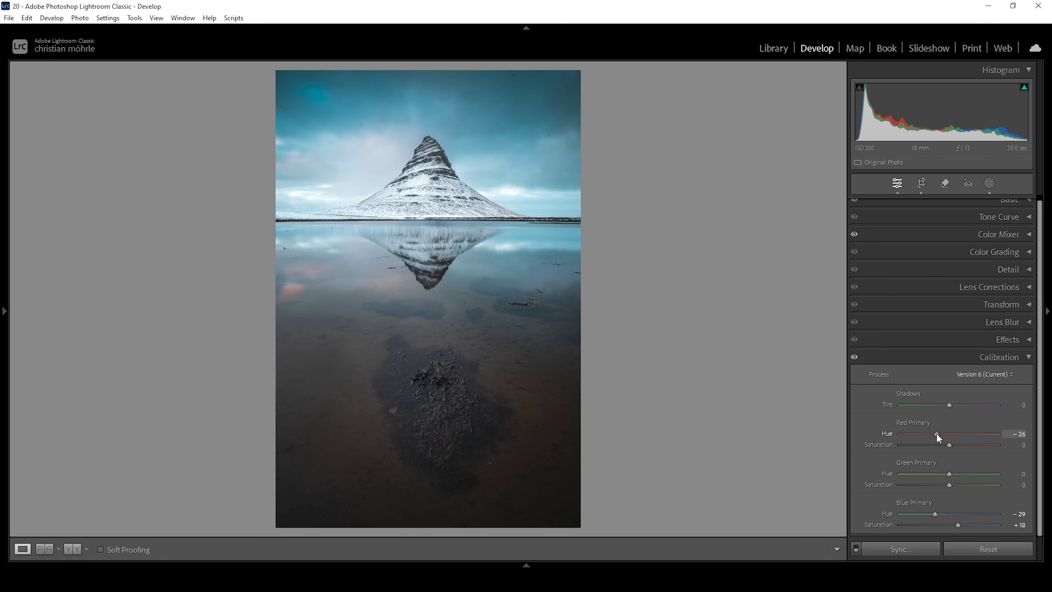
drag(936, 433, 934, 434)
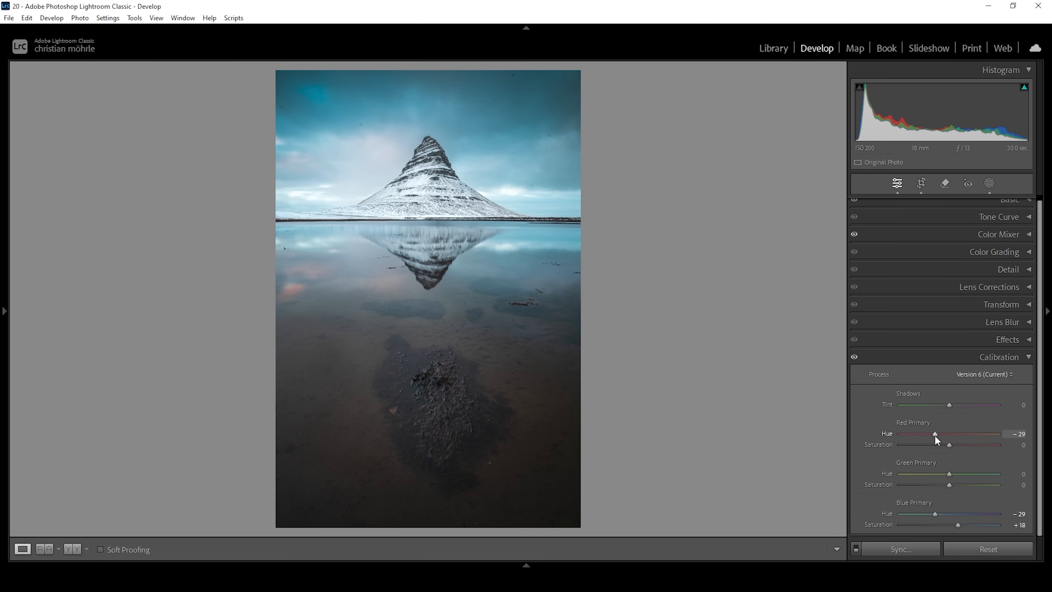
mouse_move(953, 449)
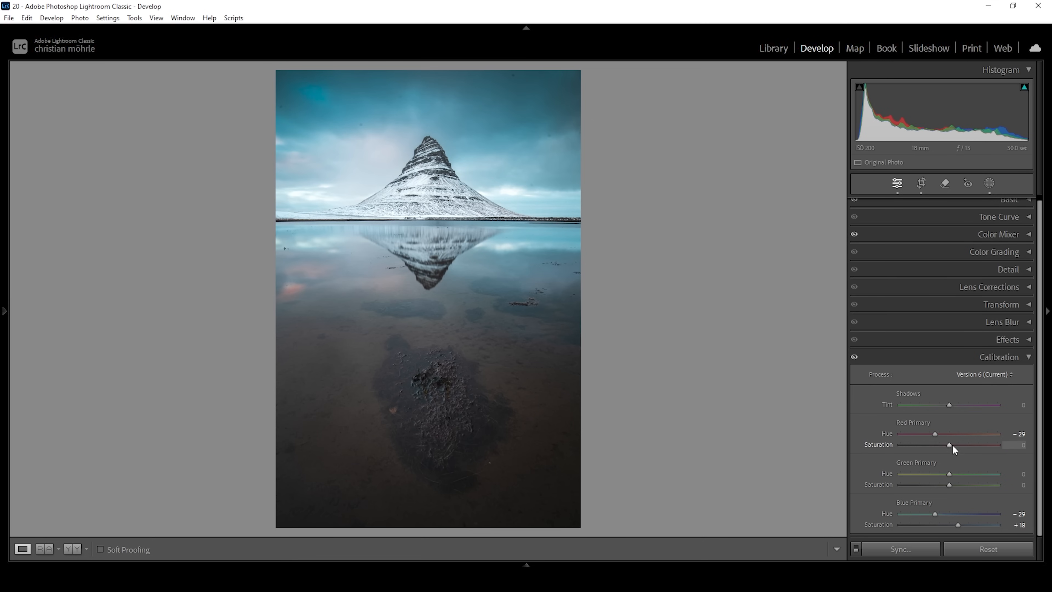
drag(948, 445, 966, 445)
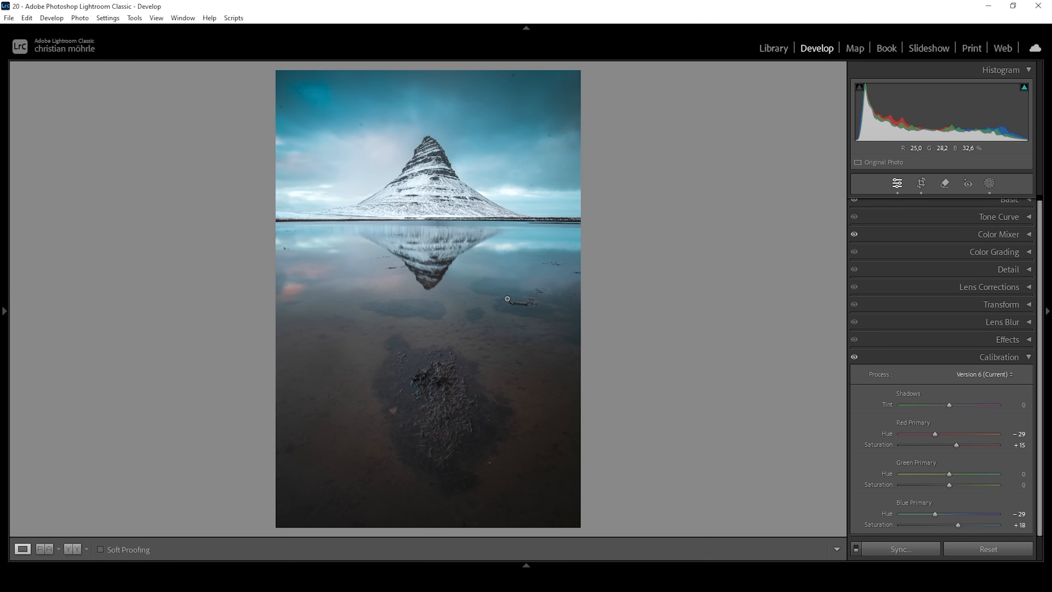
In Detail, set sharpening masking around 61 and amount 78.
click(999, 362)
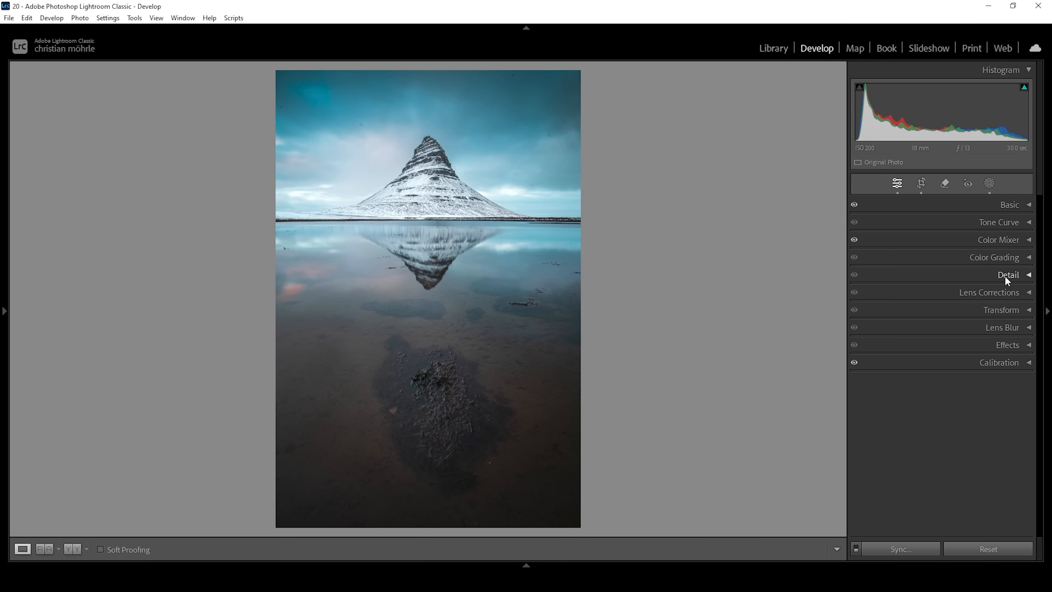
click(1008, 275)
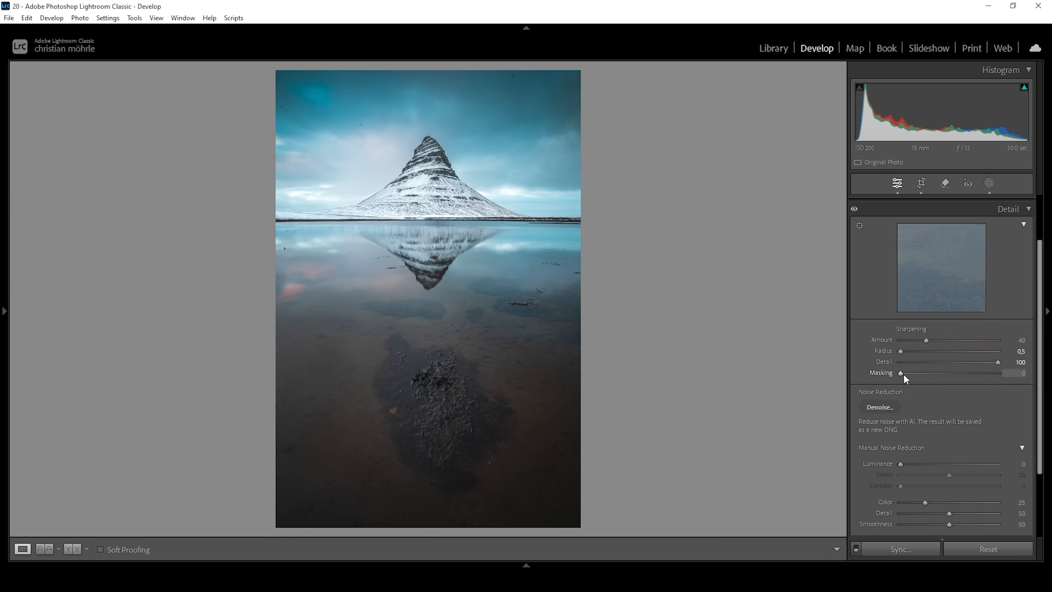
drag(902, 373, 917, 373)
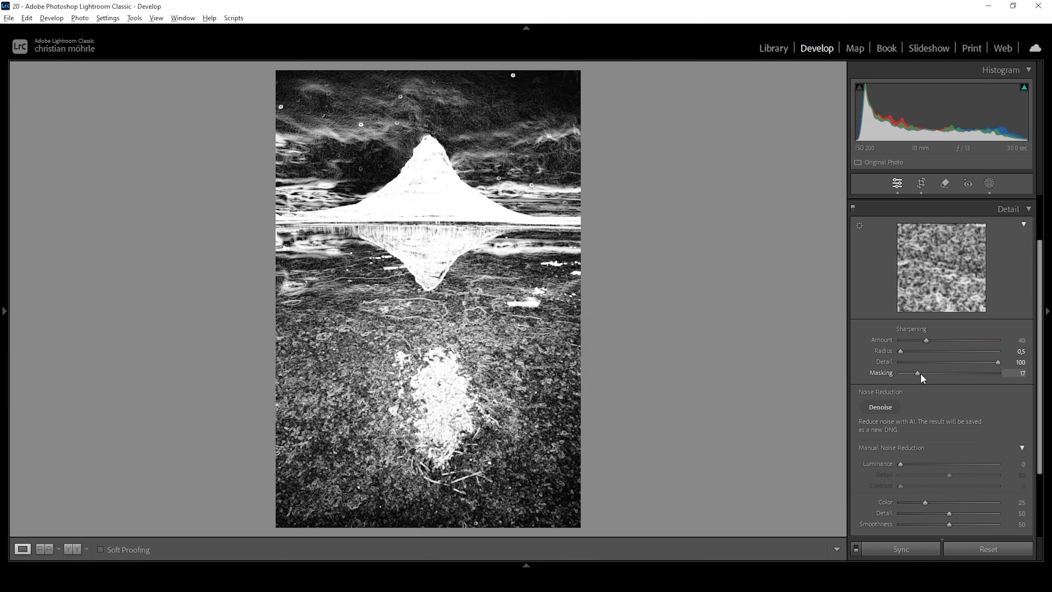
drag(918, 373, 953, 373)
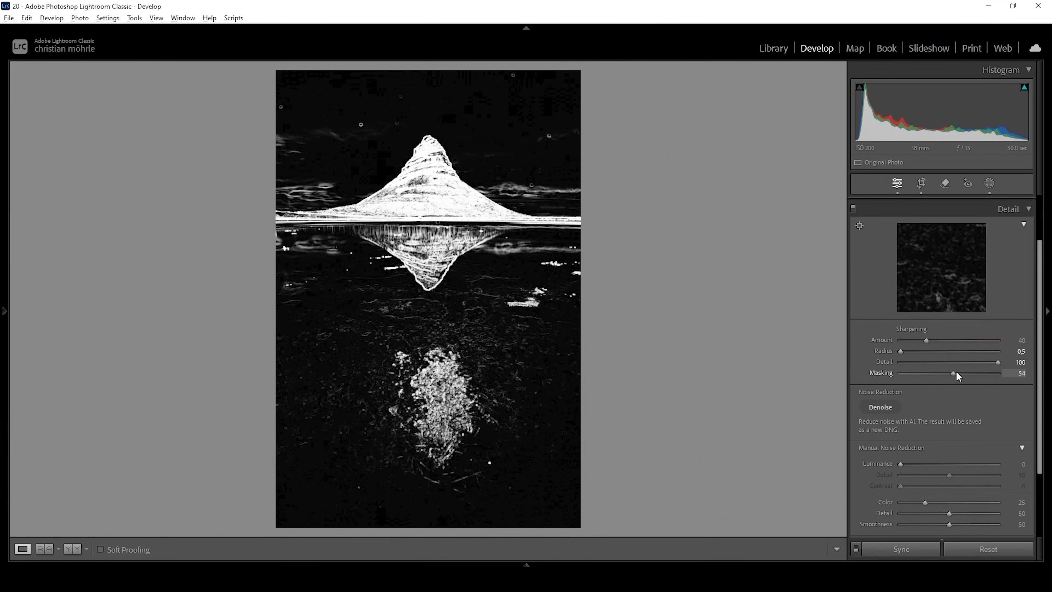
drag(953, 373, 962, 372)
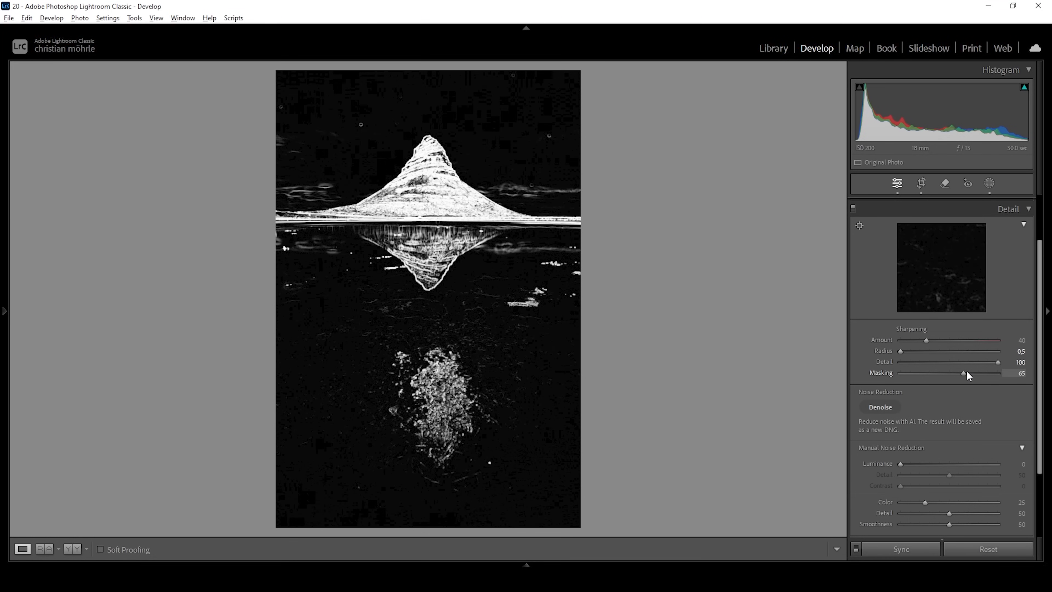
drag(969, 373, 959, 372)
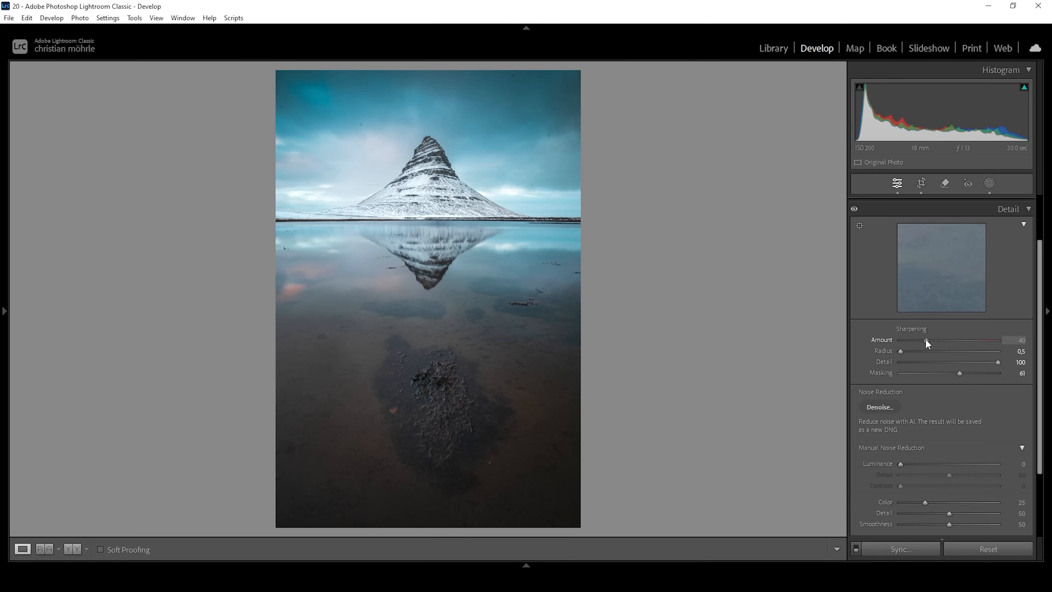
drag(929, 343, 949, 344)
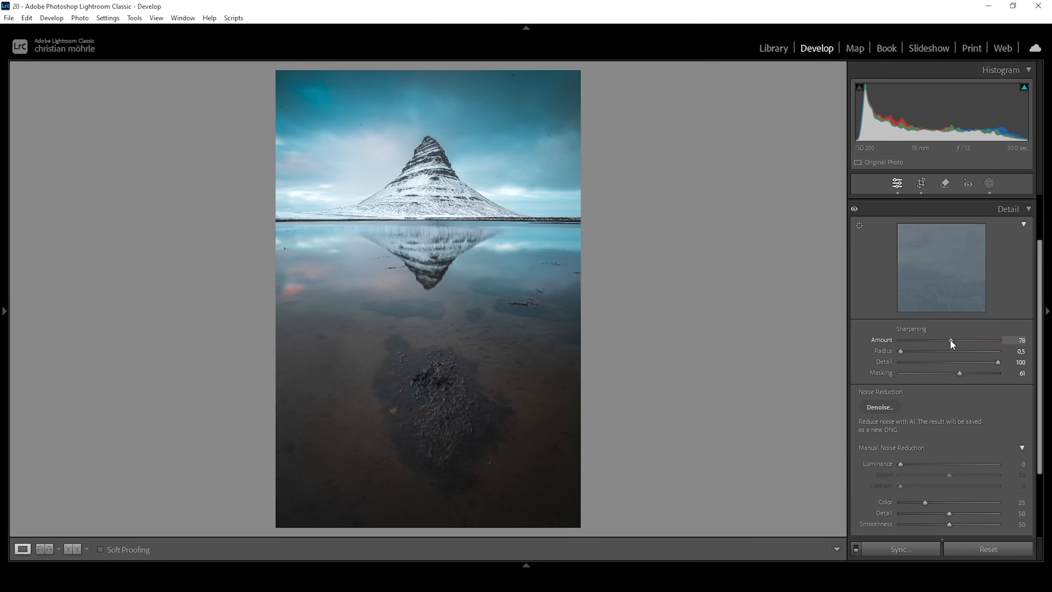
click(1009, 209)
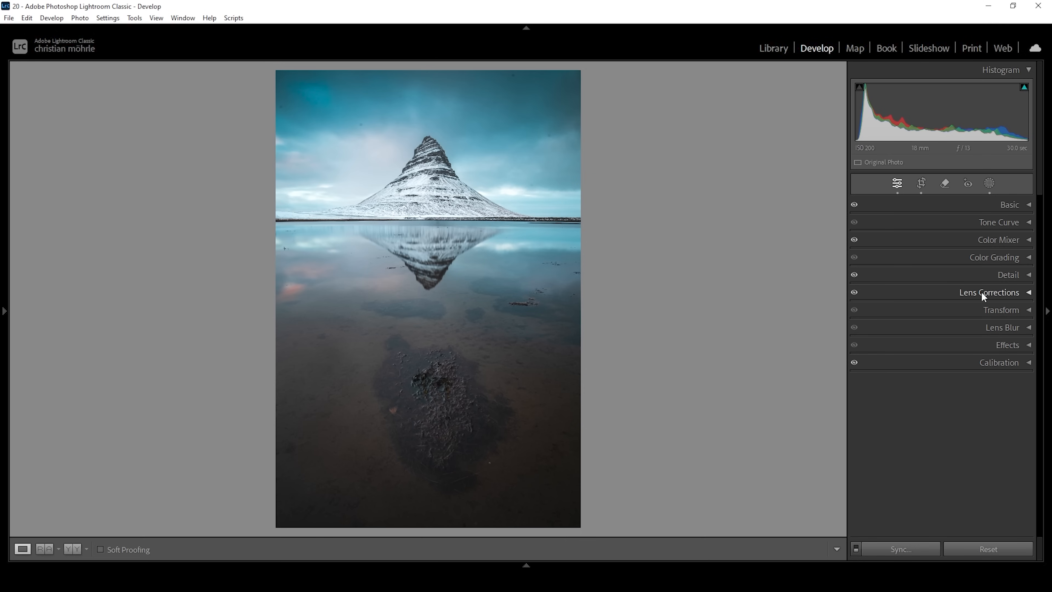
mouse_move(955, 355)
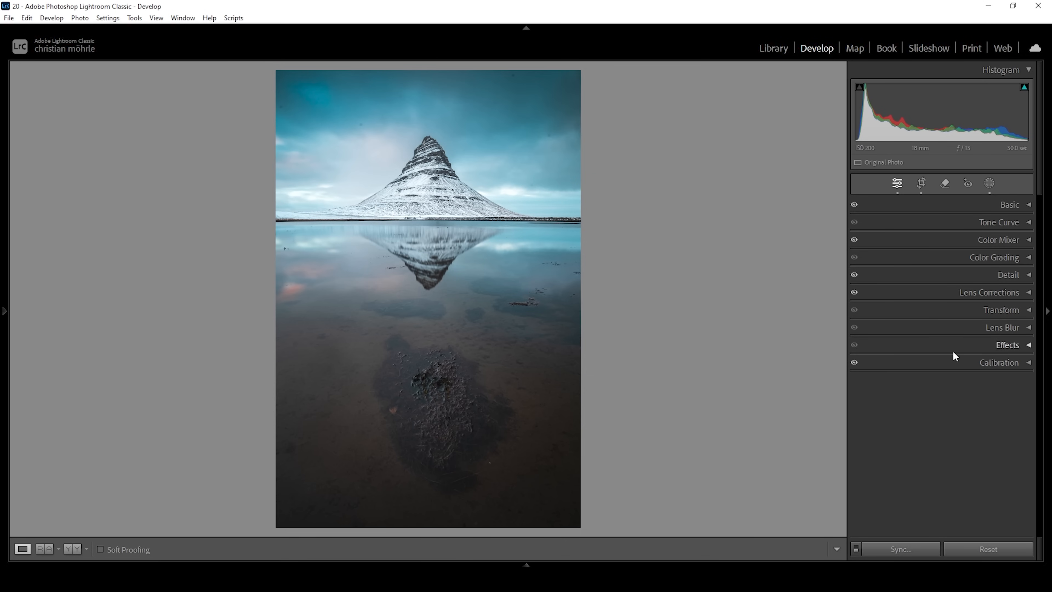
mouse_move(945, 183)
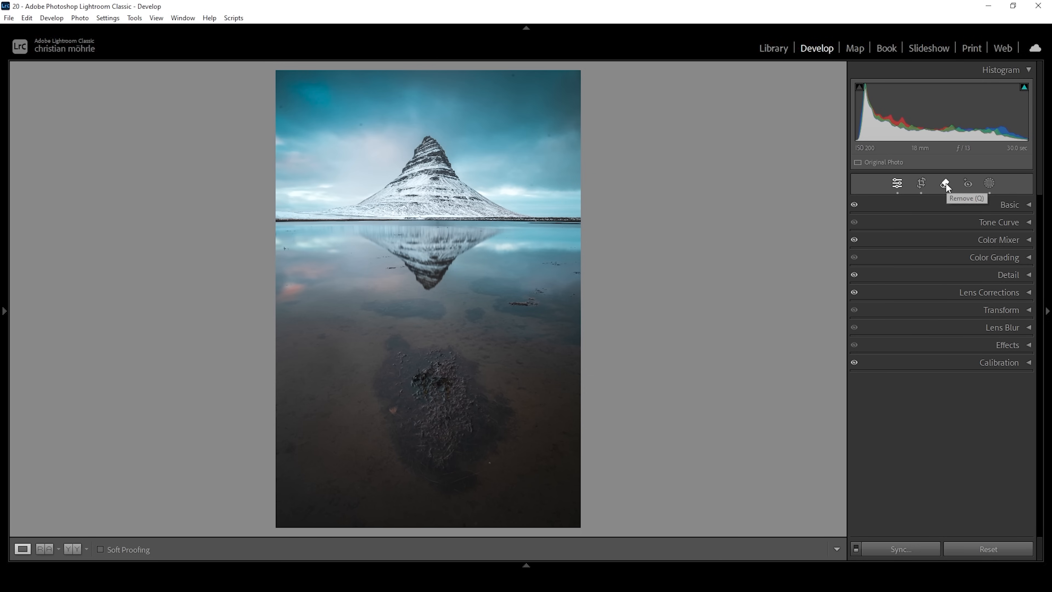
With Visualize Spots on, heal the dust spot near the top edge of the sky.
click(946, 184)
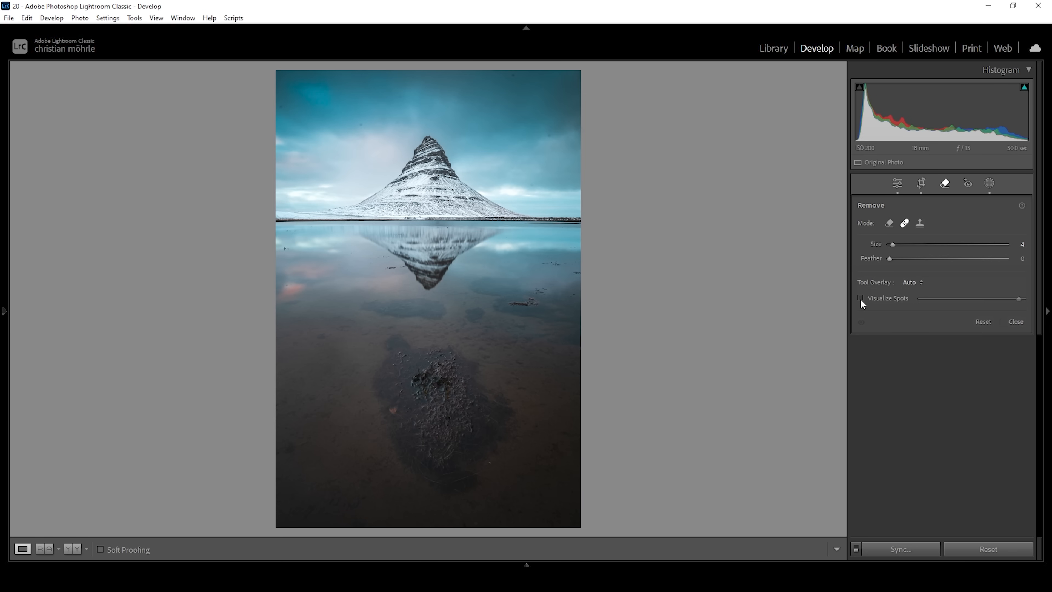
click(861, 298)
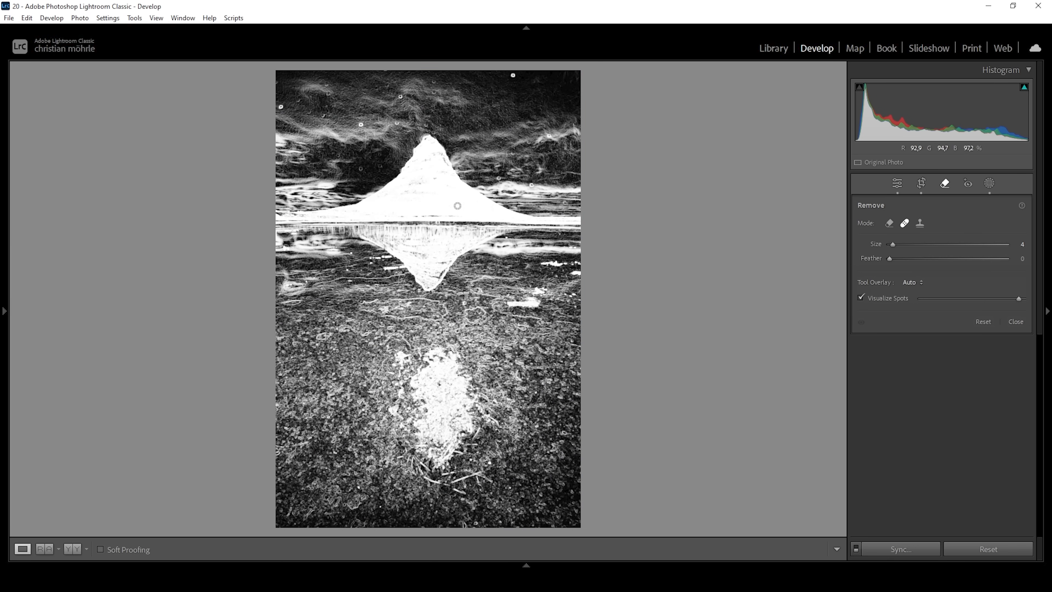
mouse_move(517, 78)
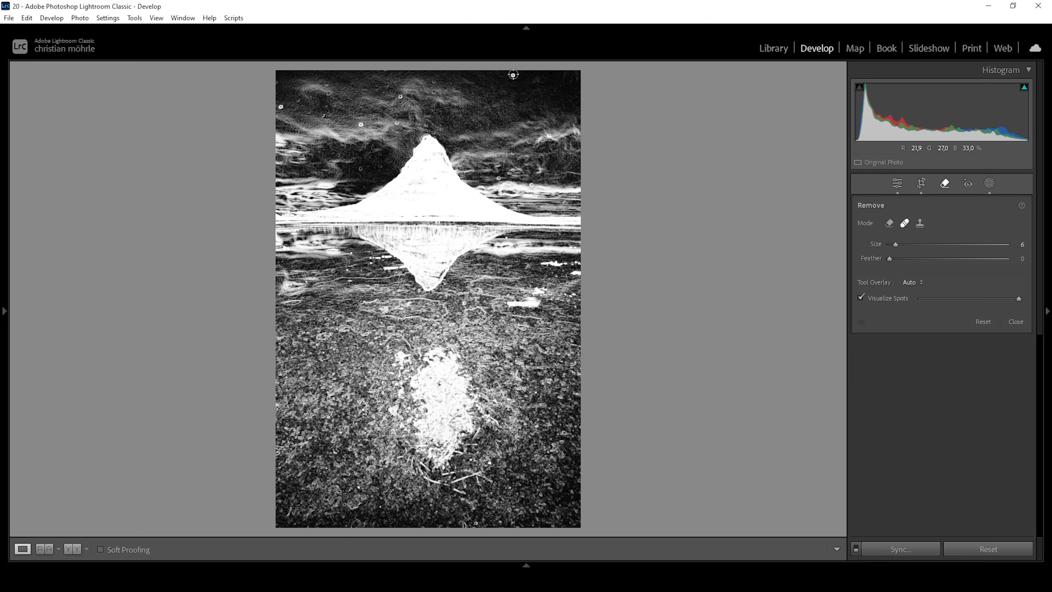
drag(514, 74, 536, 118)
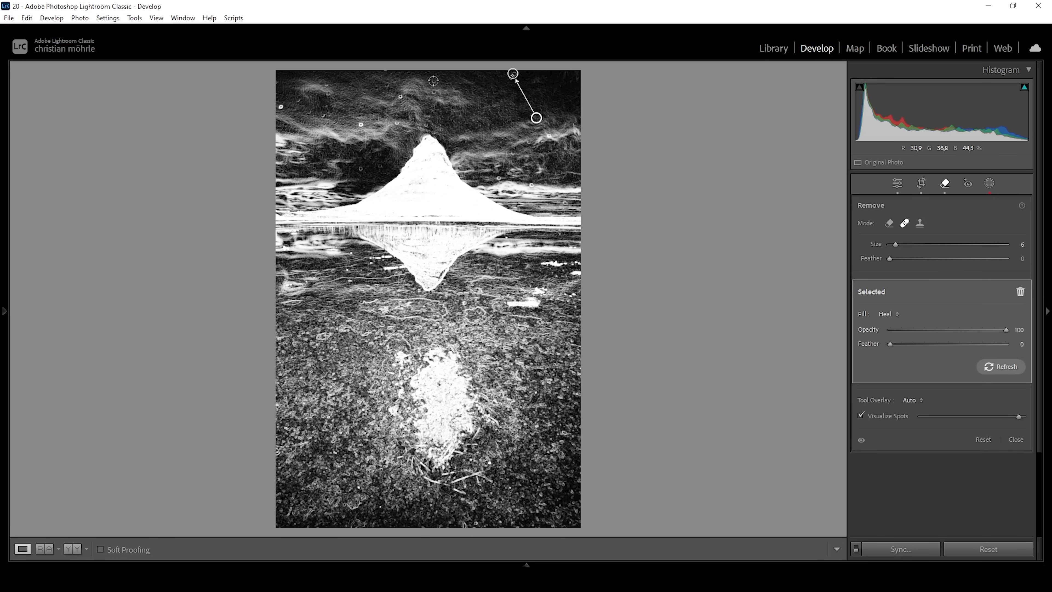
click(862, 415)
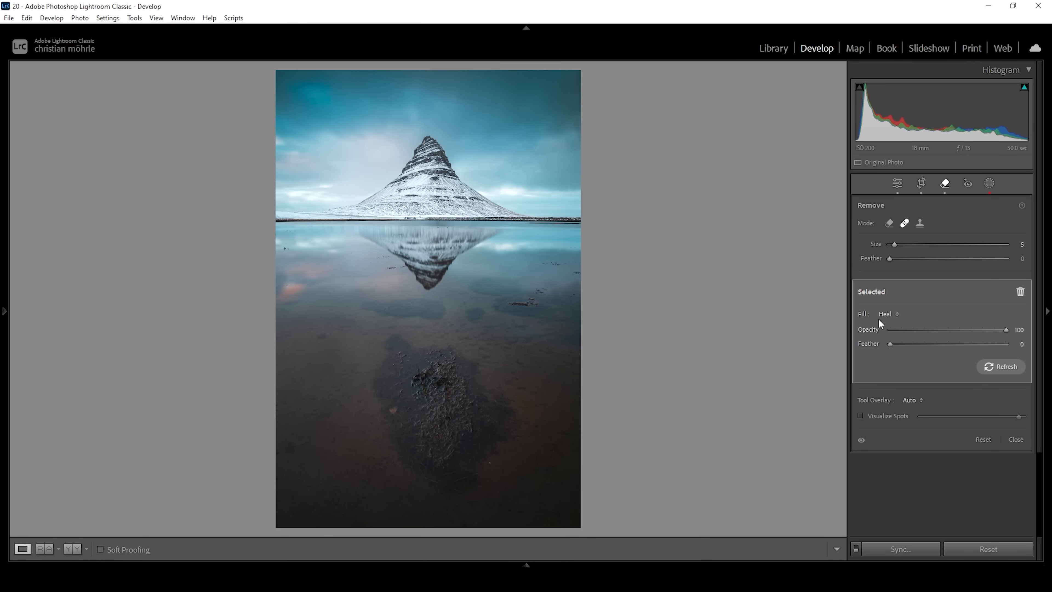
mouse_move(581, 285)
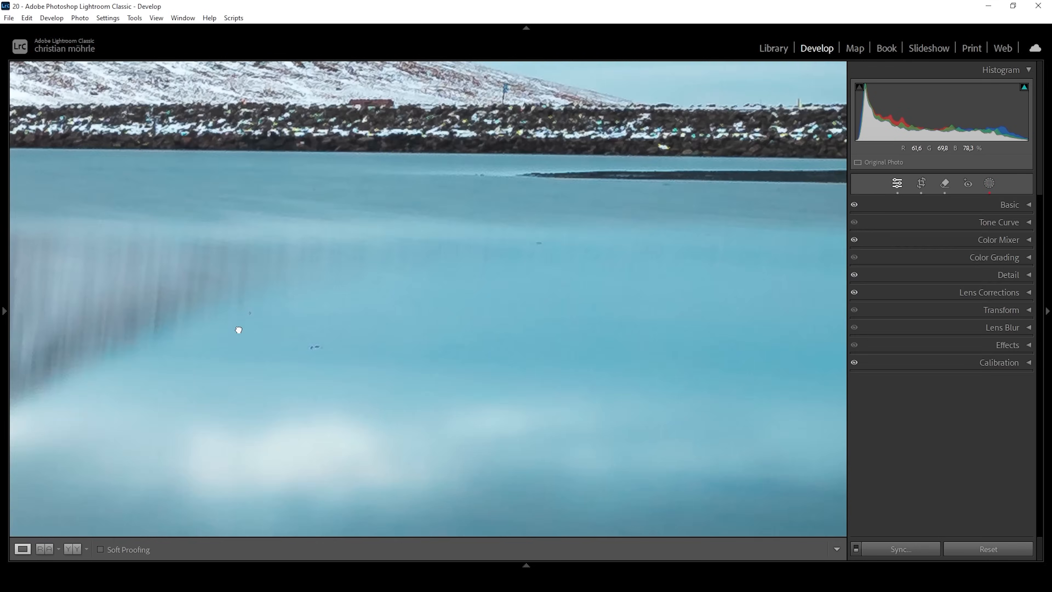
Heal small specks on the water and brush over the left part of the debris clump.
click(944, 183)
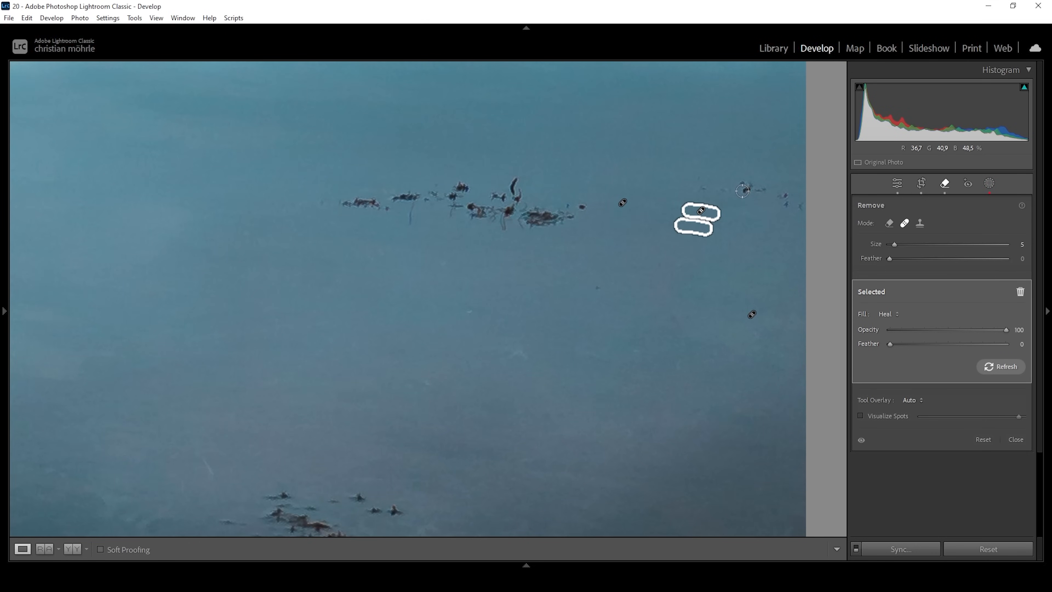
drag(728, 184, 792, 208)
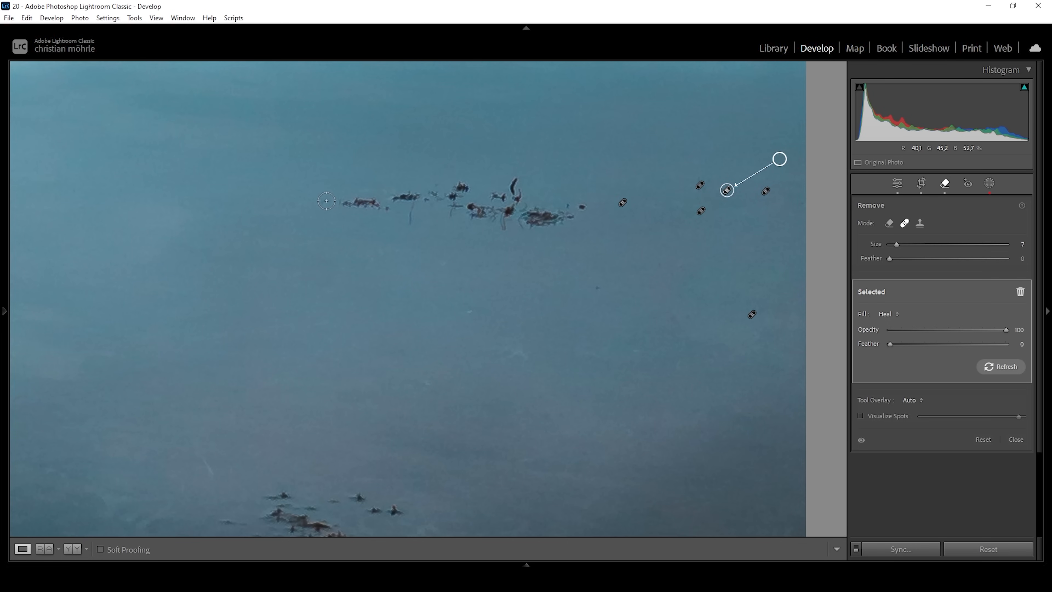
drag(329, 201, 456, 209)
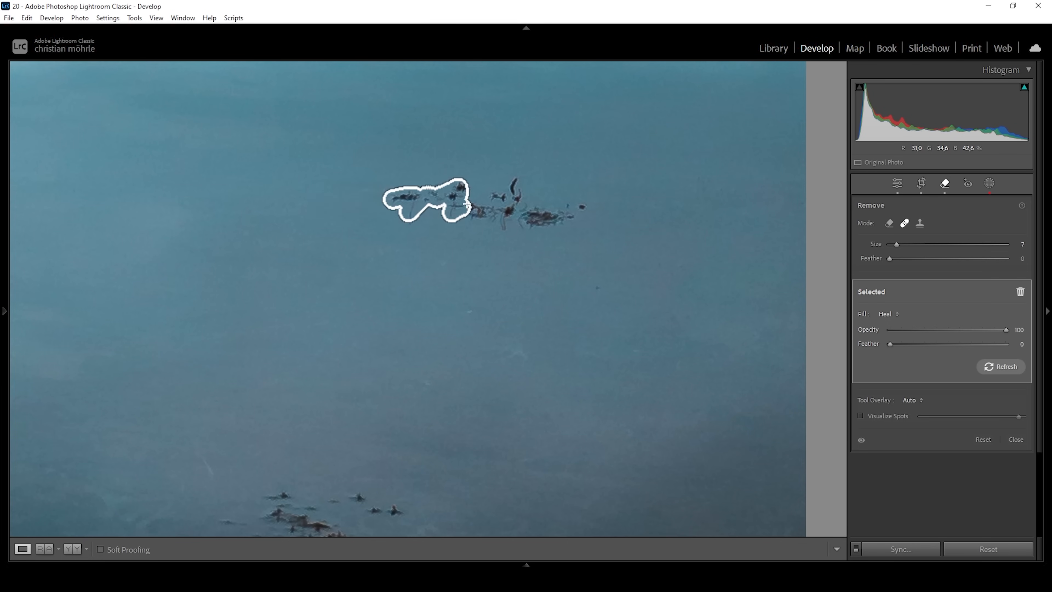